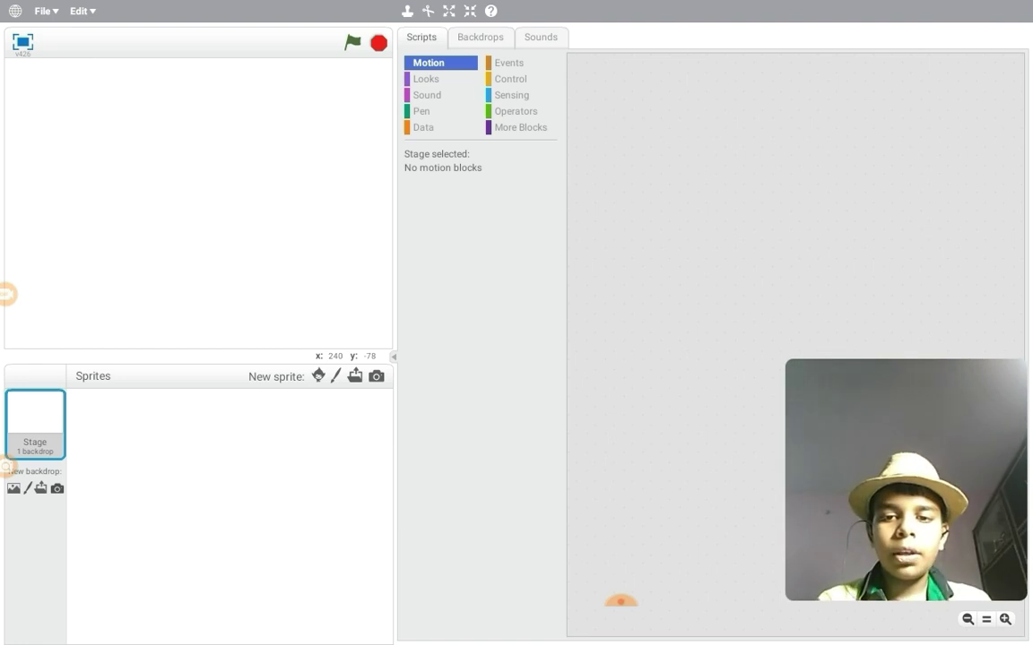
# Paint a new sprite, opening its blank costume in the paint editor.
pyautogui.moveTo(903, 479); pyautogui.dragTo(635, 464)
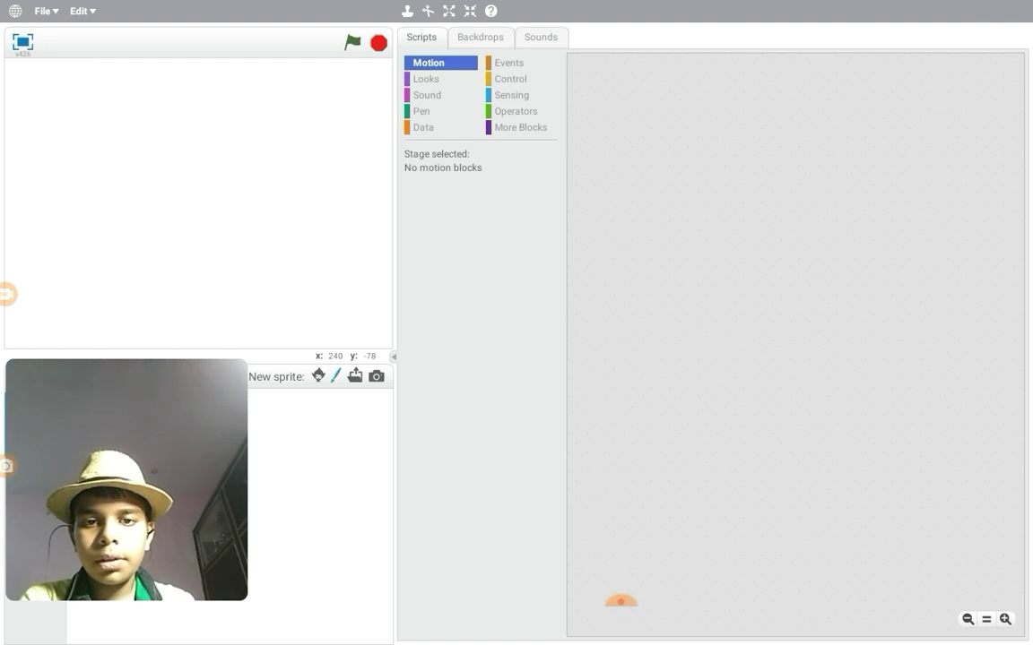
pyautogui.click(319, 375)
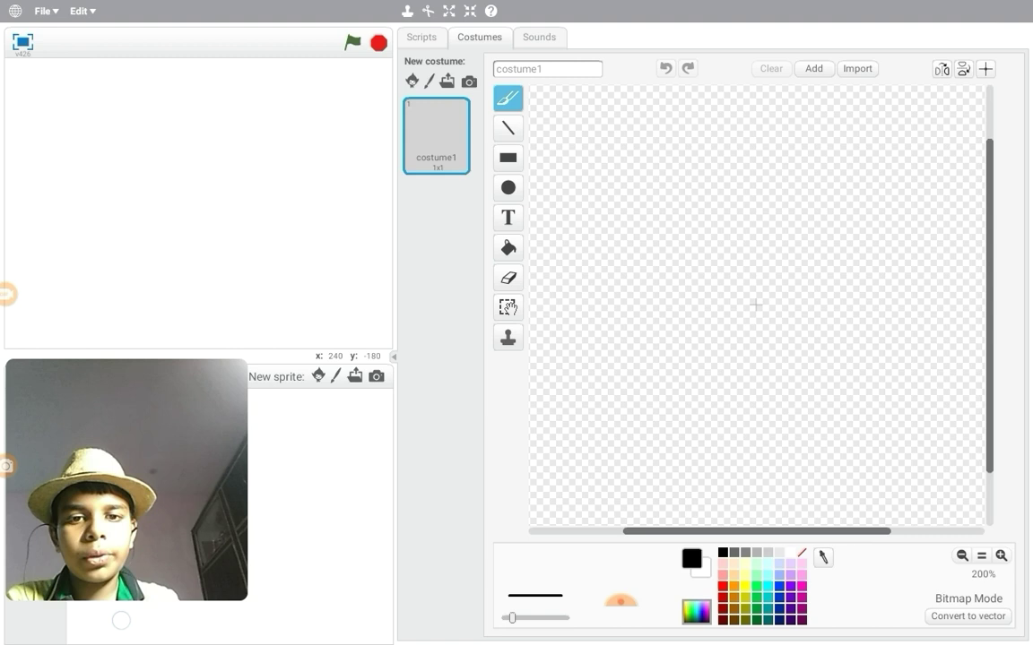
# Draw a square on the costume, fill it grey, and select black for outlining.
pyautogui.click(507, 158)
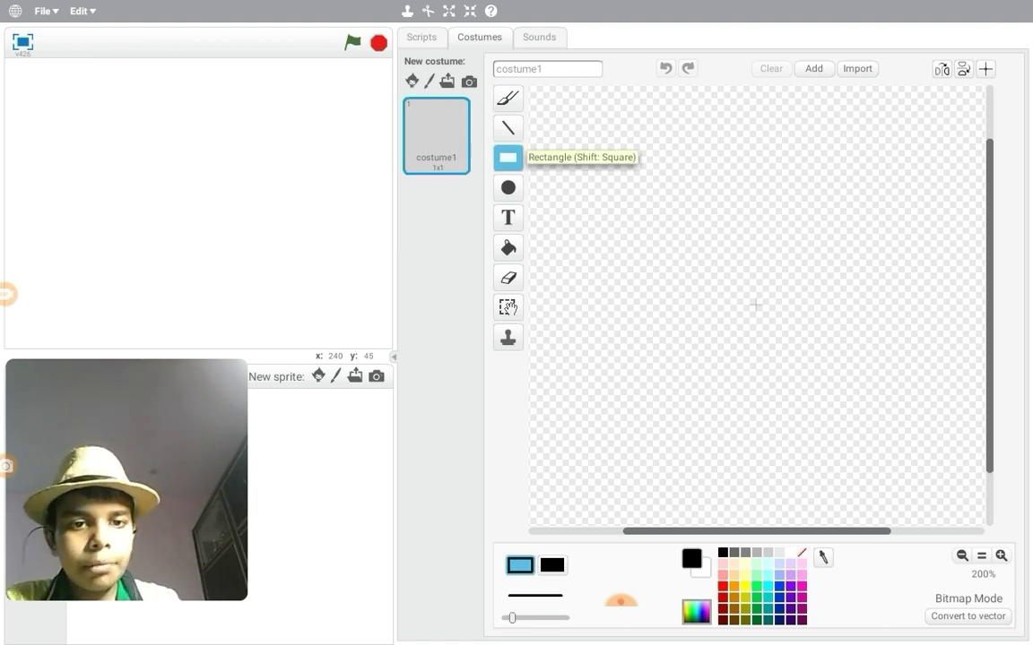
pyautogui.moveTo(703, 235); pyautogui.dragTo(713, 366)
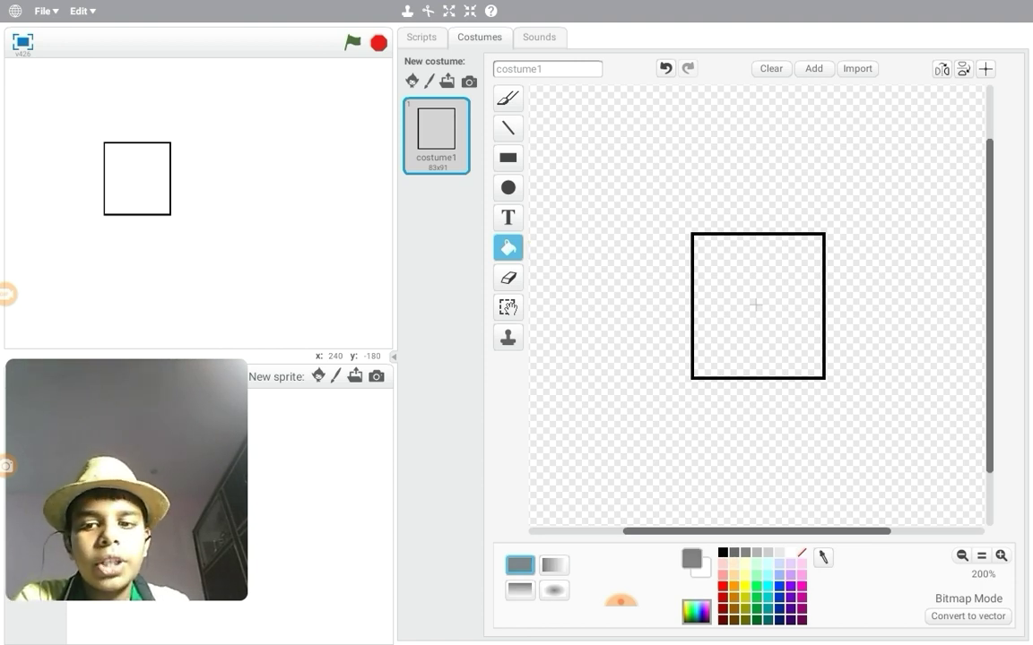
pyautogui.click(758, 305)
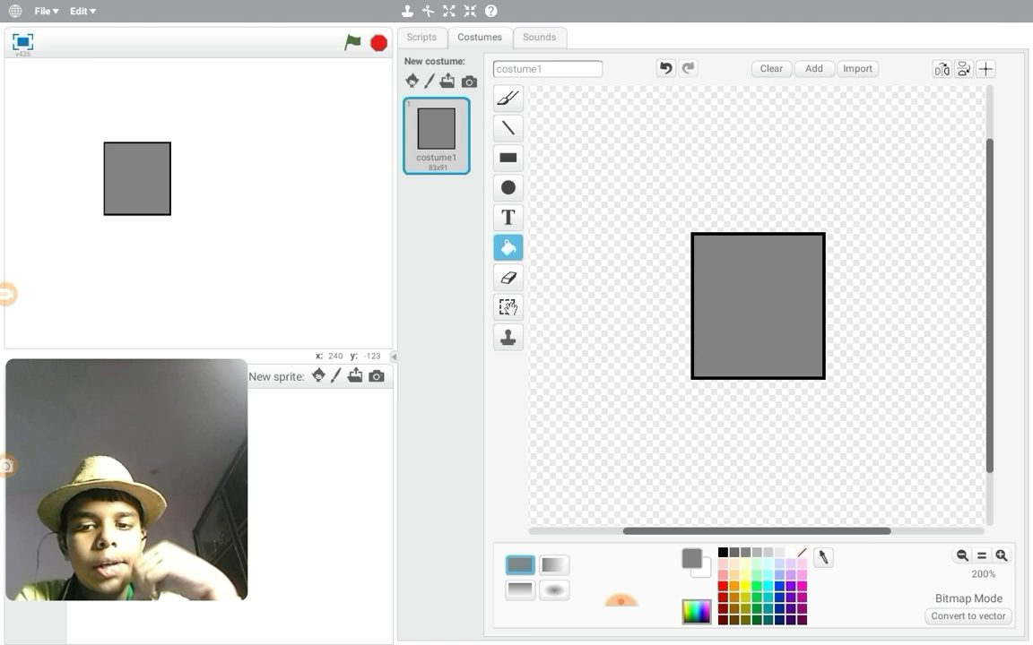
pyautogui.click(693, 559)
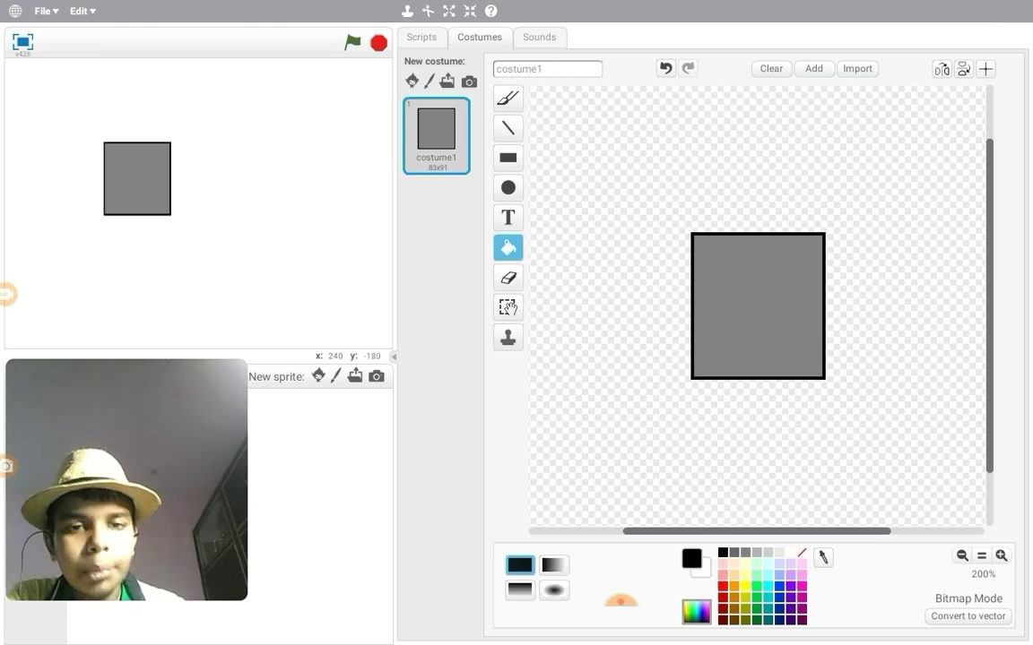
pyautogui.click(508, 128)
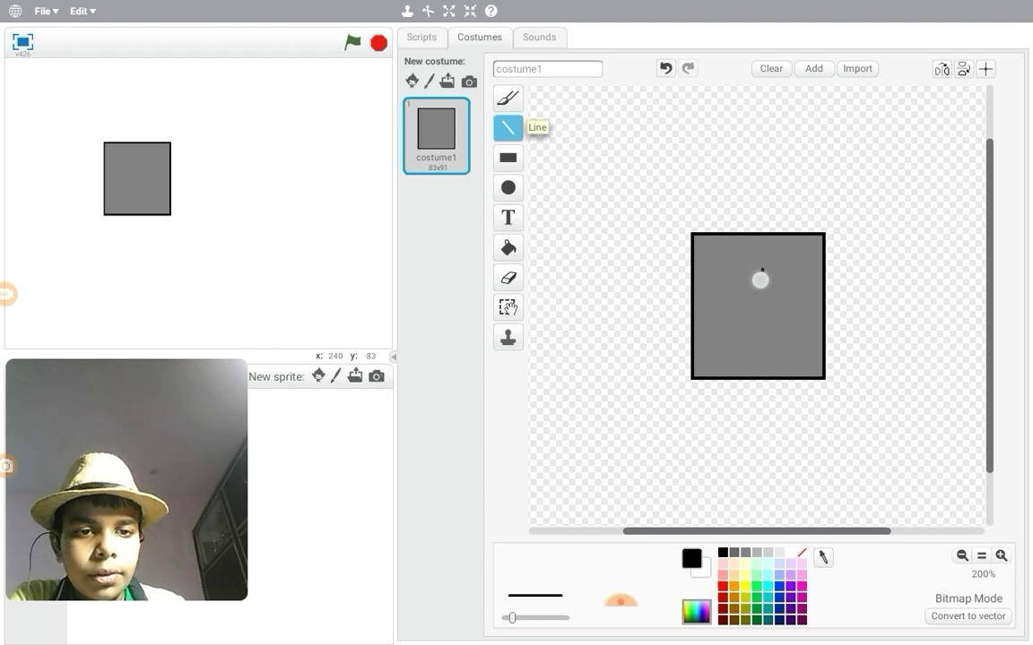
# Draw the up arrow on the grey square and shrink the button sprite.
pyautogui.moveTo(760, 273); pyautogui.dragTo(760, 341)
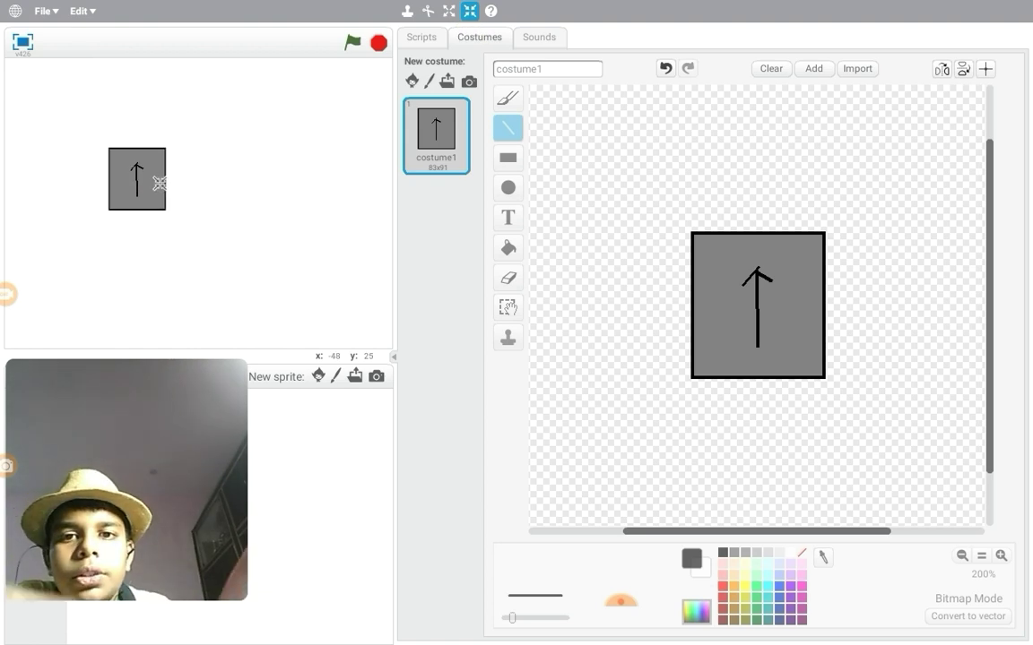
pyautogui.click(422, 37)
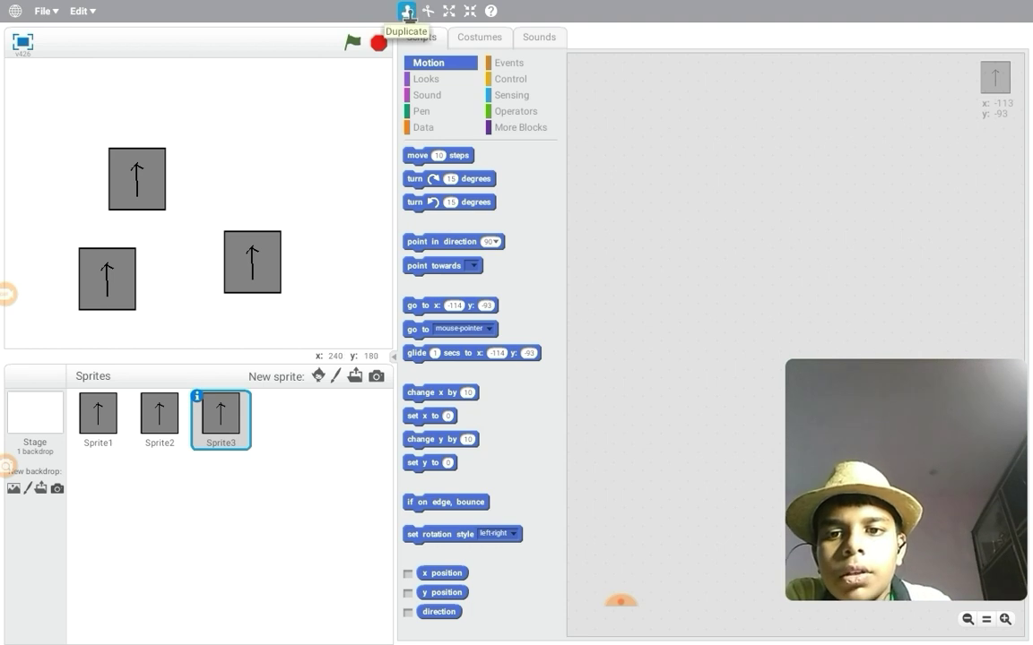
# Duplicate the arrow button into Sprite4 and open Sprite2's costume.
pyautogui.click(406, 10)
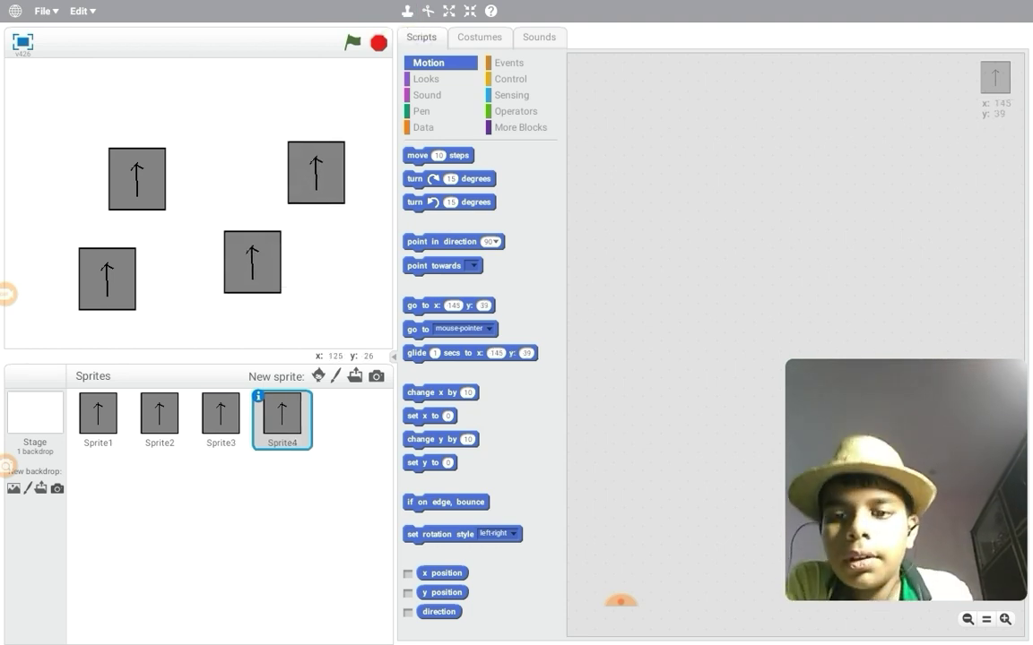
pyautogui.click(98, 414)
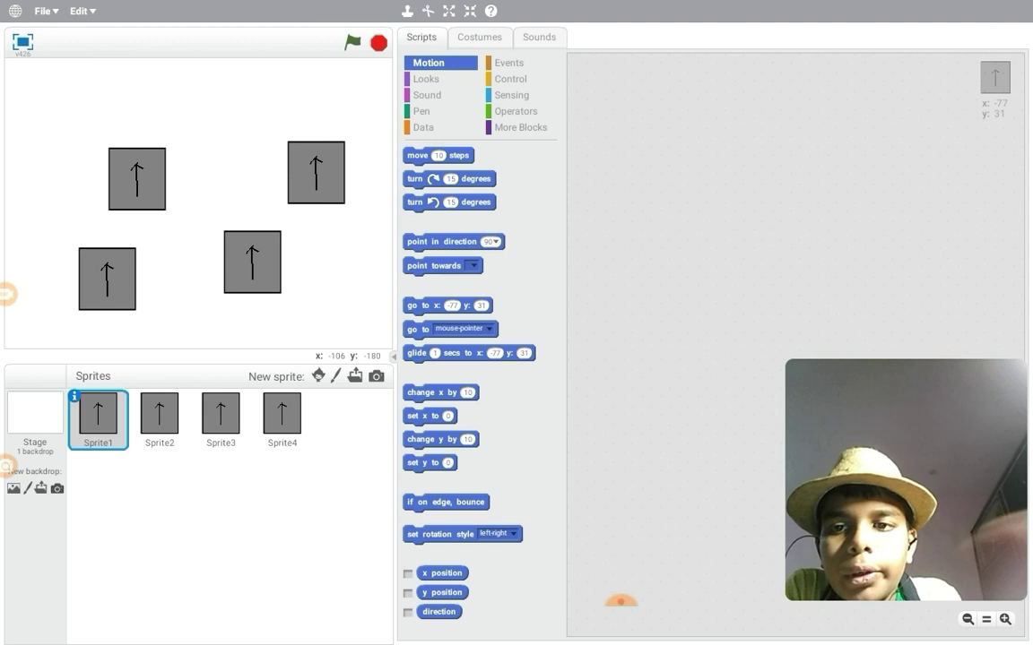
pyautogui.click(159, 415)
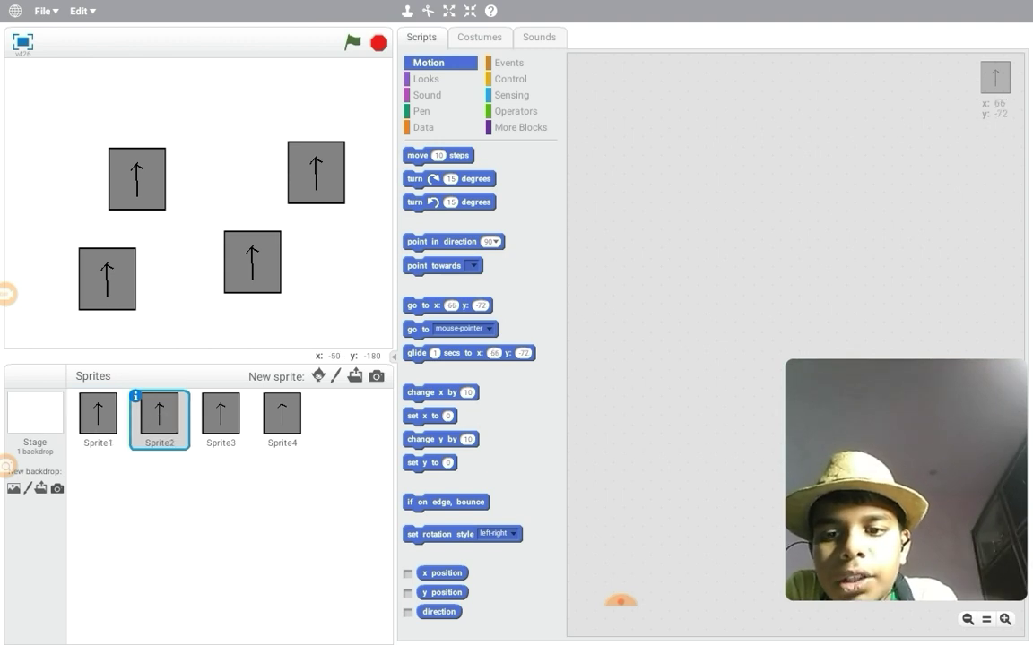
pyautogui.click(480, 37)
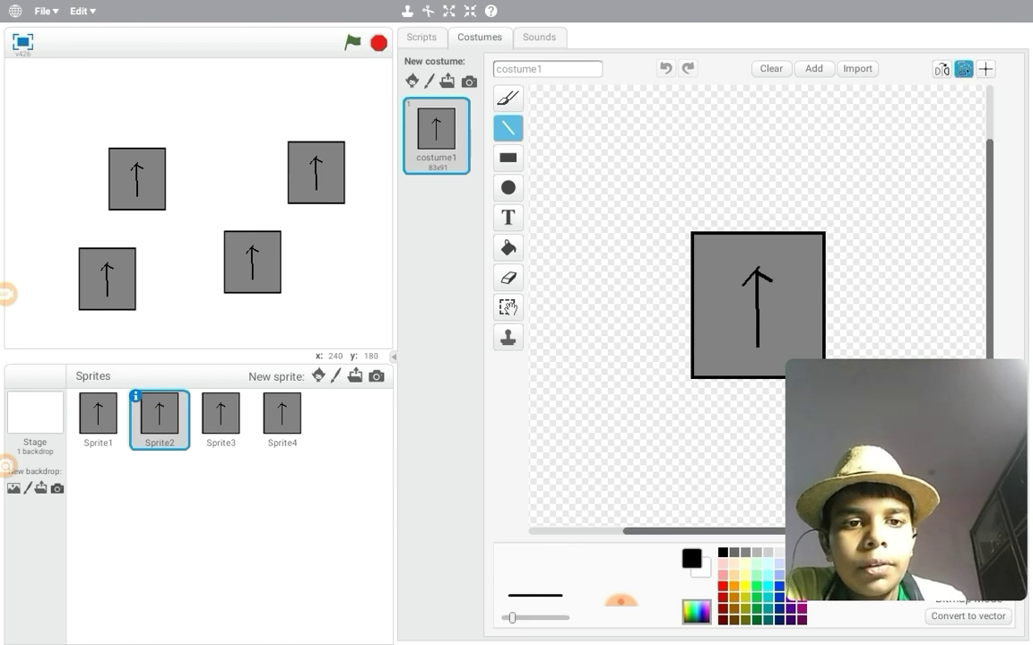
# Flip Sprite2 to point down and orient Sprite3 left and Sprite4 right.
pyautogui.click(963, 69)
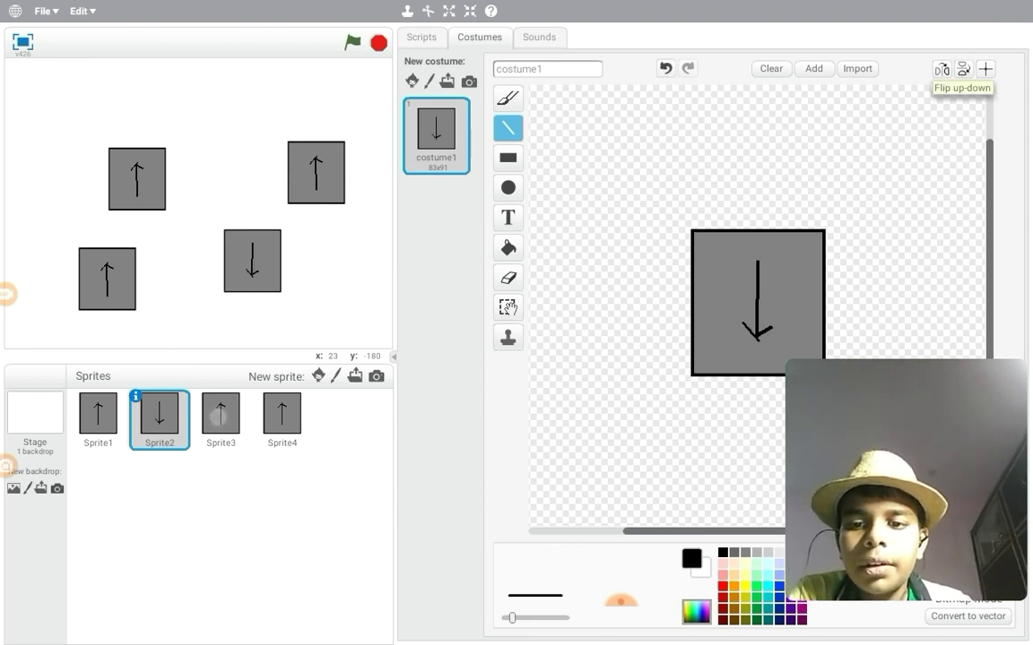
pyautogui.click(221, 422)
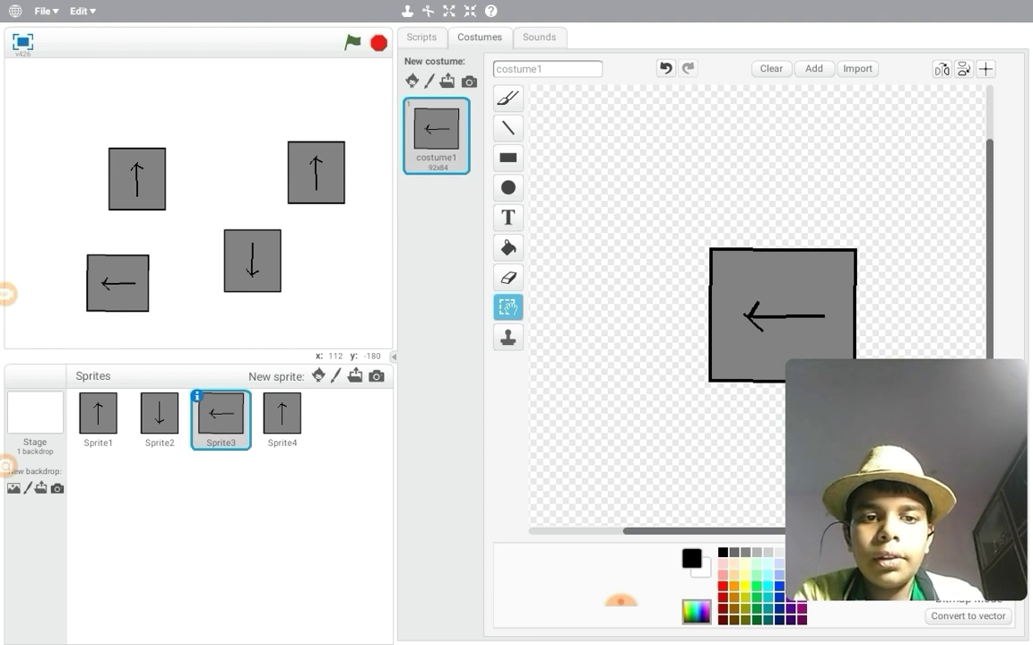
pyautogui.click(281, 419)
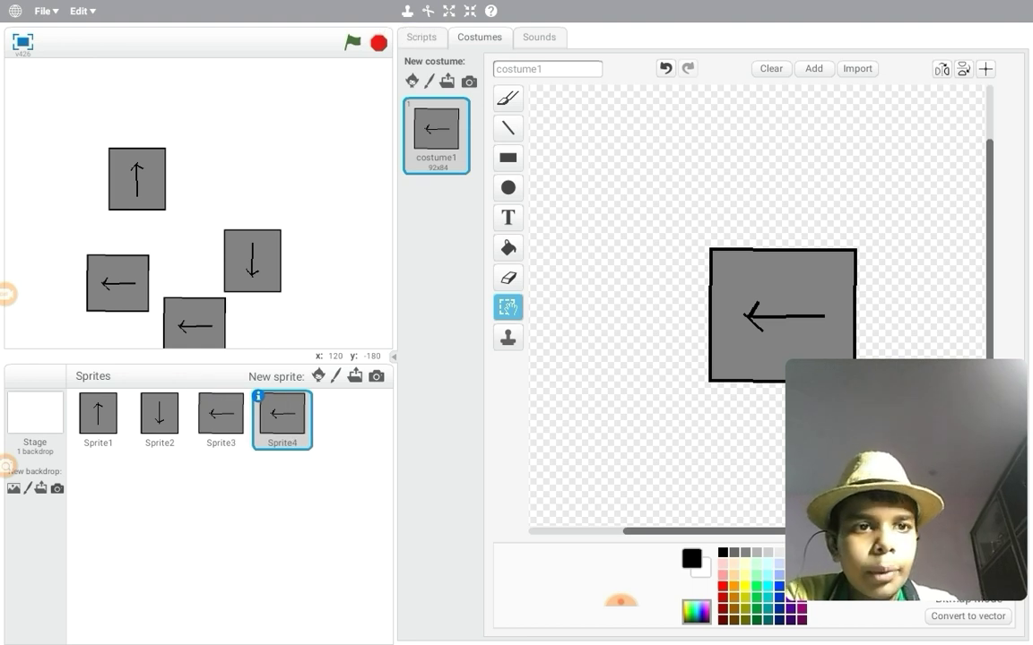
pyautogui.click(941, 68)
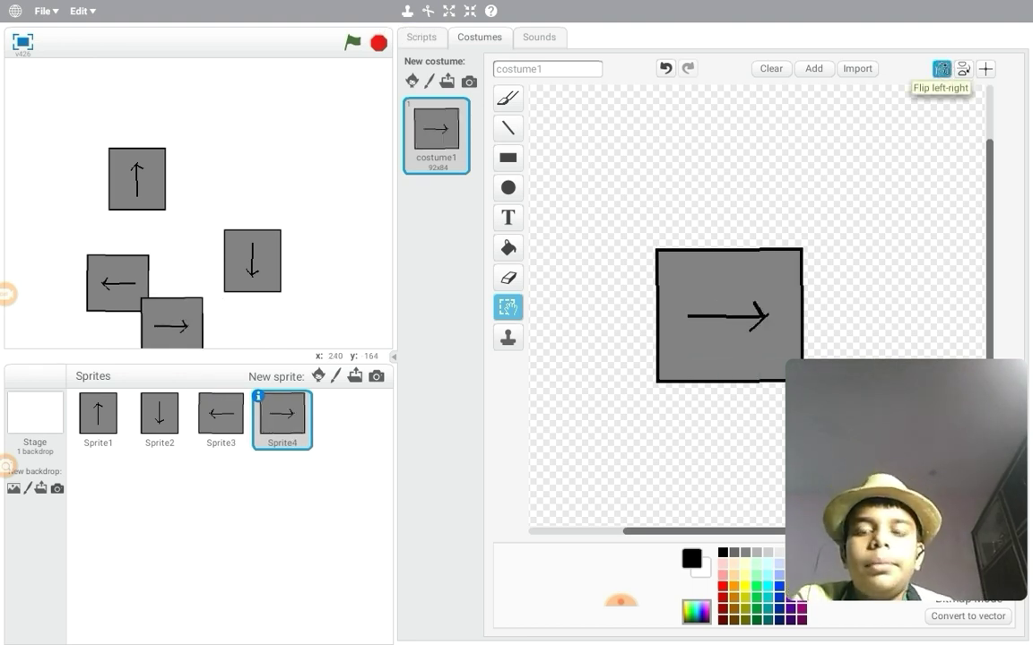
# Set the arrow costume's centre and open the down button's scripts.
pyautogui.click(985, 69)
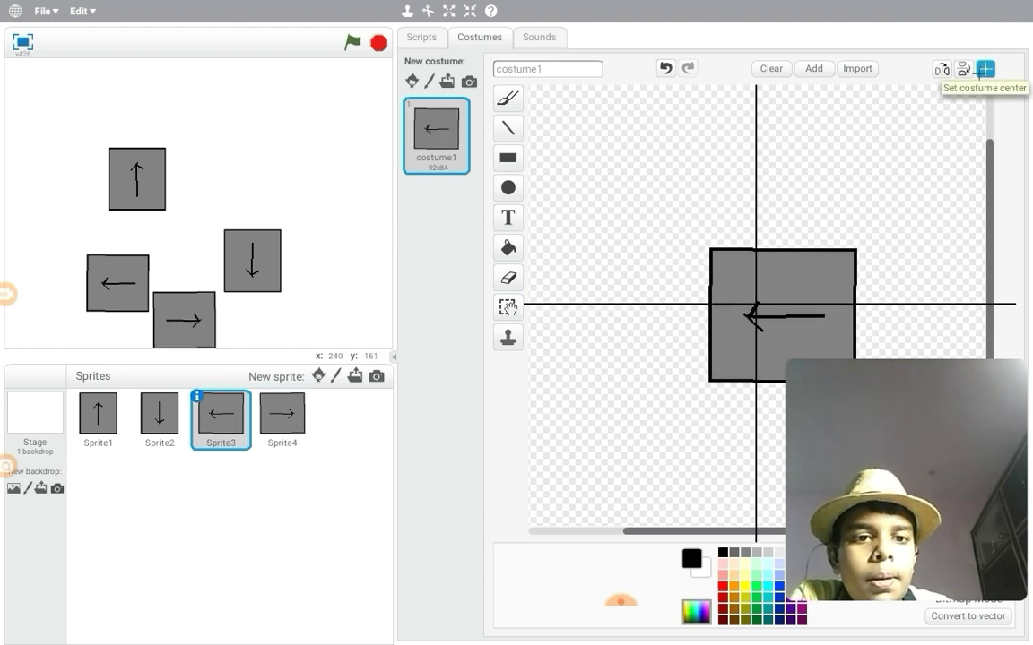
pyautogui.click(780, 316)
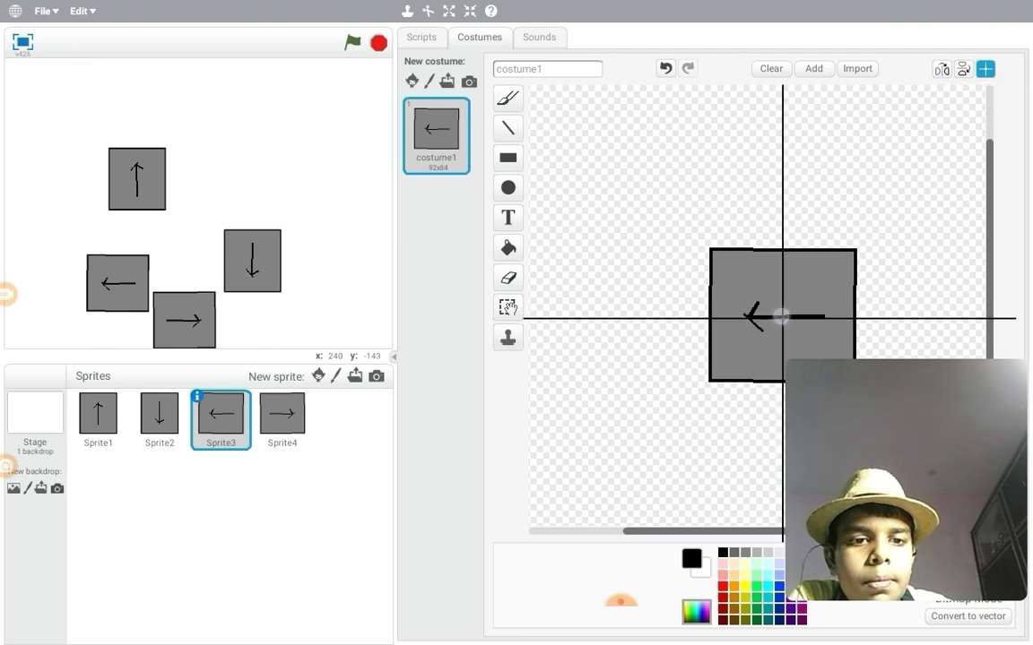
pyautogui.click(159, 421)
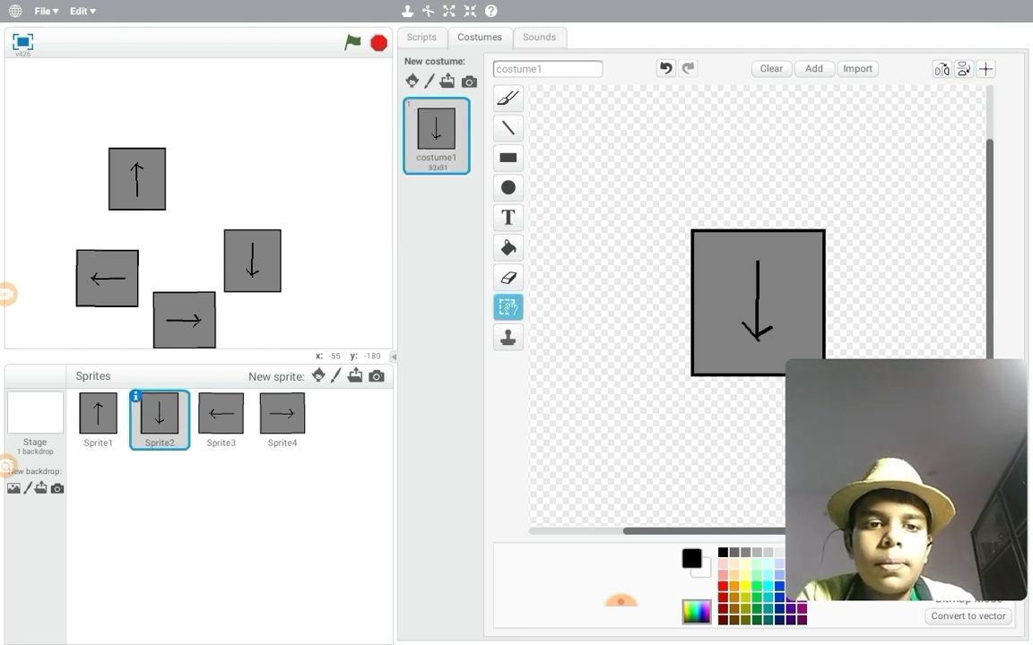
pyautogui.click(422, 37)
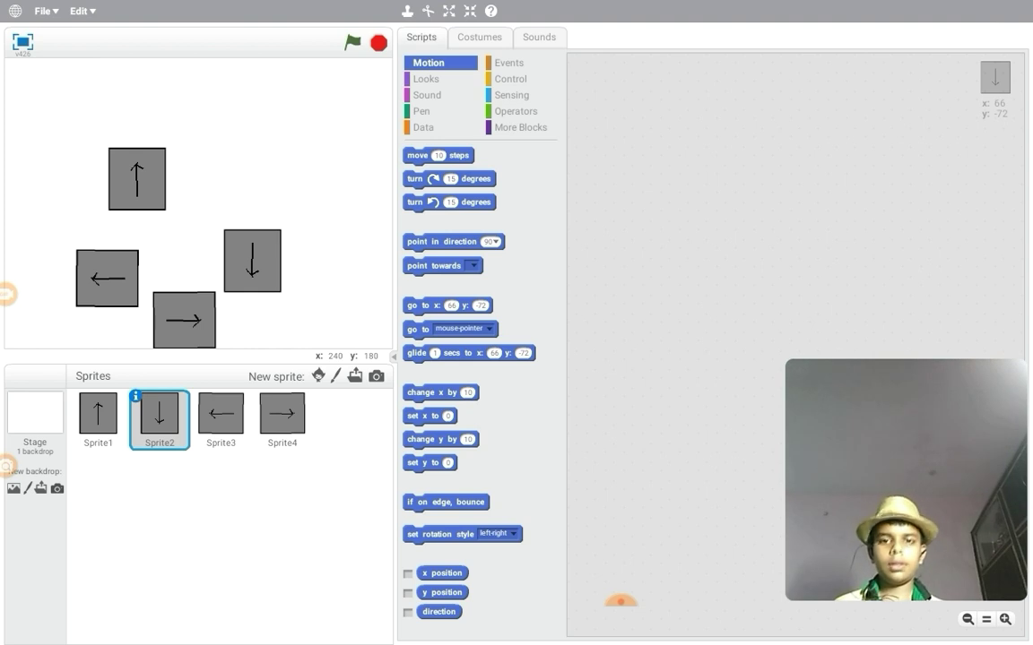
# Add a 'when green flag clicked' hat block to Sprite1's scripts.
pyautogui.click(97, 420)
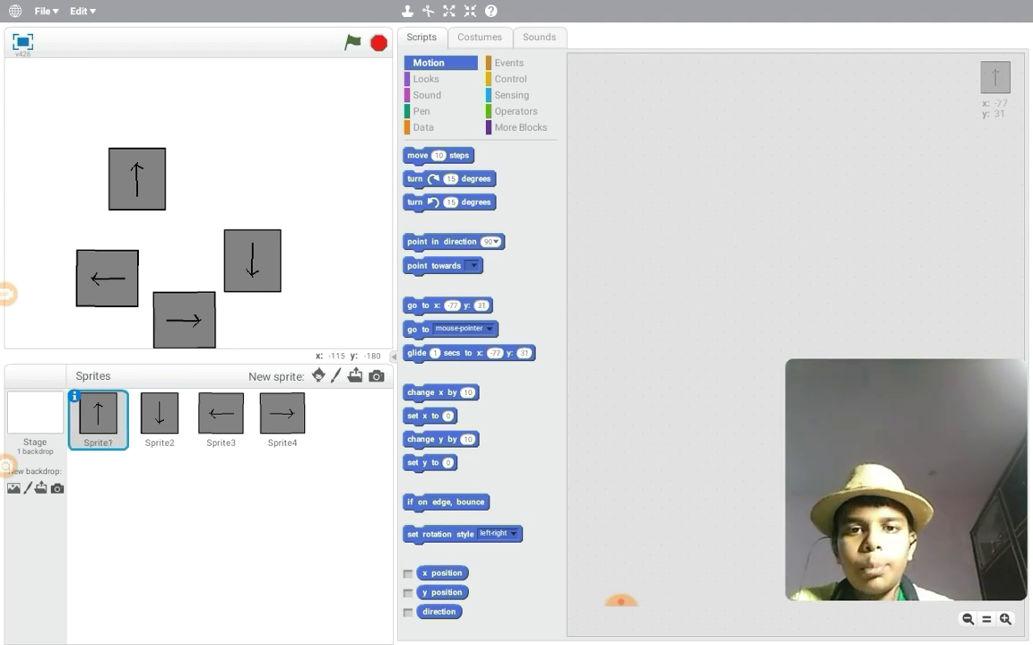
pyautogui.click(508, 62)
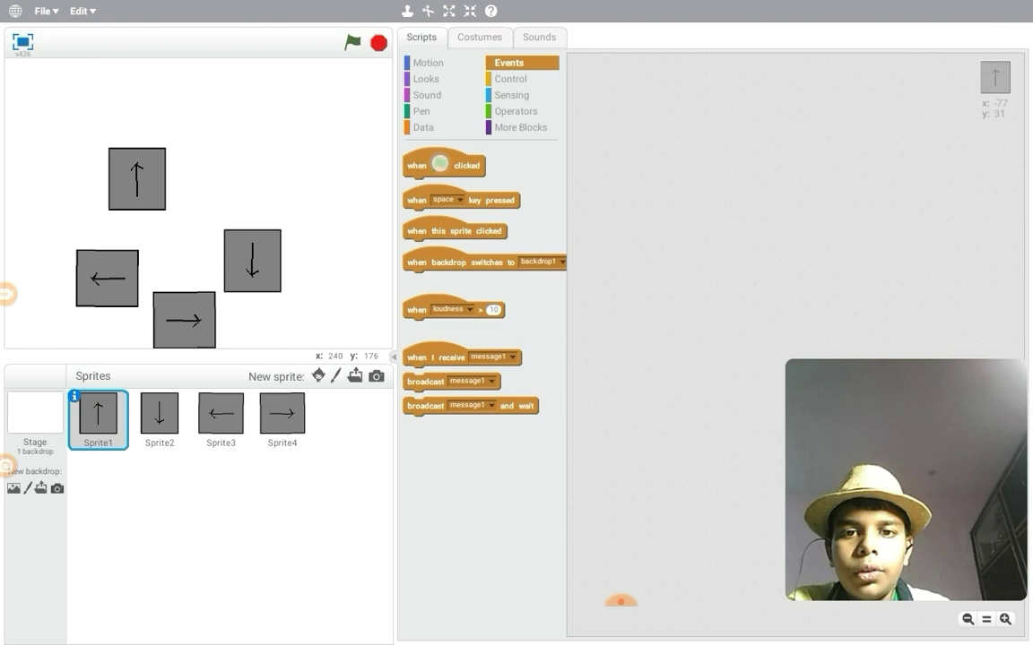
pyautogui.moveTo(444, 164); pyautogui.dragTo(755, 197)
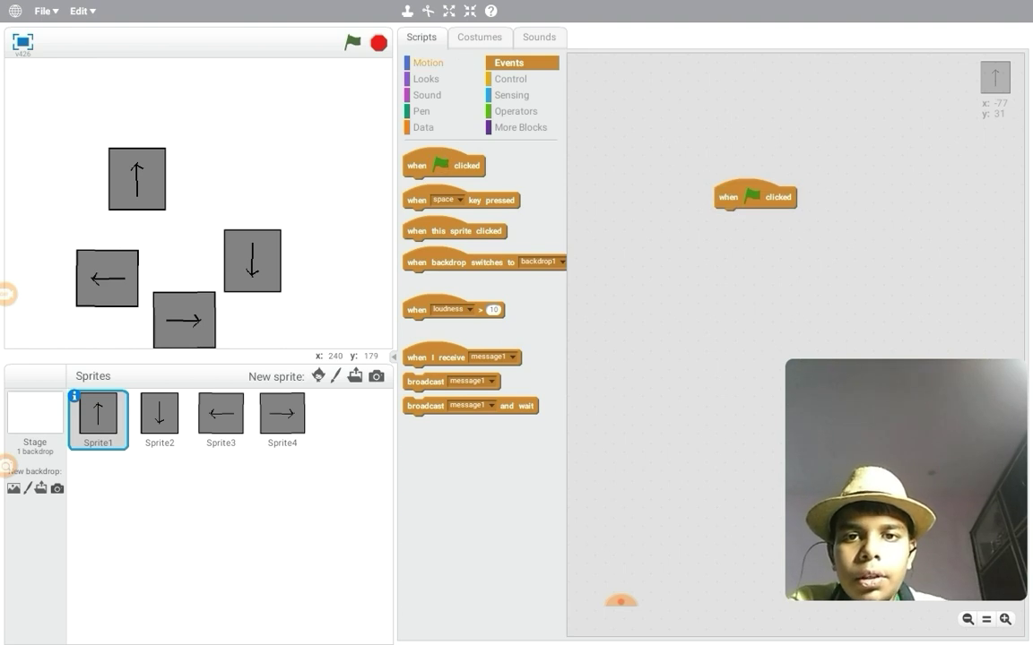
pyautogui.click(428, 62)
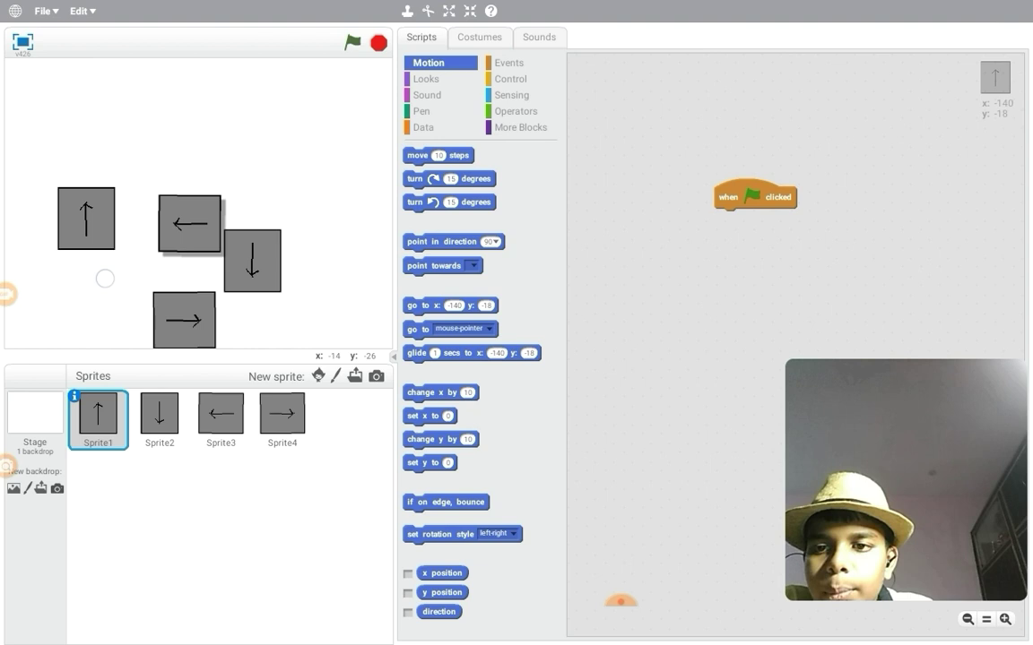
# Roughly place the left, up, right and down arrows around a centre gap.
pyautogui.moveTo(188, 224); pyautogui.dragTo(27, 278)
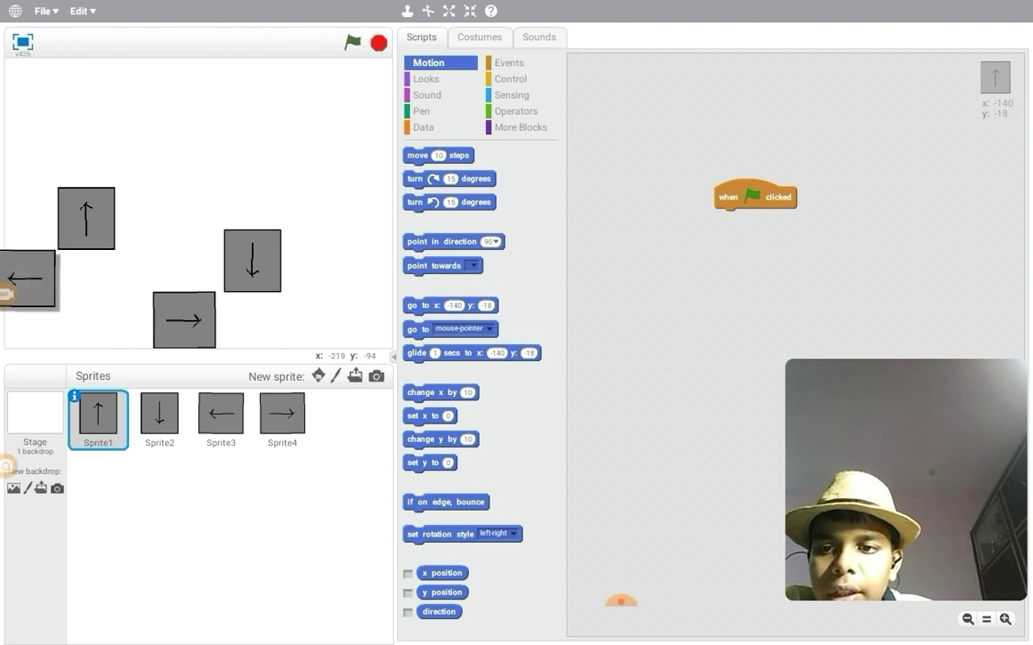
pyautogui.click(220, 420)
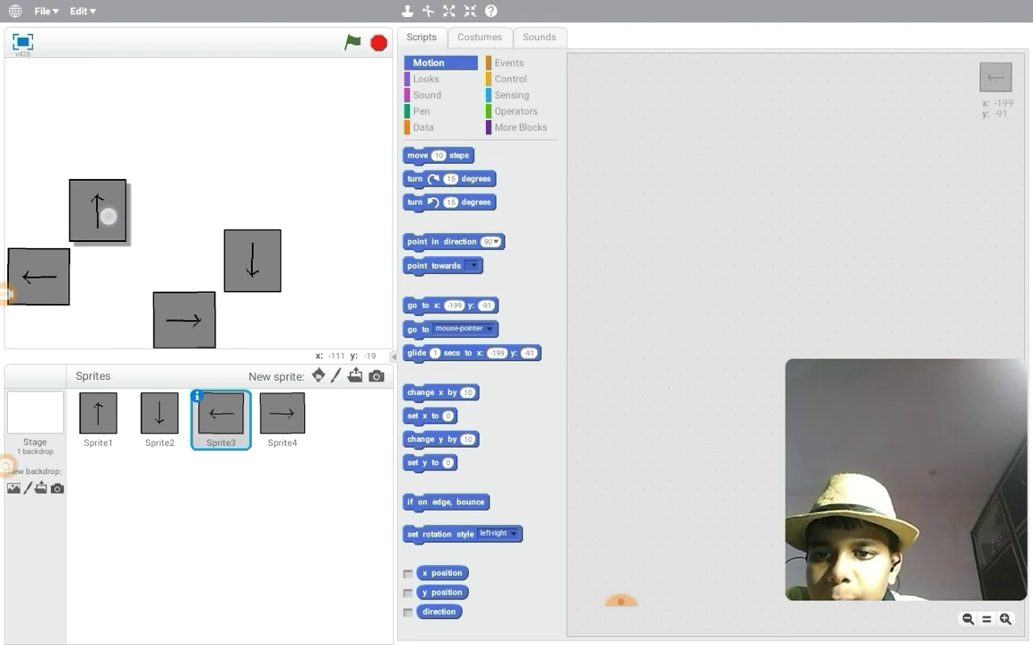
pyautogui.click(98, 421)
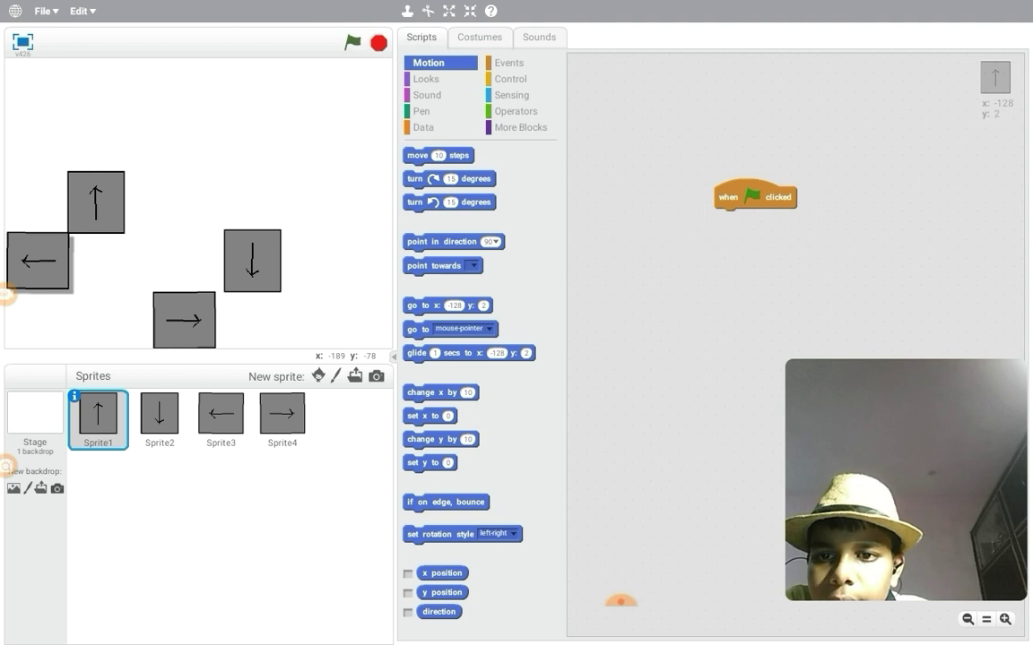
pyautogui.click(220, 419)
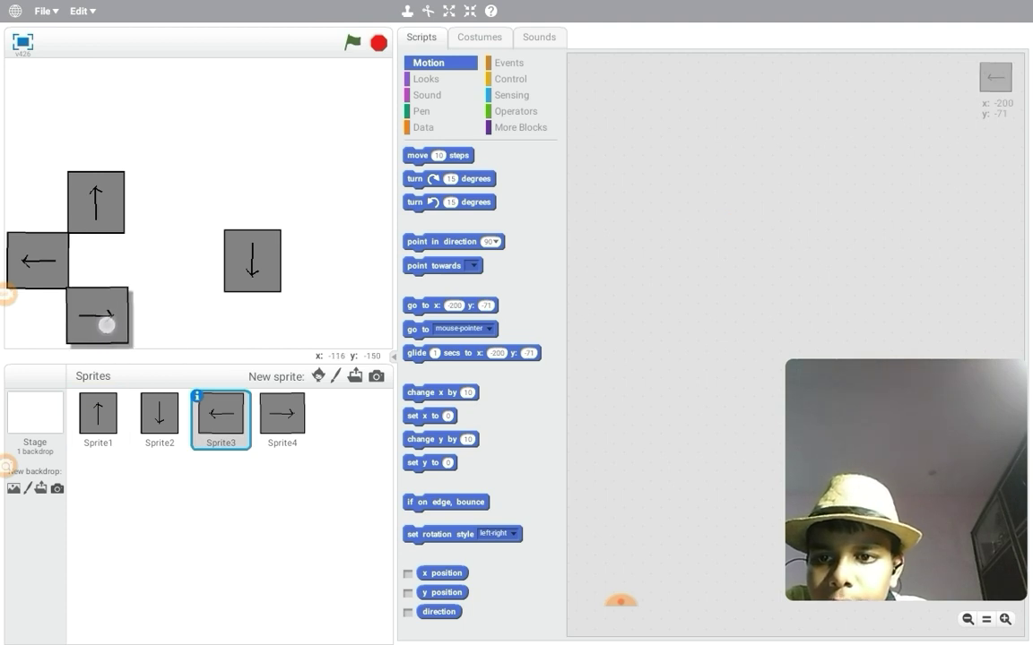
pyautogui.click(282, 420)
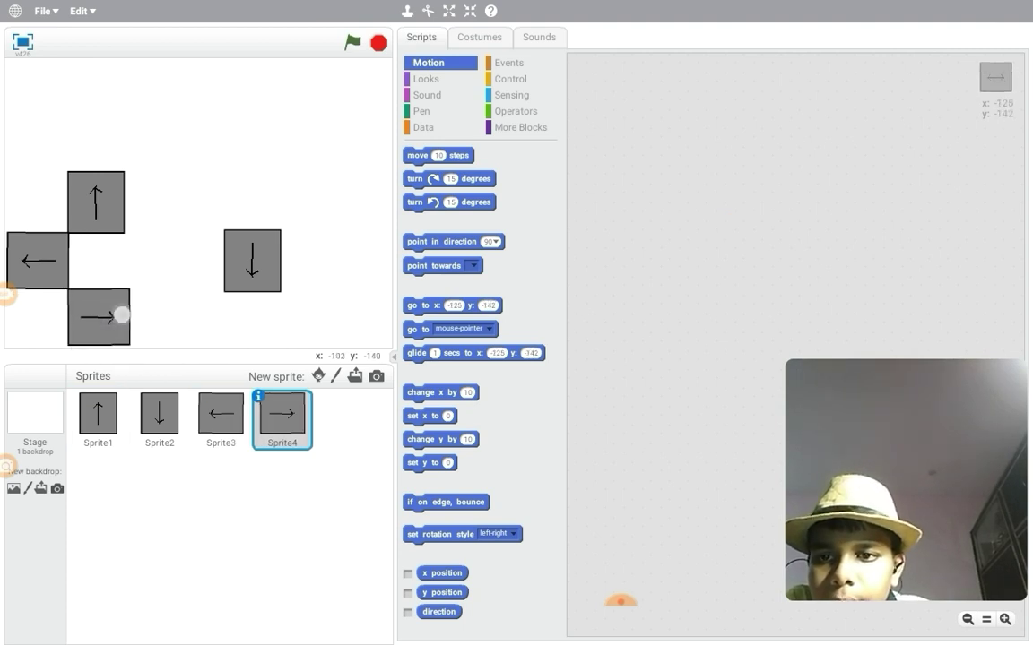
pyautogui.moveTo(99, 317); pyautogui.dragTo(141, 296)
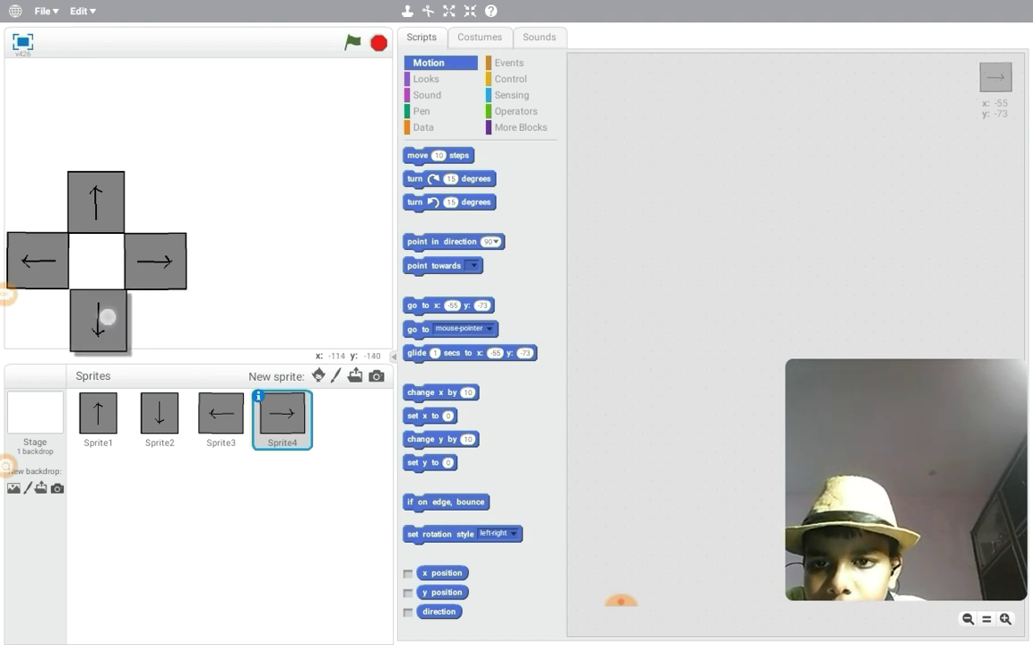
pyautogui.click(159, 419)
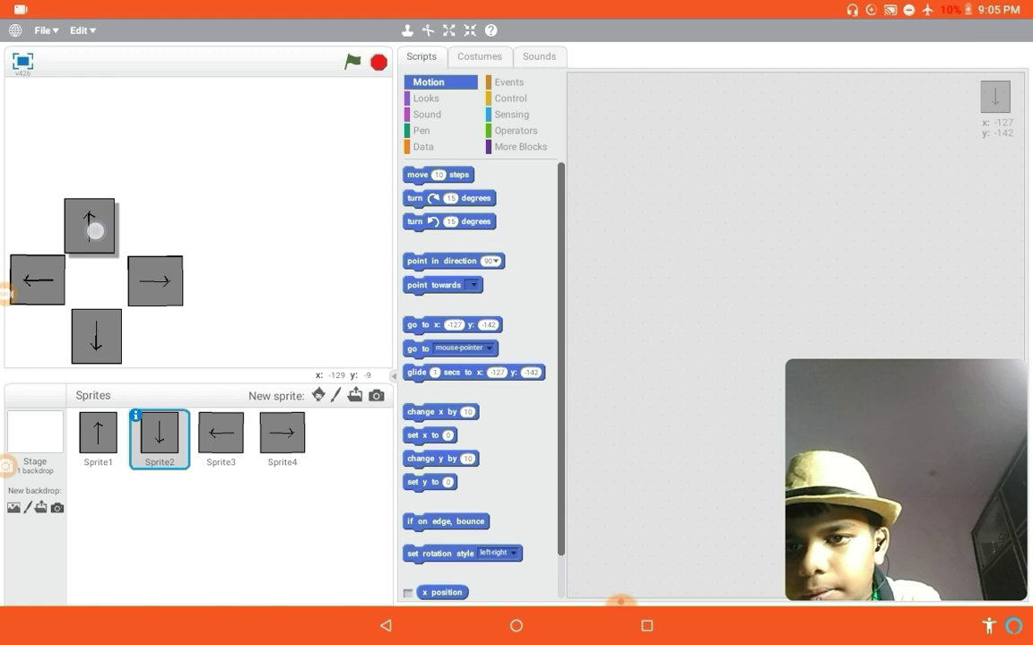
# Fine-tune the four arrows' positions so they line up snugly.
pyautogui.click(98, 439)
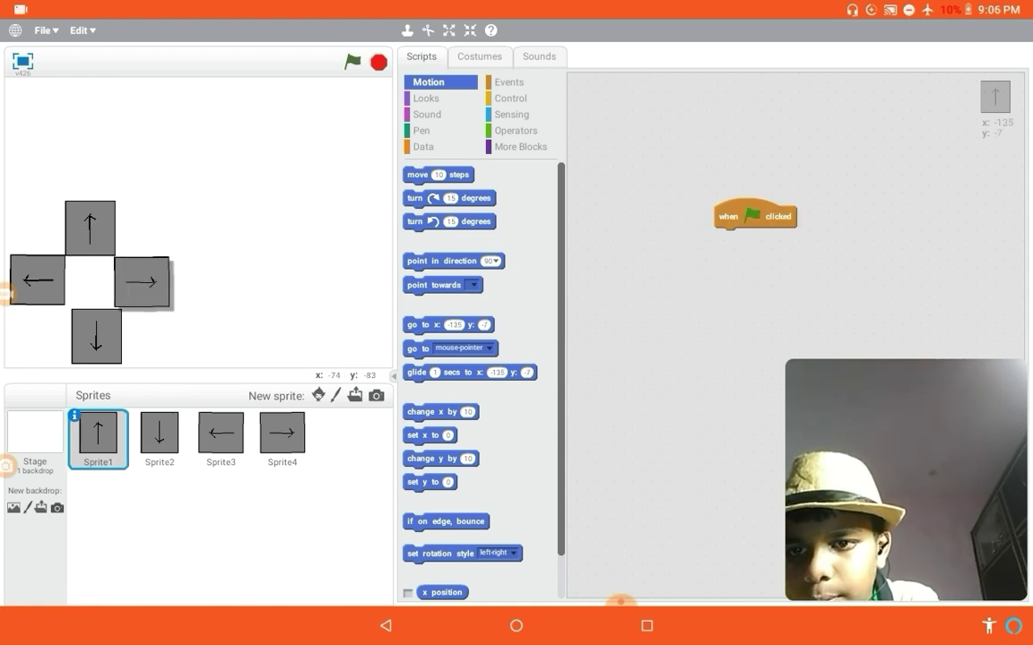
pyautogui.click(282, 438)
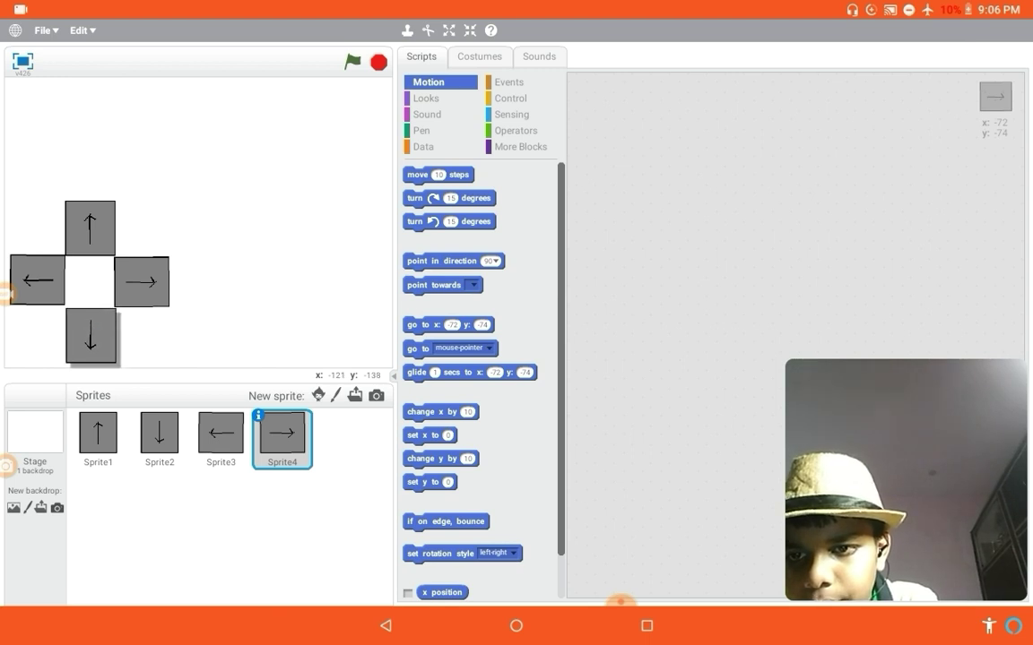
pyautogui.click(159, 434)
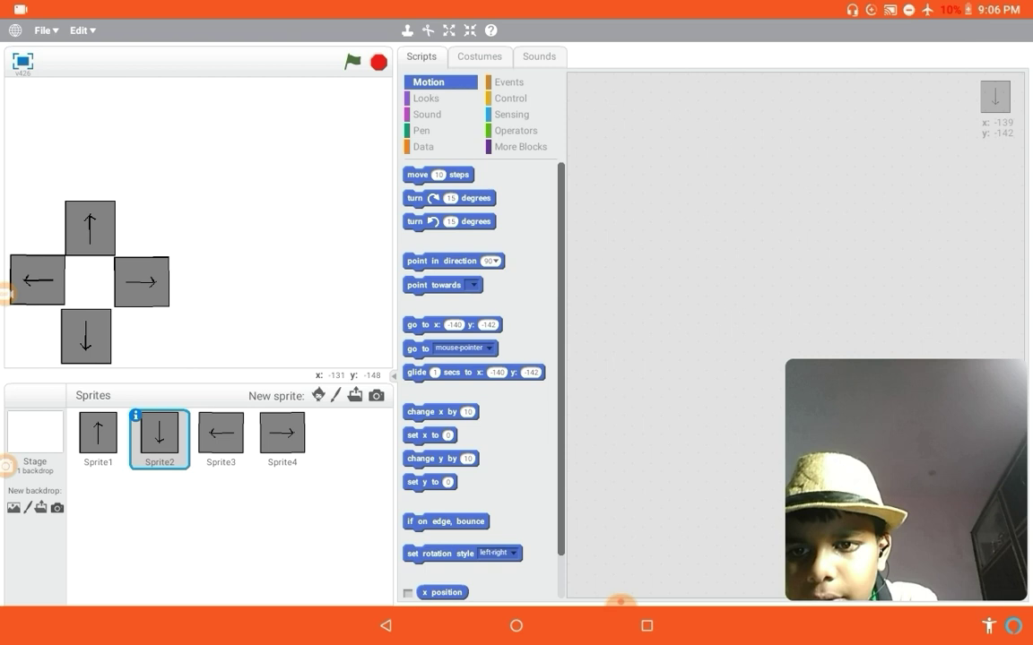
pyautogui.click(221, 439)
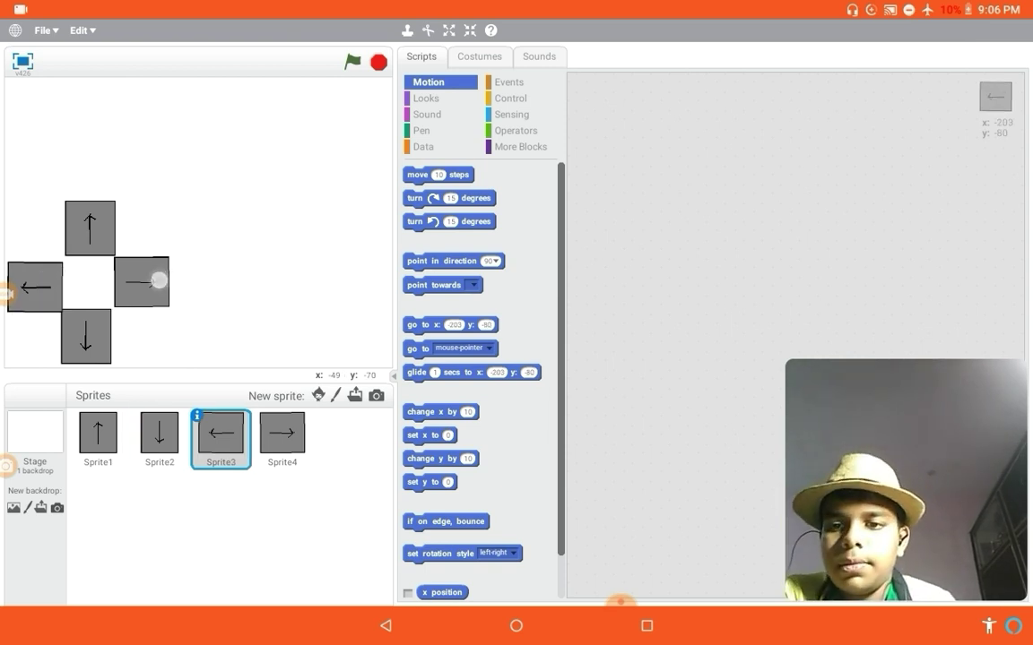
pyautogui.click(281, 439)
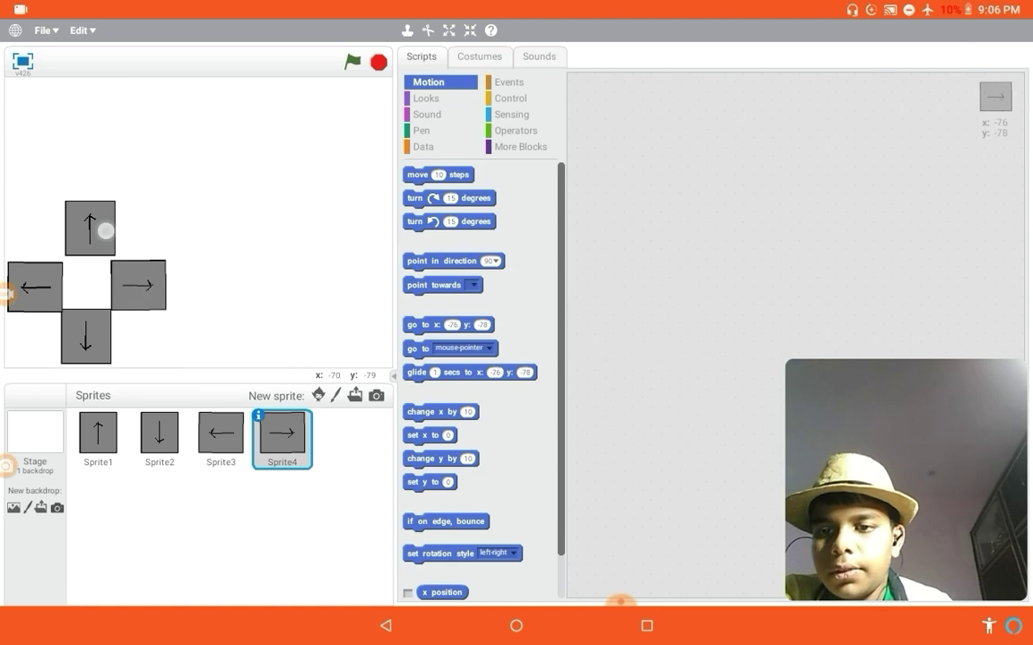
pyautogui.click(98, 439)
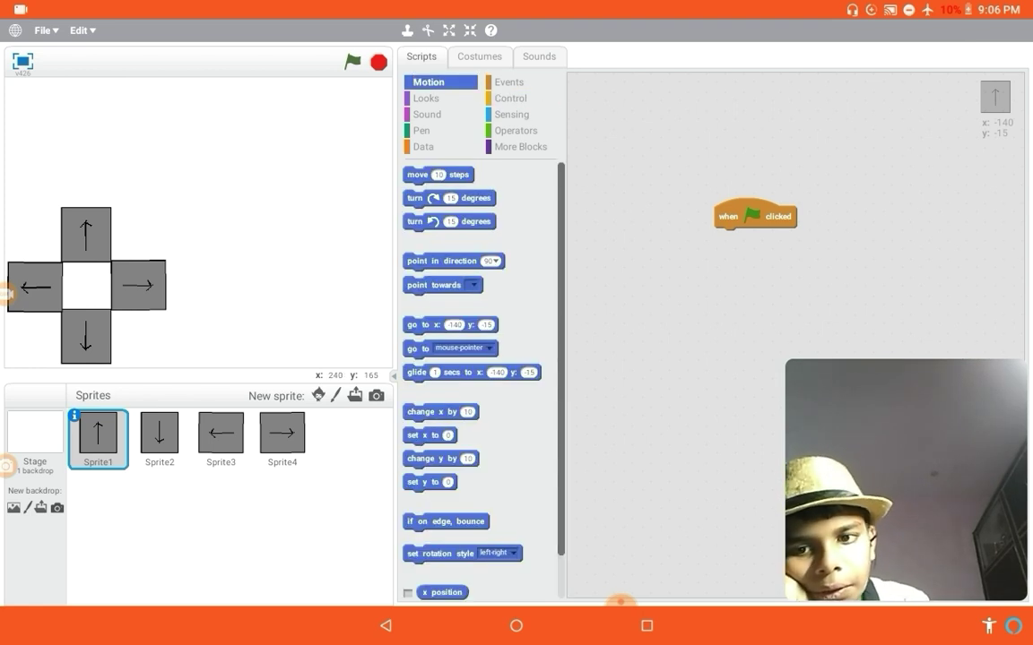
# Add go to x:-140 y:-15, set size to 75%, and a forever loop with if-and.
pyautogui.moveTo(451, 325); pyautogui.dragTo(774, 239)
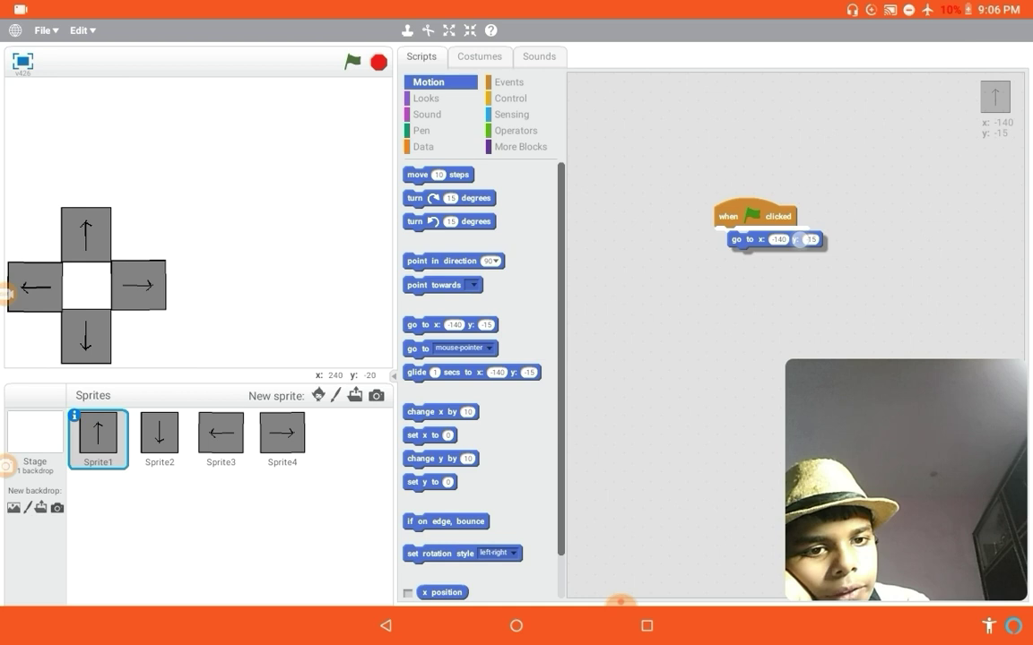
pyautogui.click(426, 98)
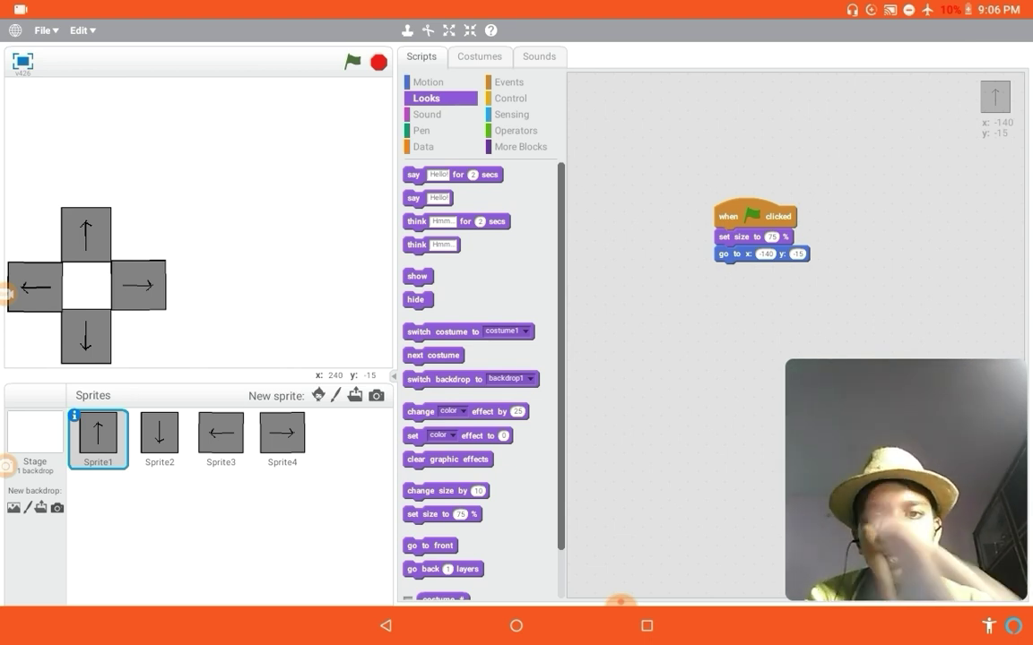
pyautogui.click(511, 98)
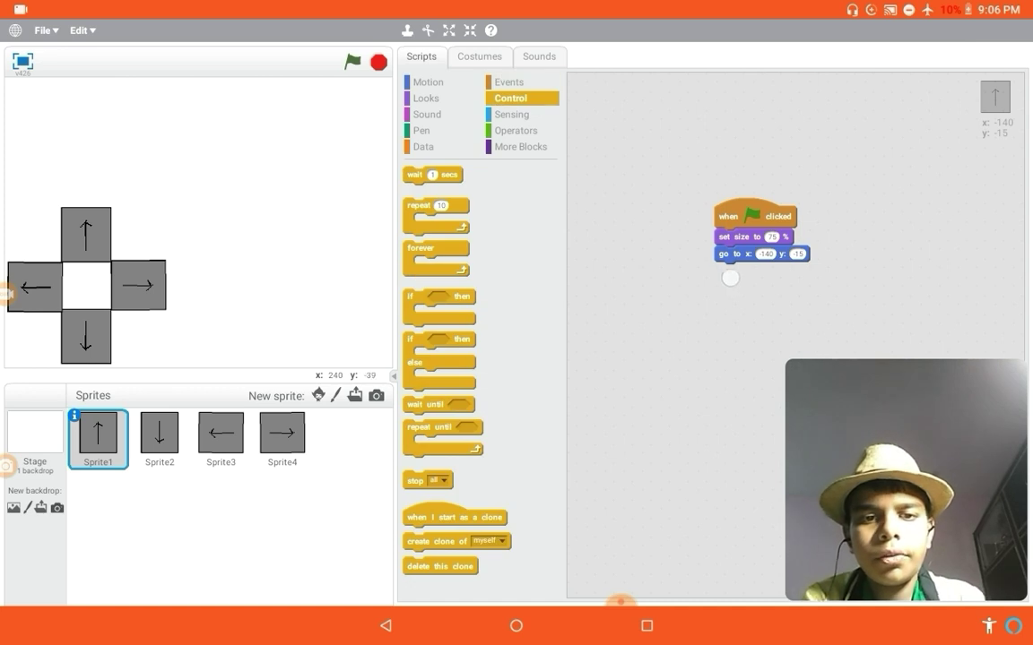
pyautogui.moveTo(437, 258); pyautogui.dragTo(726, 291)
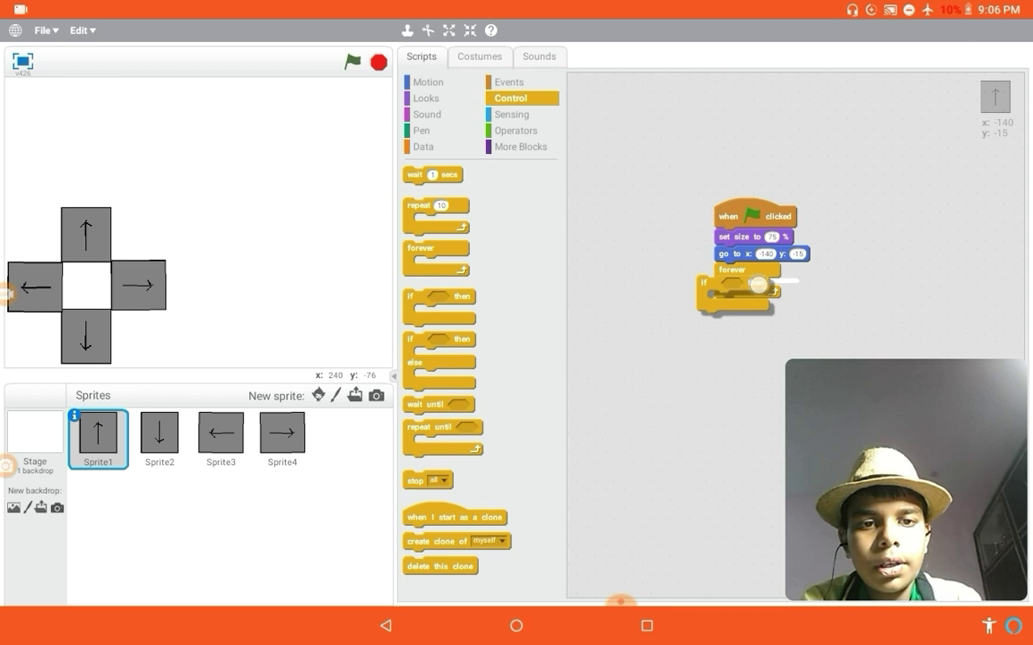
pyautogui.click(517, 130)
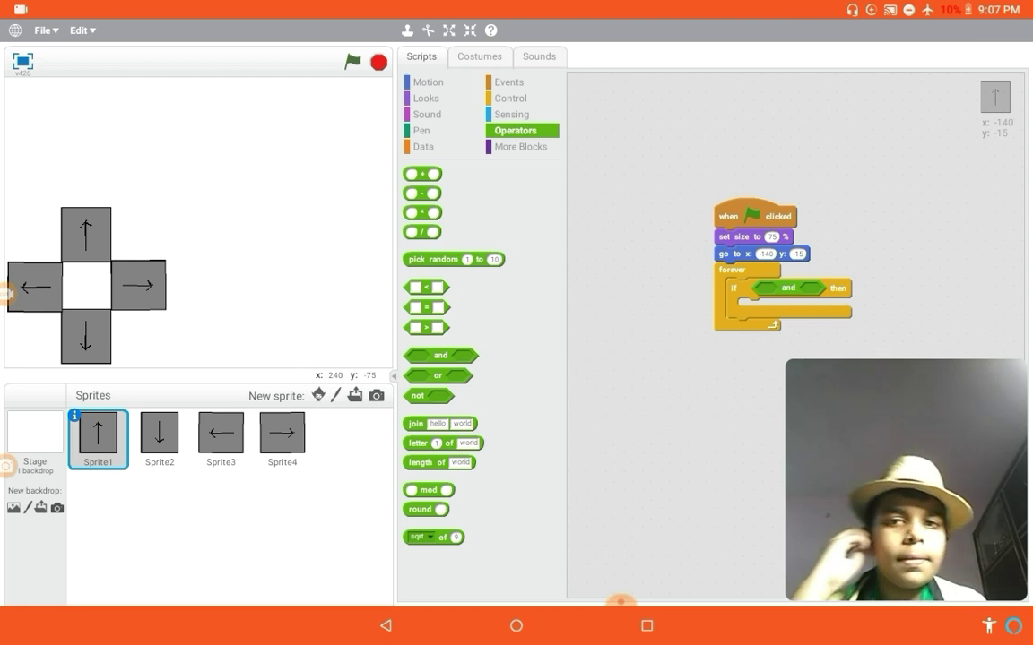
# Fill the and slots with 'touching mouse-pointer?' and 'mouse down?'.
pyautogui.click(511, 114)
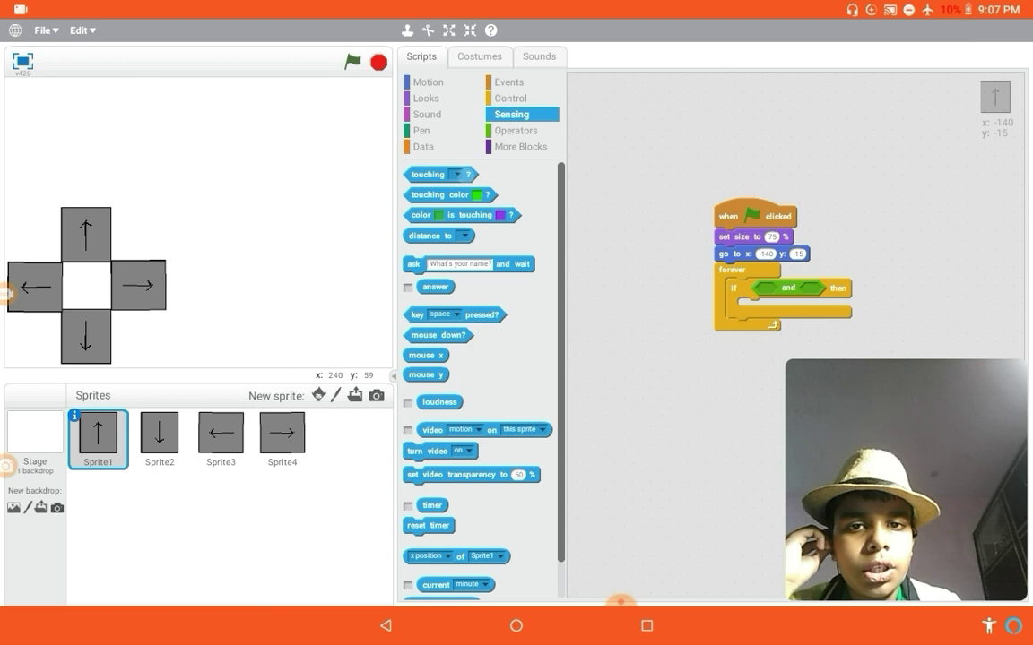
pyautogui.click(462, 174)
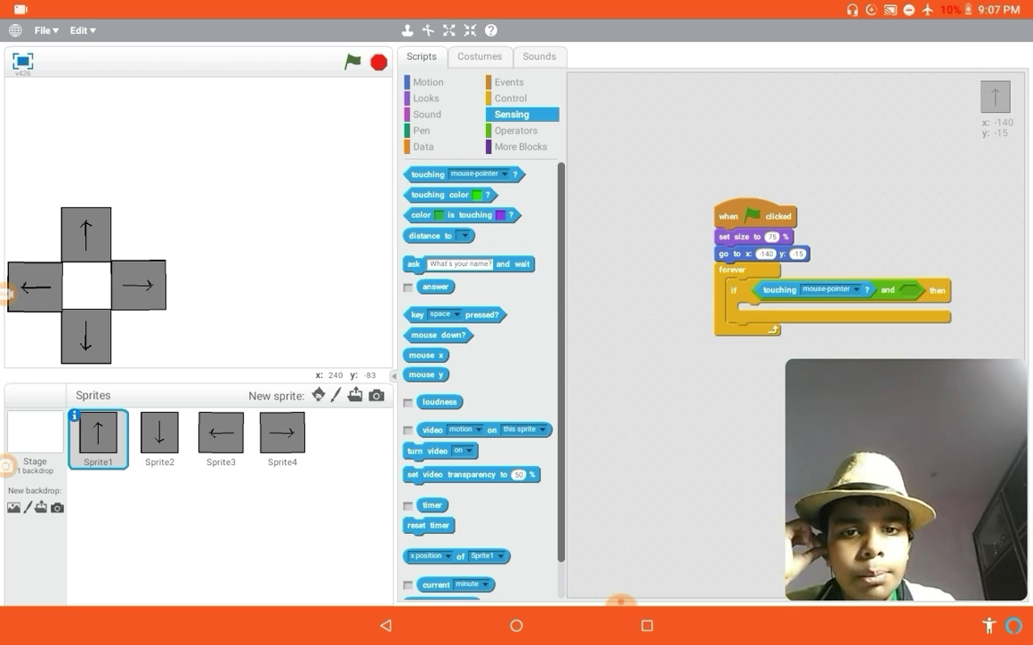
pyautogui.moveTo(439, 336); pyautogui.dragTo(928, 290)
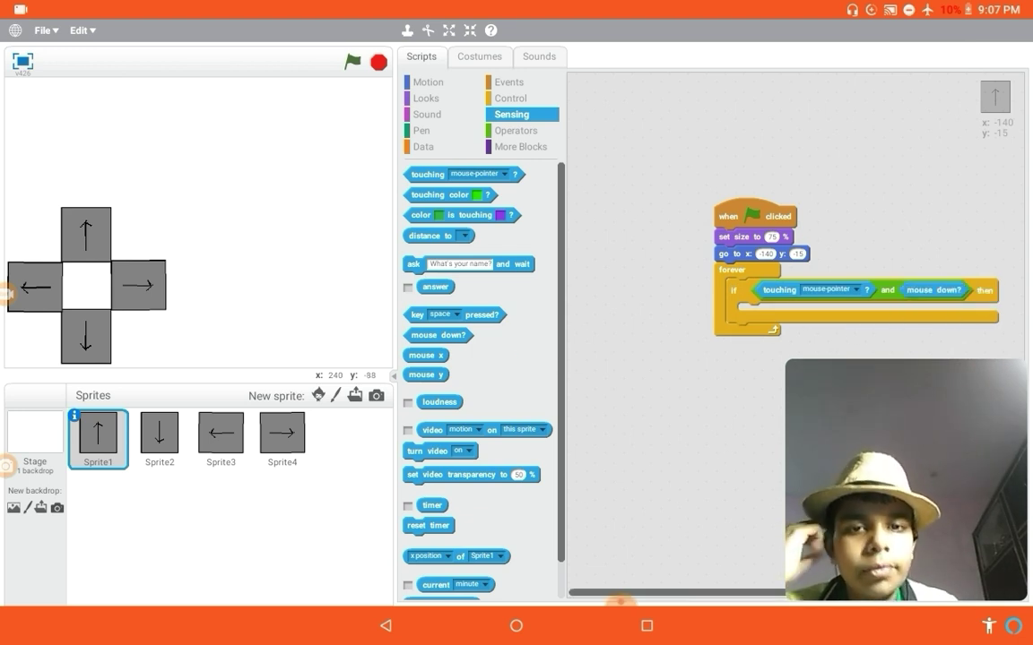
pyautogui.click(508, 82)
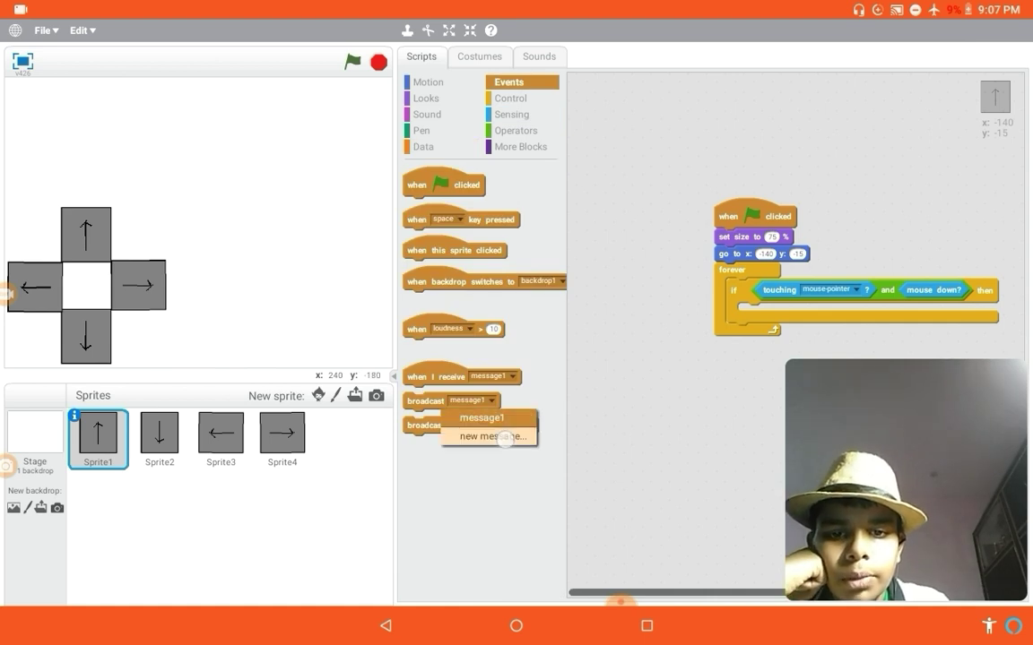
# Create a new 'up' message and place 'broadcast up' inside the if block.
pyautogui.click(488, 437)
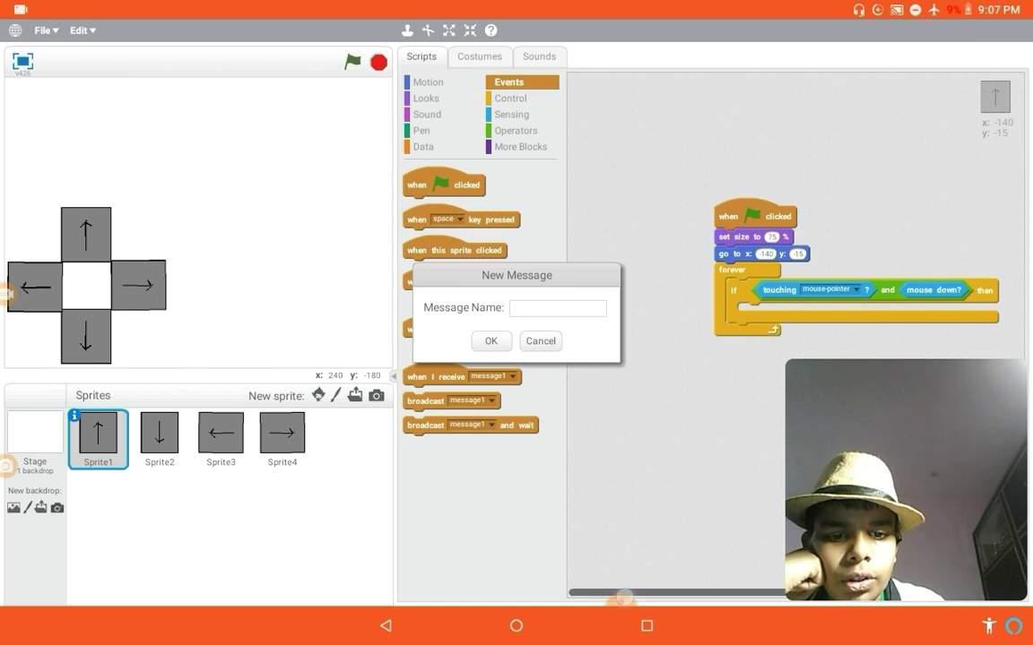
pyautogui.write('up')
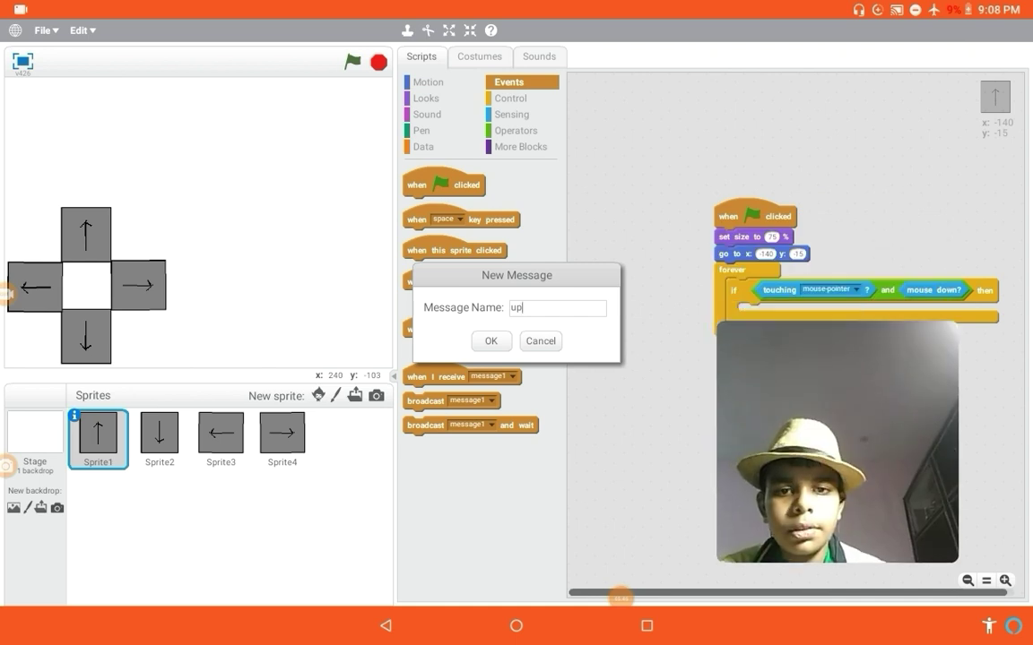
pyautogui.click(491, 340)
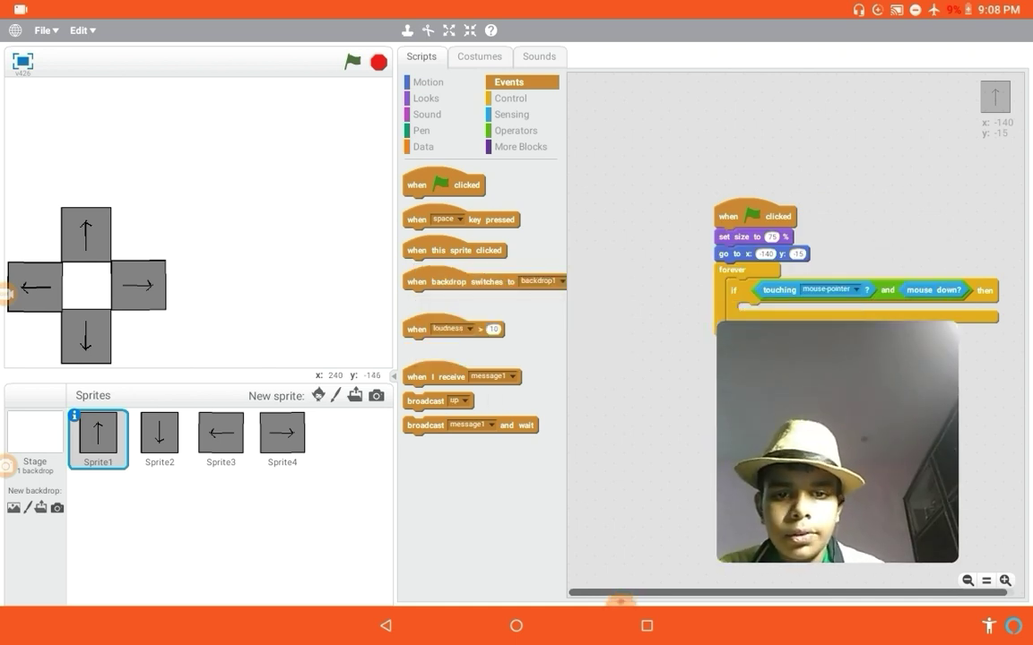
pyautogui.moveTo(437, 401); pyautogui.dragTo(771, 311)
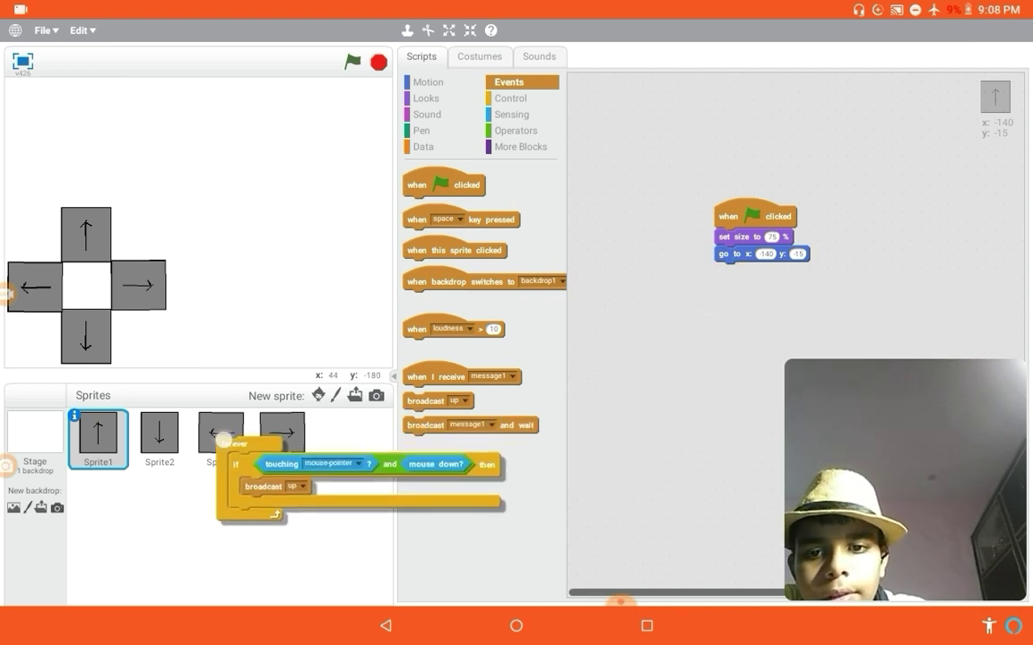
# Copy the up button's loop script onto the down and left arrow sprites.
pyautogui.moveTo(251, 445); pyautogui.dragTo(731, 270)
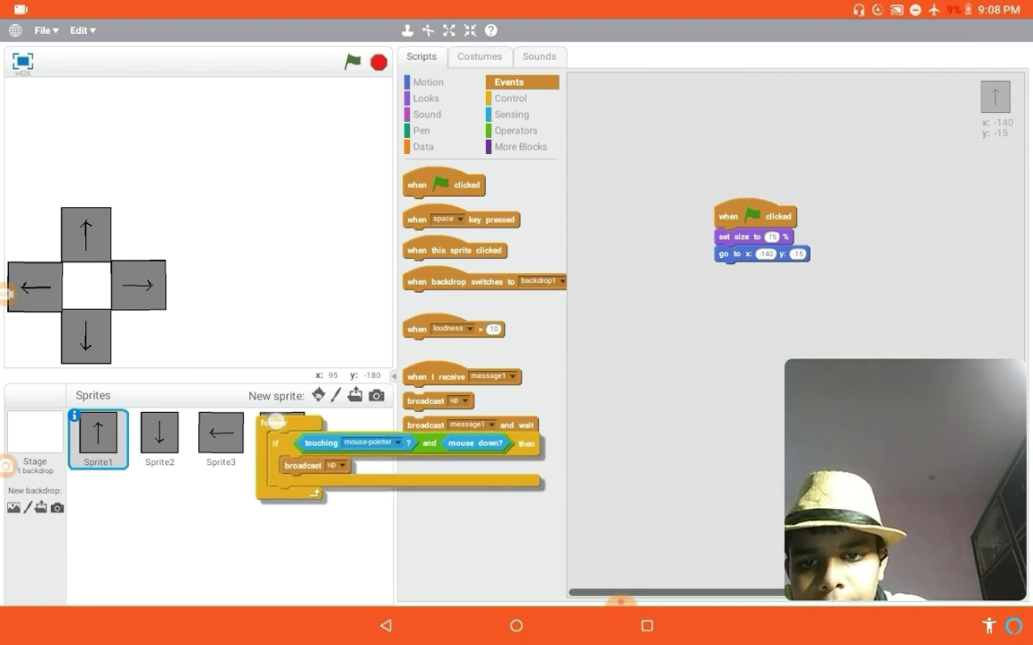
pyautogui.click(160, 439)
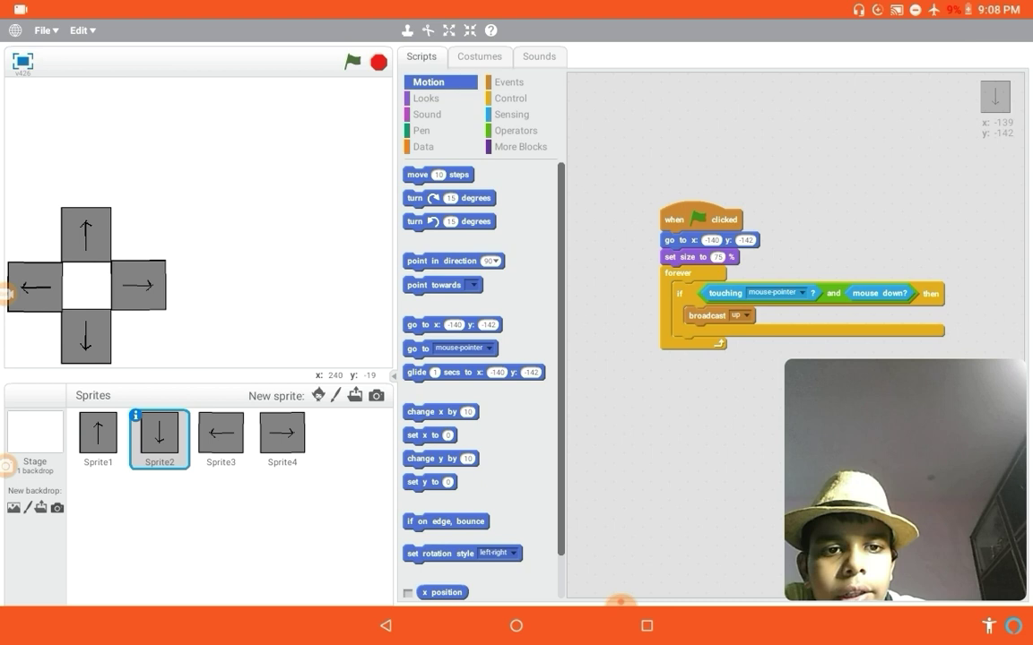
pyautogui.click(219, 439)
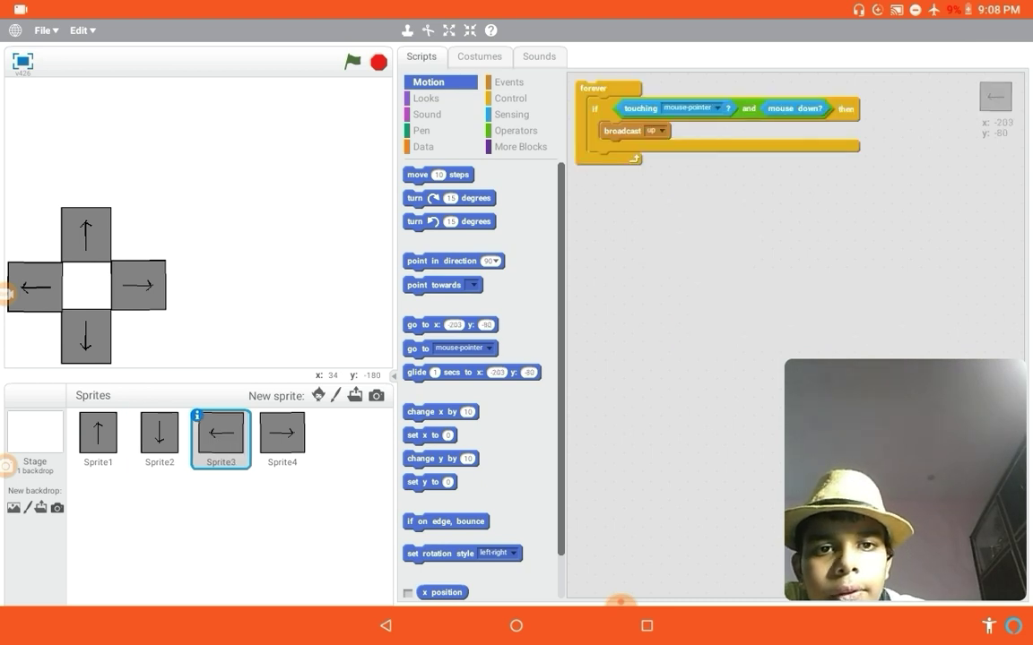
pyautogui.click(508, 82)
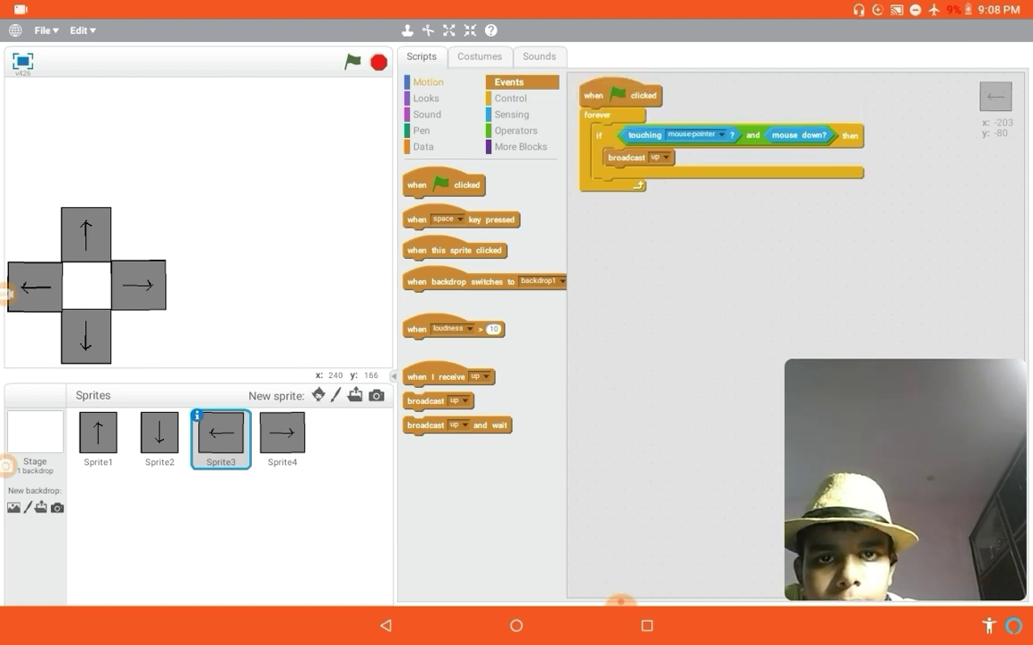
pyautogui.click(427, 98)
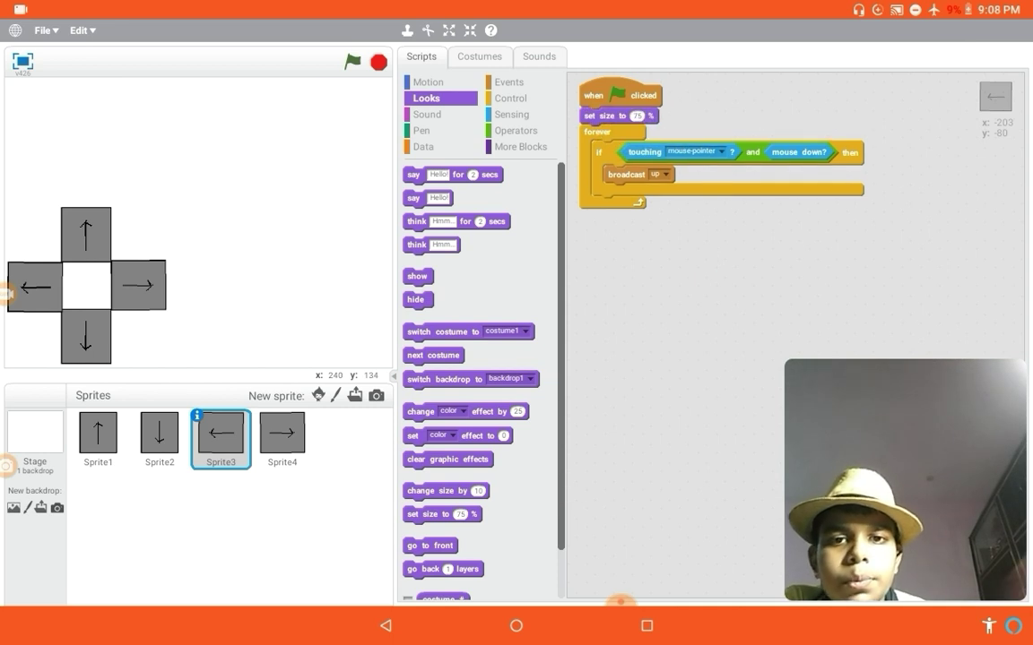
pyautogui.click(428, 82)
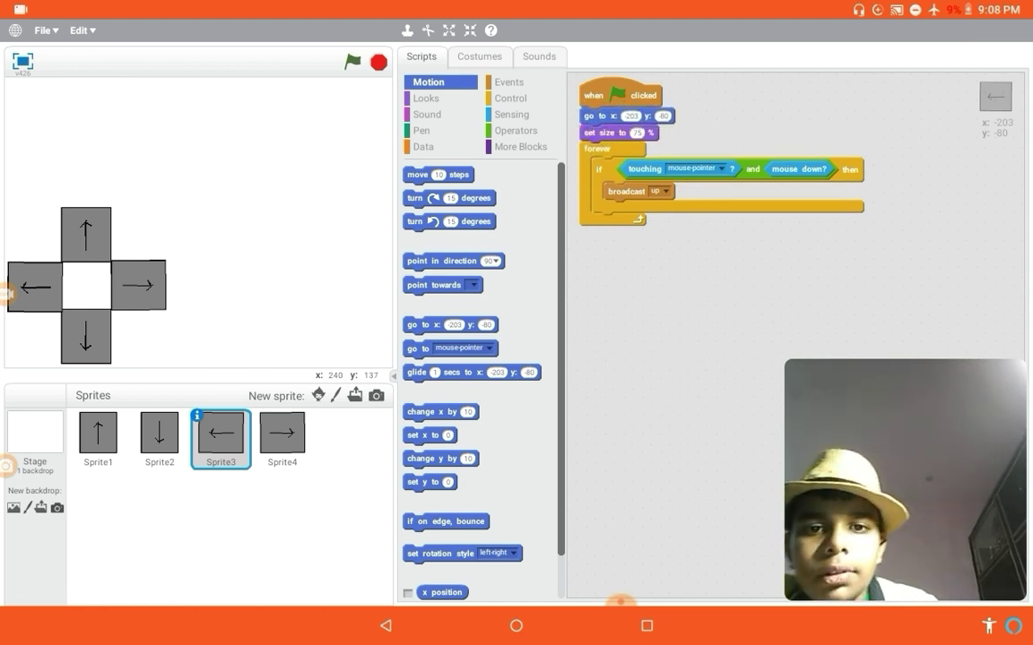
# In the right arrow sprite, add 'set size to 75%' under the green-flag hat.
pyautogui.click(281, 439)
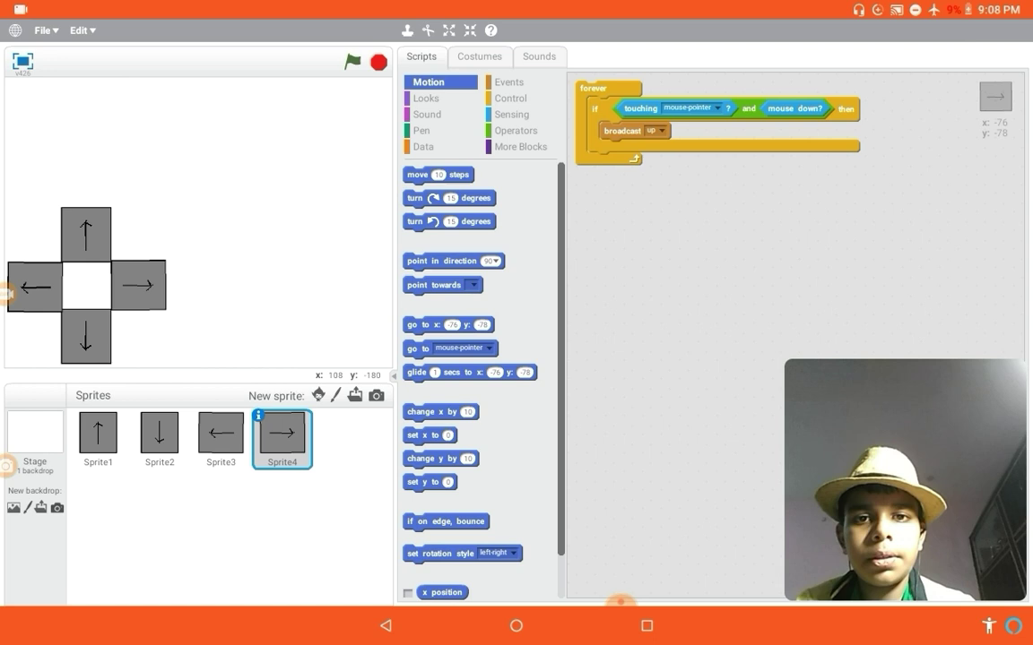
pyautogui.click(508, 82)
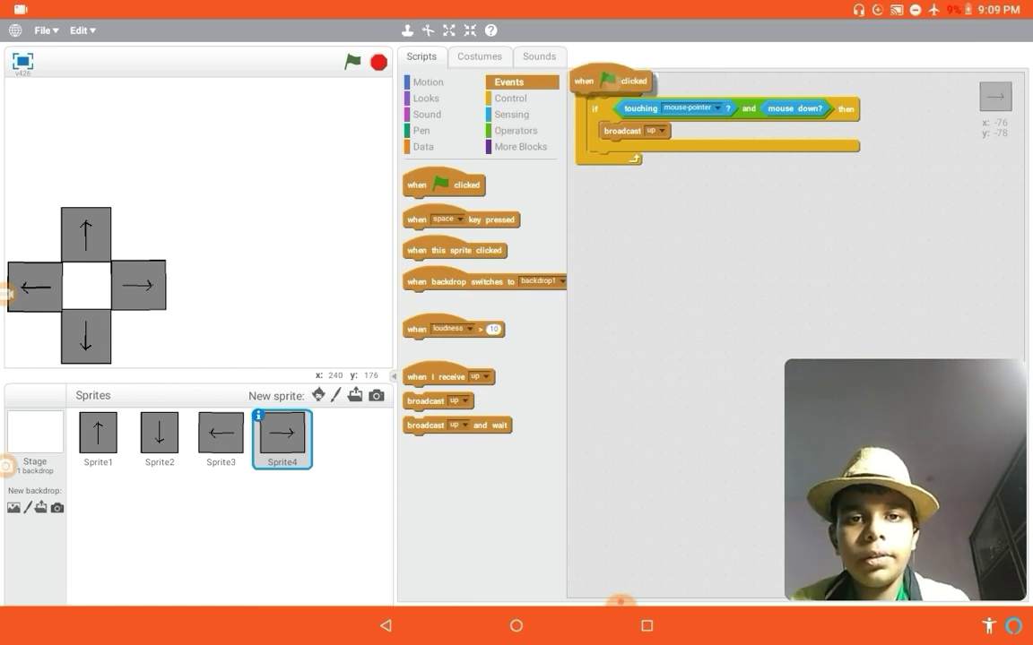
pyautogui.click(426, 98)
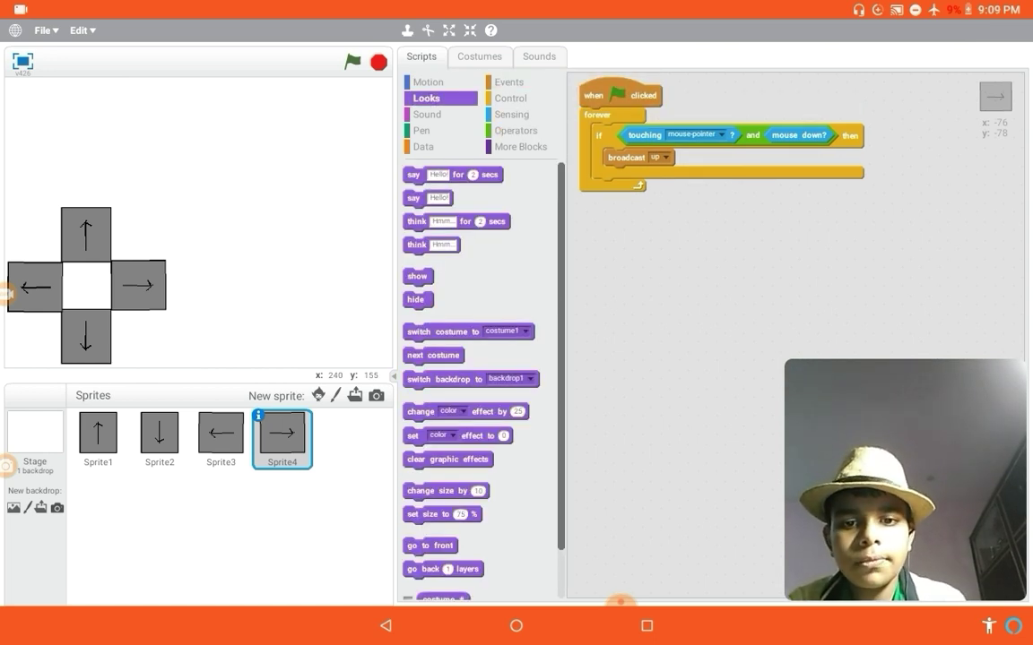
pyautogui.moveTo(442, 513); pyautogui.dragTo(625, 117)
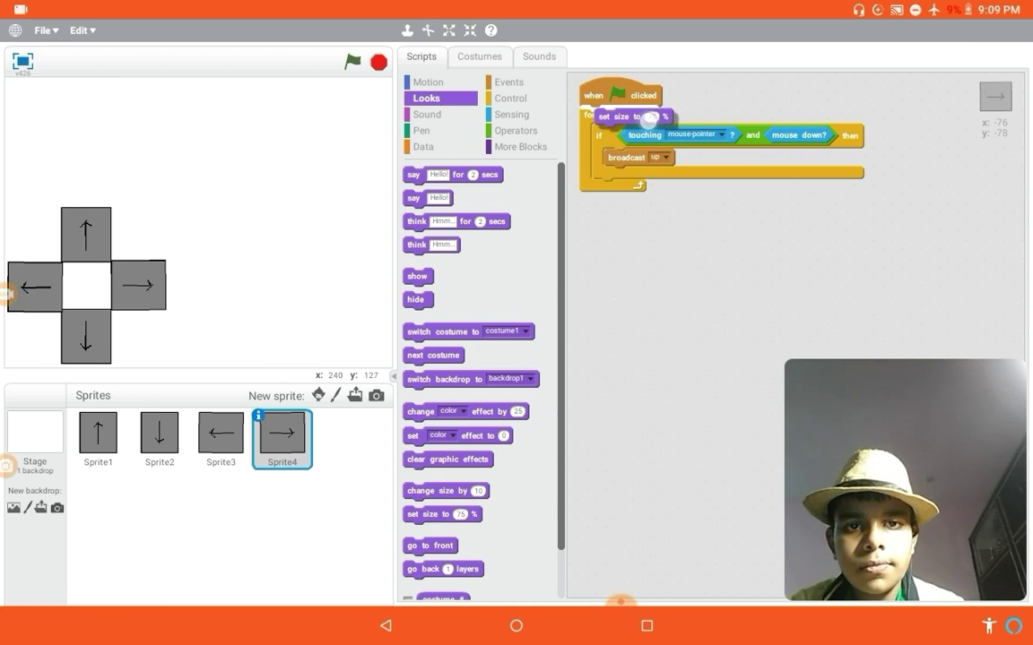
pyautogui.click(428, 82)
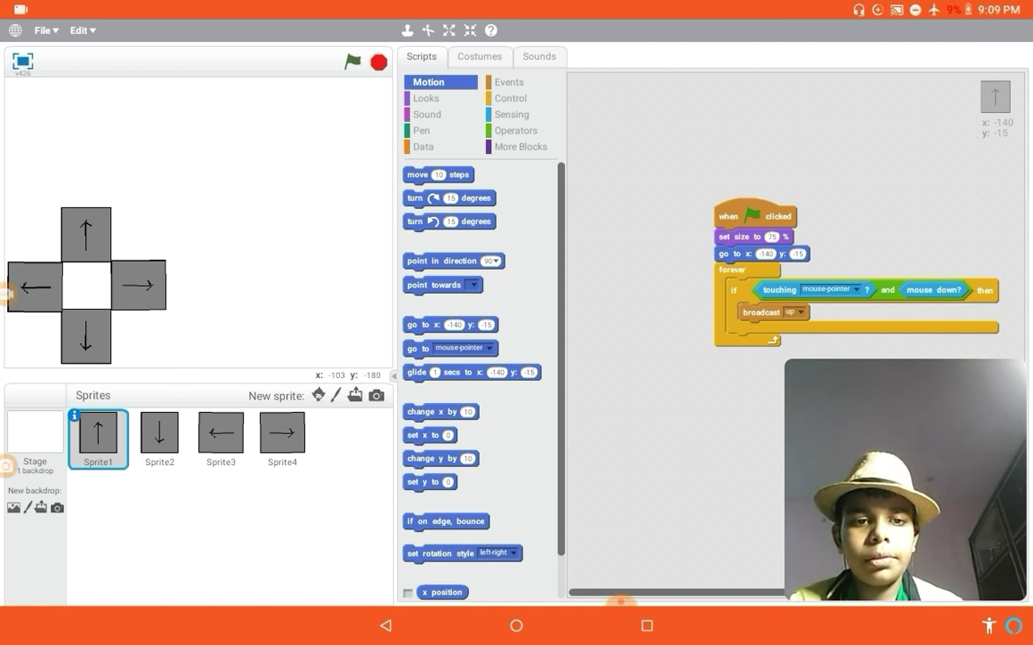
# Make the down and left arrow sprites broadcast new 'down' and 'left' messages.
pyautogui.click(160, 432)
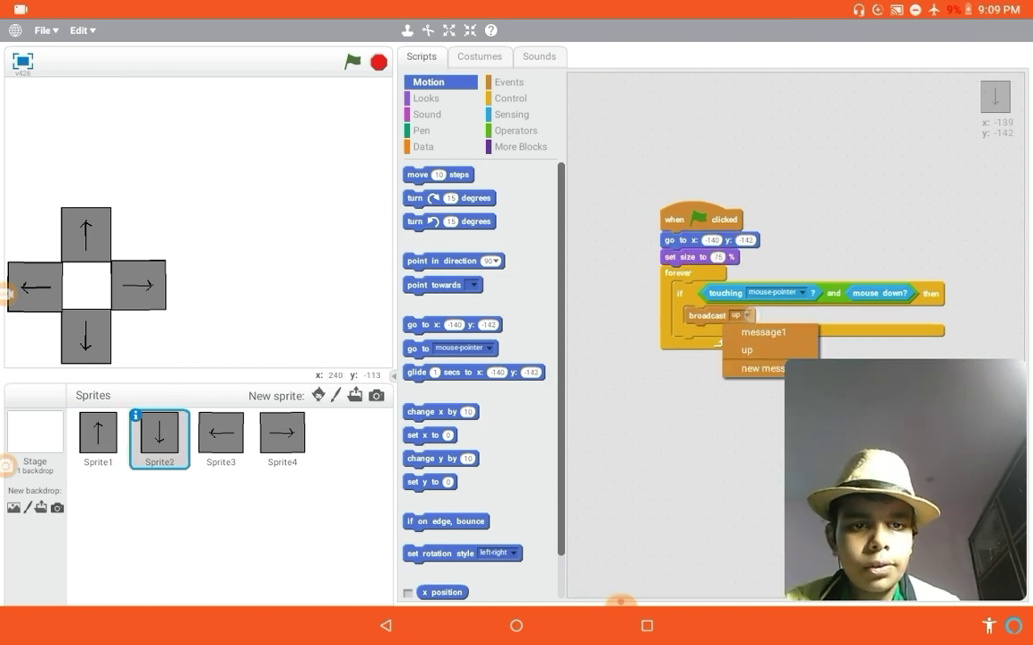
pyautogui.click(762, 368)
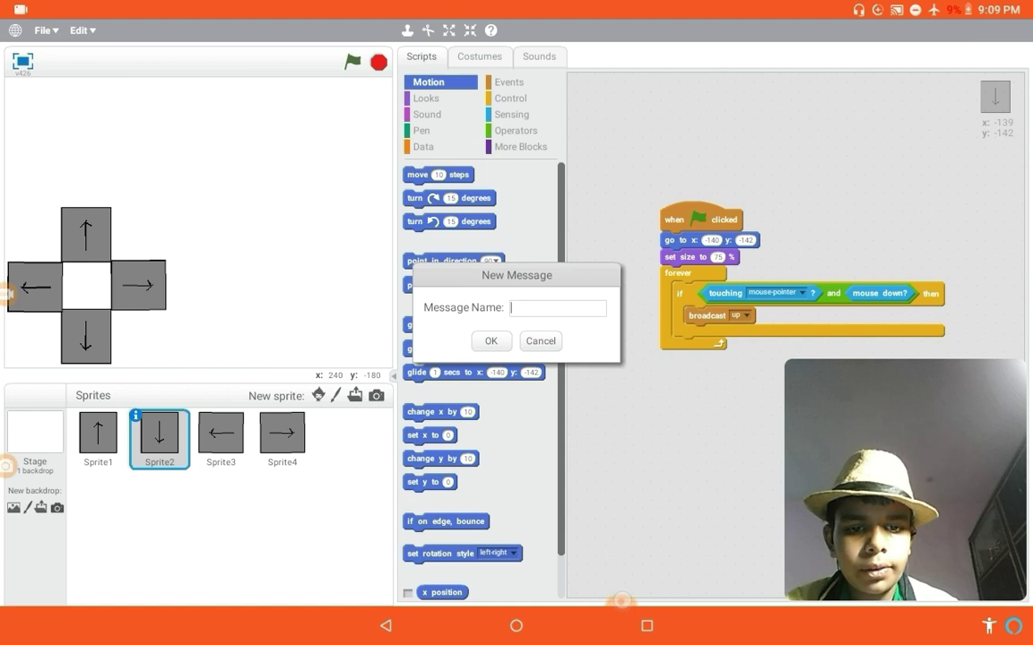
pyautogui.write('down')
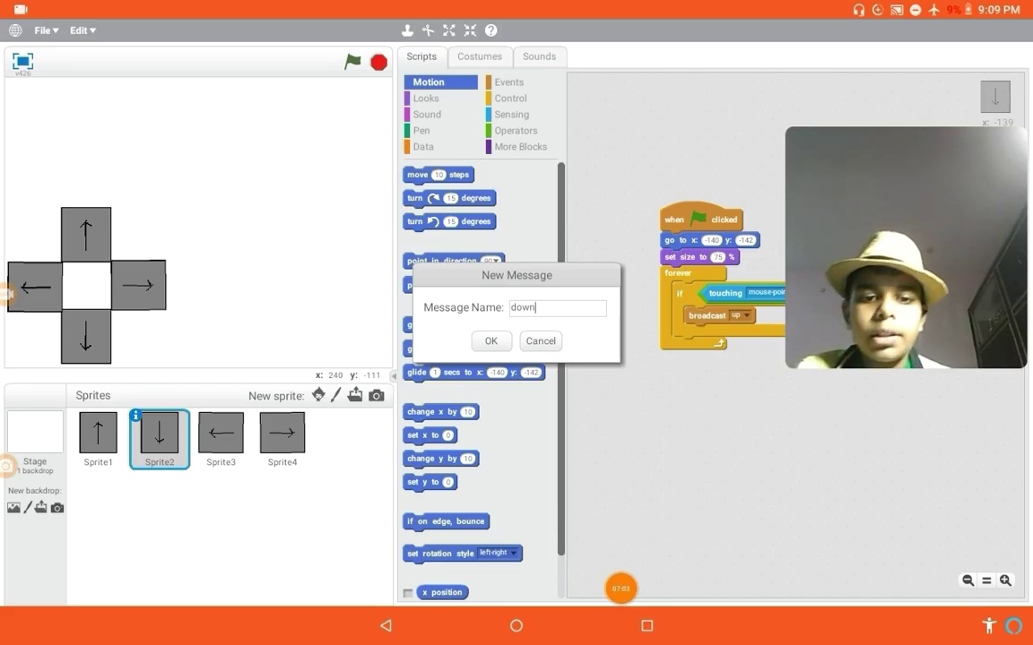
pyautogui.click(491, 340)
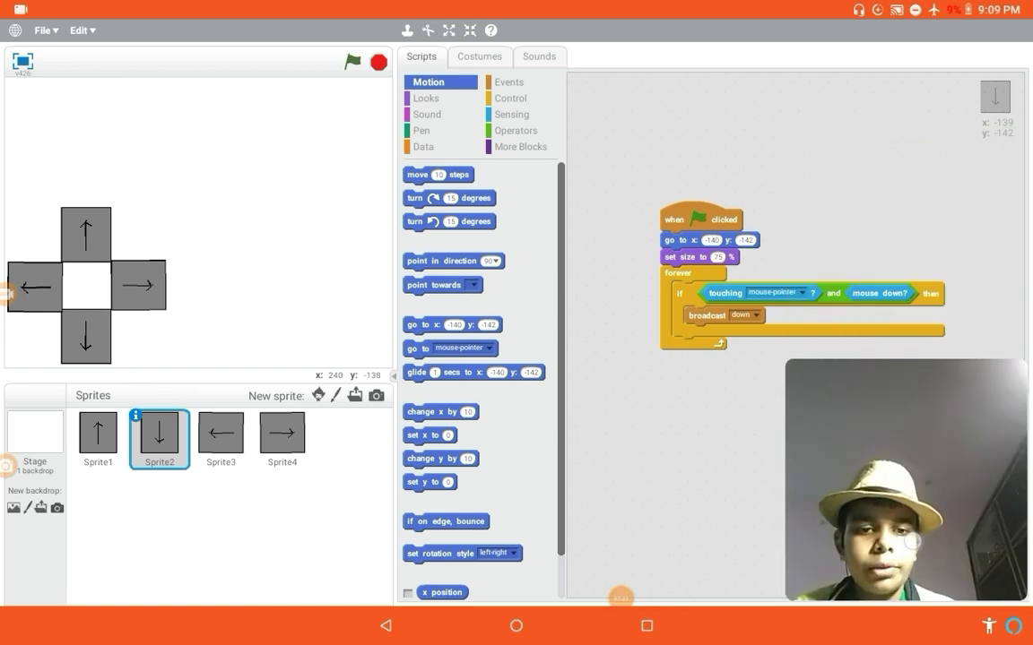
pyautogui.click(221, 439)
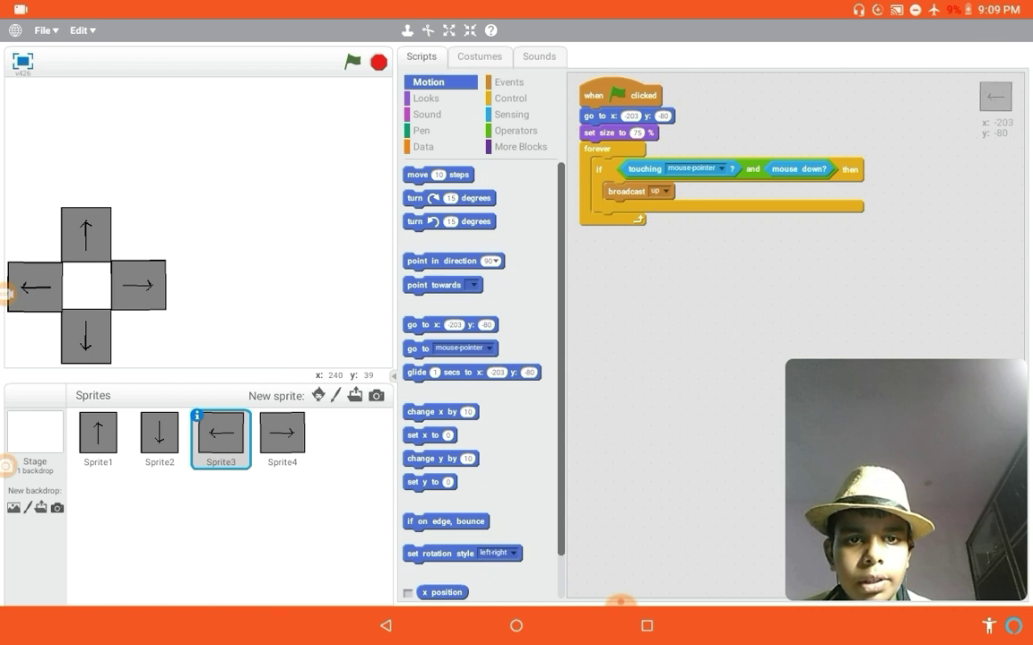
pyautogui.click(661, 191)
pyautogui.write('left')
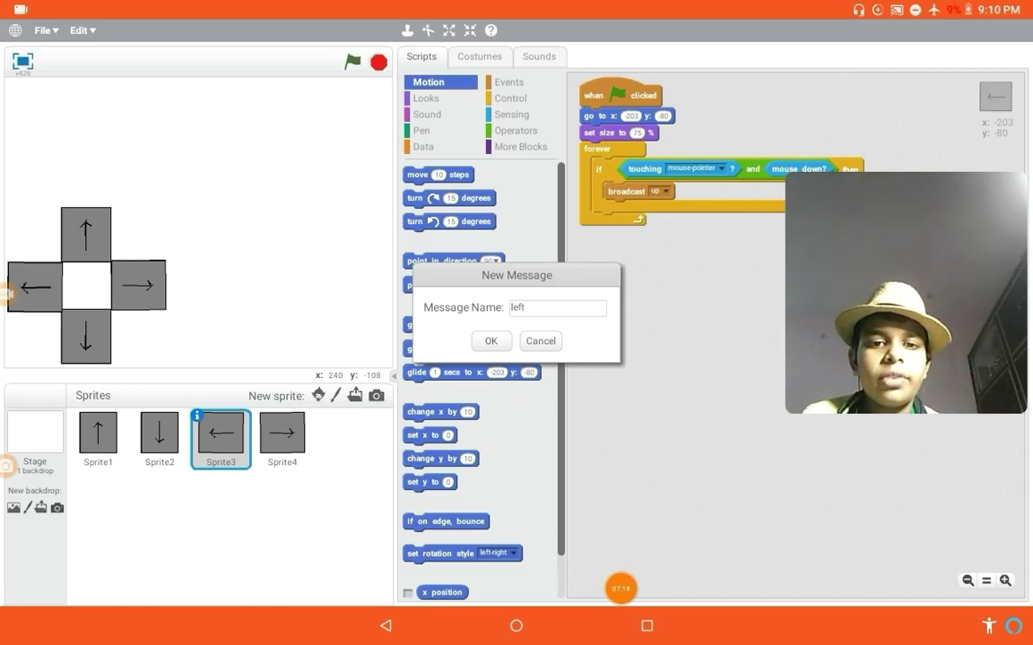
pyautogui.click(490, 341)
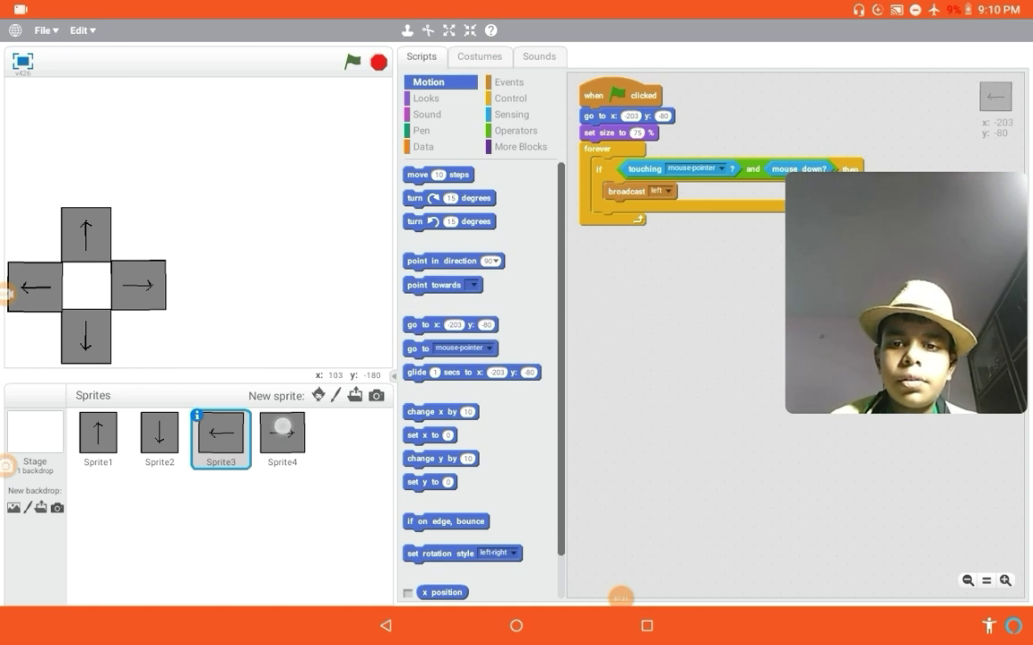
# Make the right arrow broadcast a new 'right' message, then paint a new sprite.
pyautogui.click(282, 433)
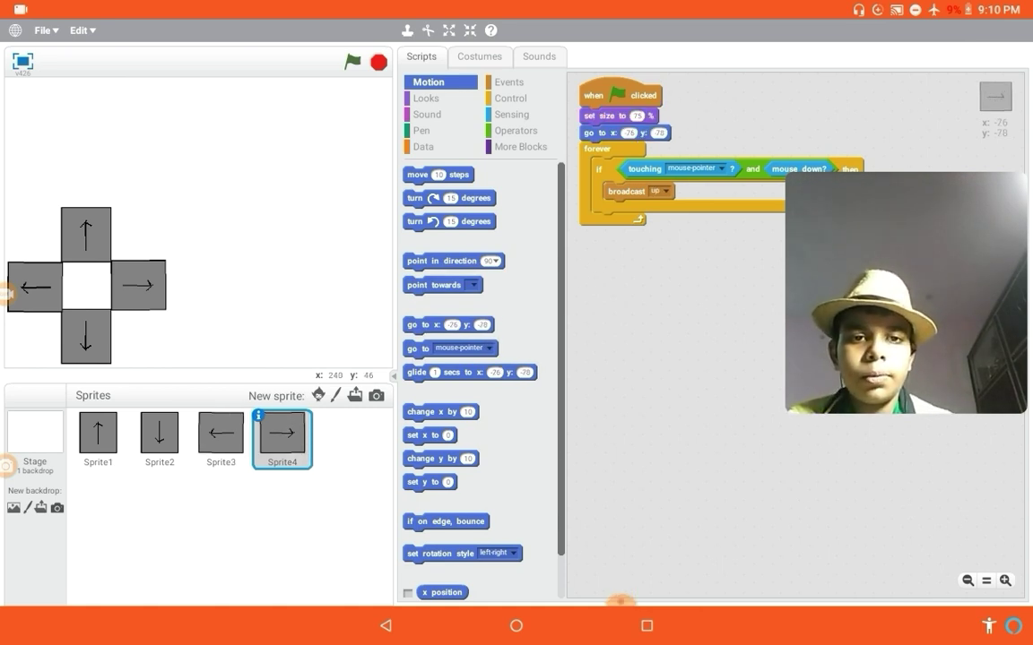
pyautogui.click(659, 191)
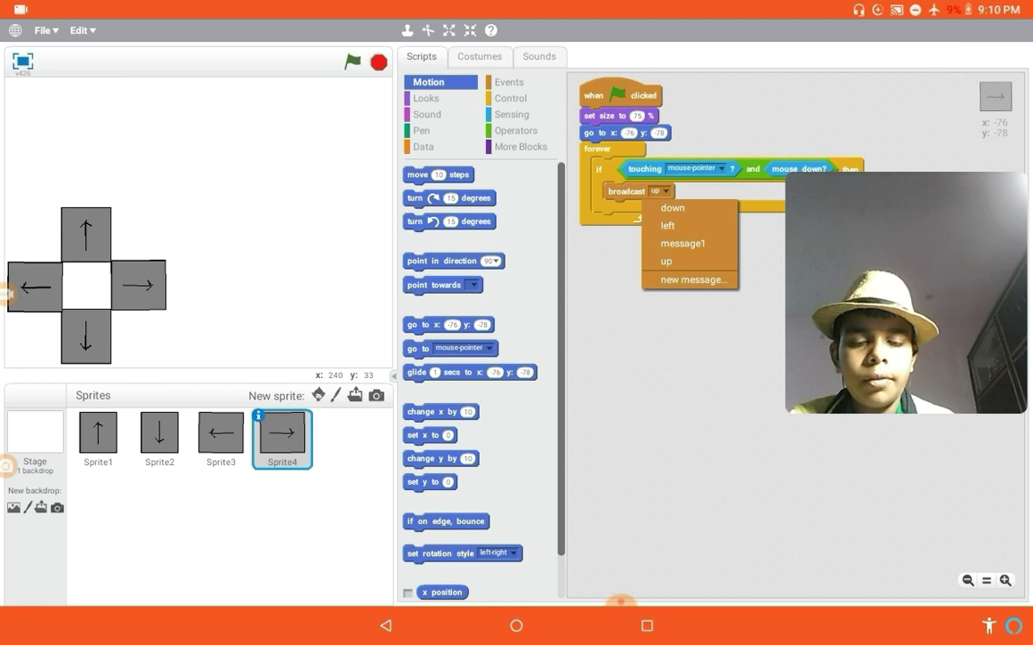
pyautogui.click(689, 280)
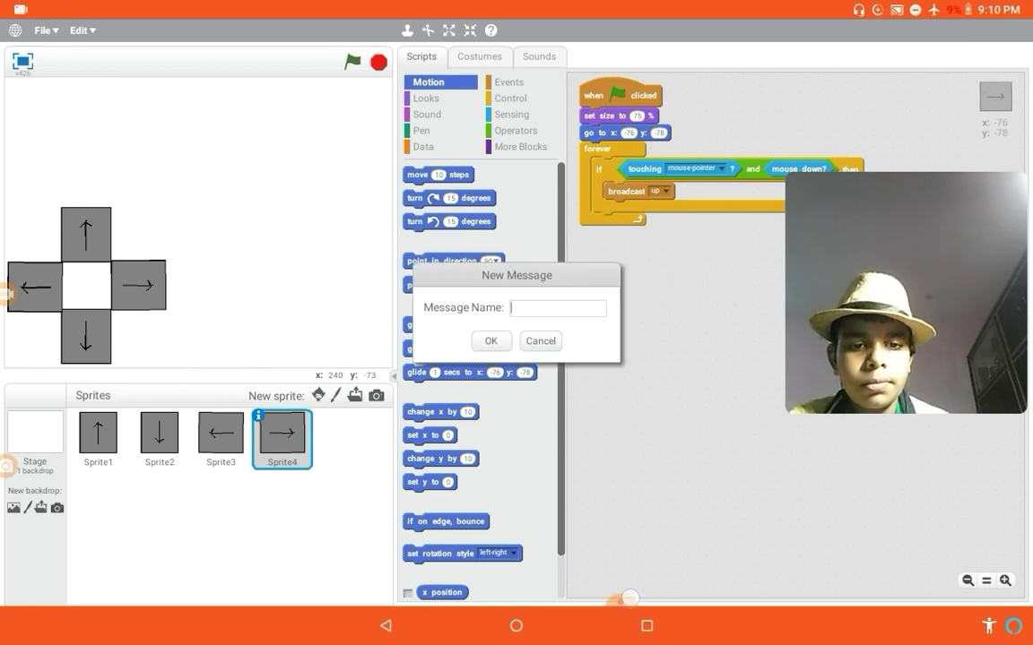
pyautogui.write('right')
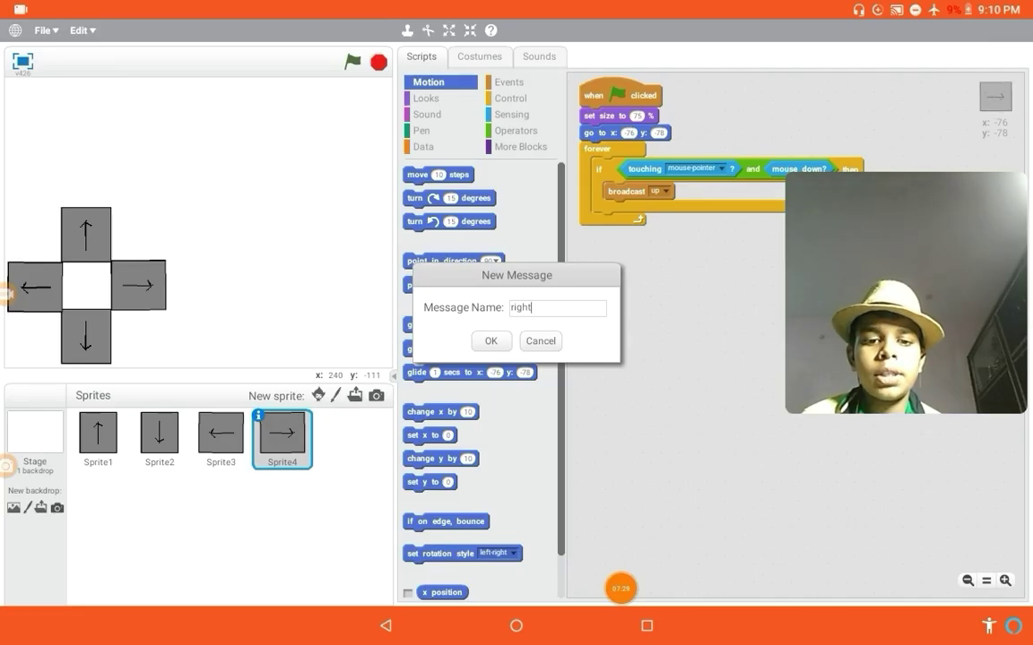
pyautogui.click(491, 341)
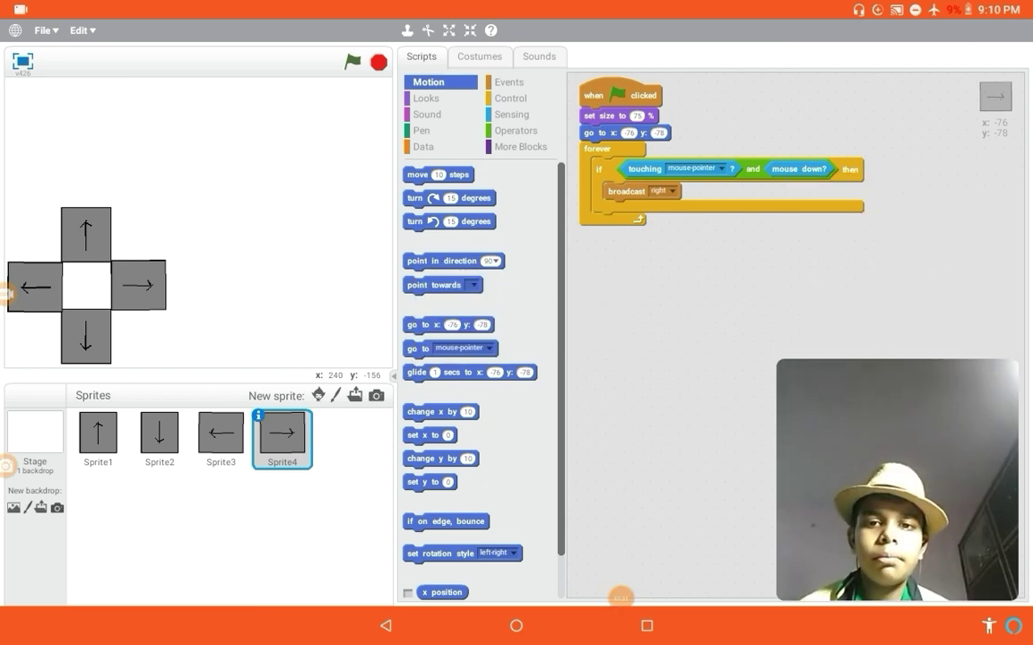
pyautogui.click(336, 395)
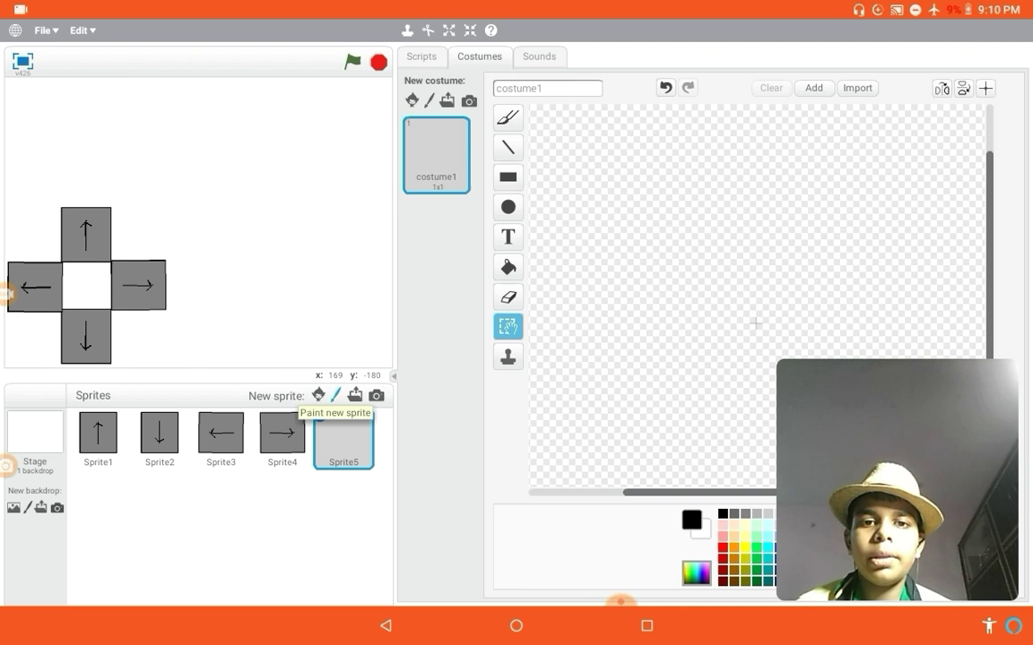
# Draw a small solid red circle as the new sprite and place it above the up arrow.
pyautogui.click(507, 207)
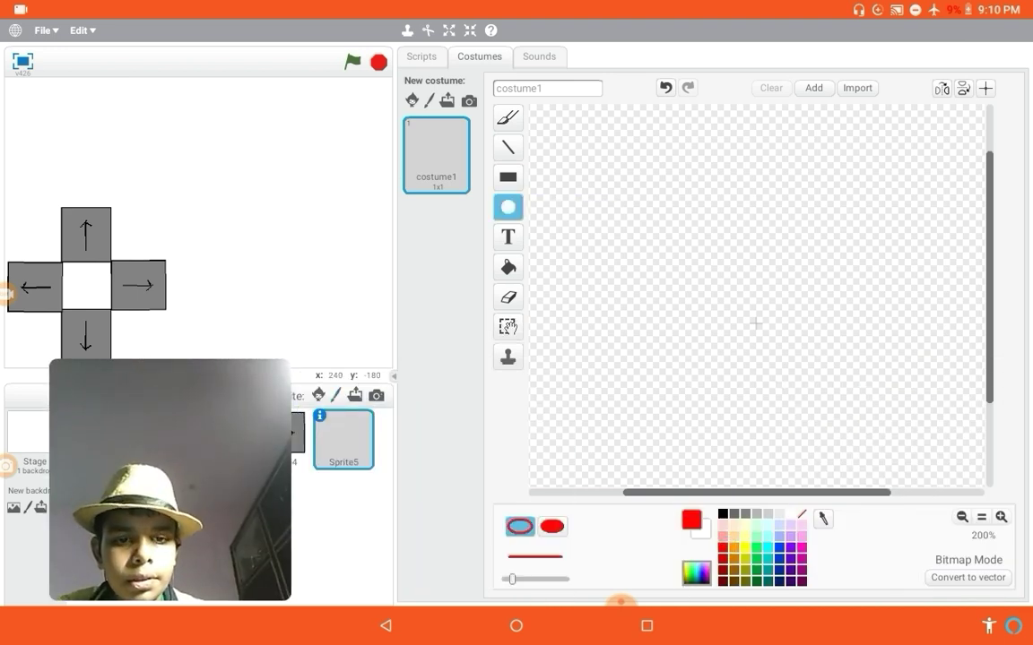
pyautogui.click(552, 527)
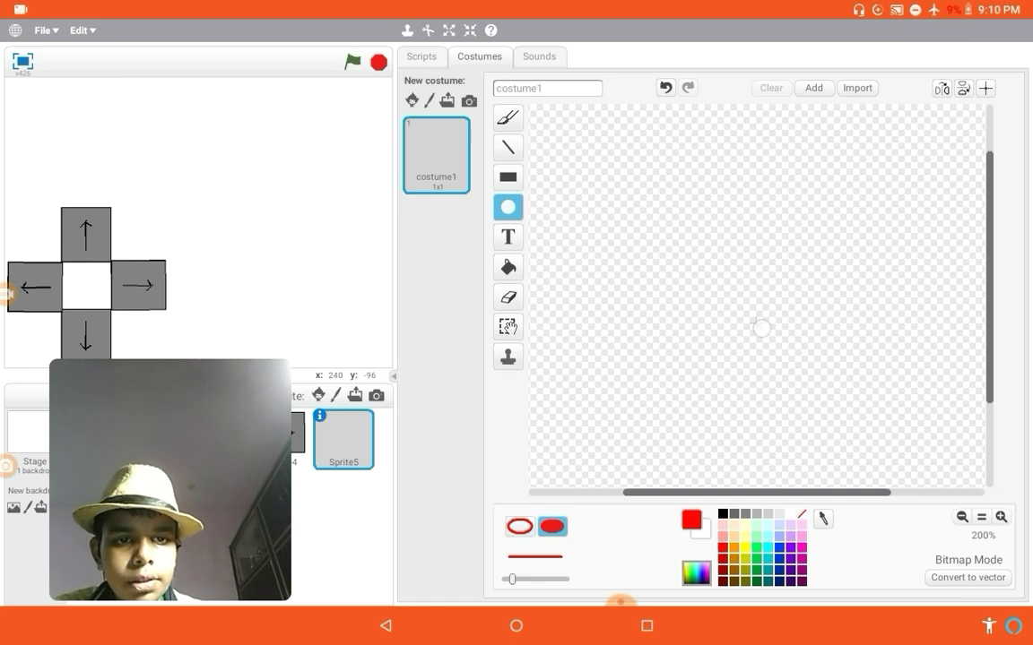
pyautogui.click(753, 321)
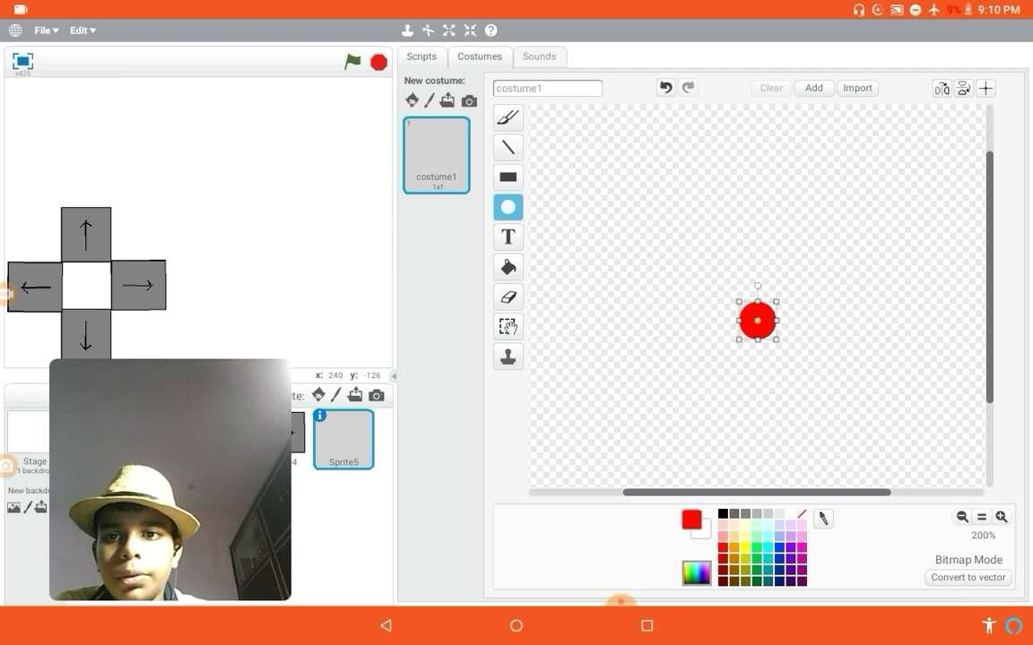
pyautogui.click(422, 57)
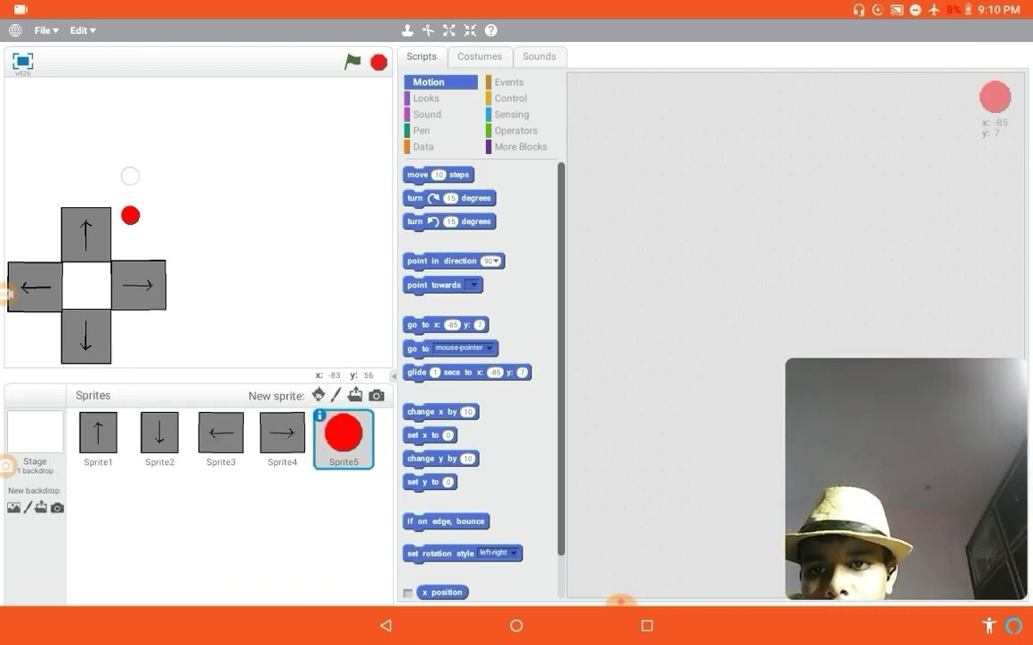
pyautogui.moveTo(130, 215); pyautogui.dragTo(124, 179)
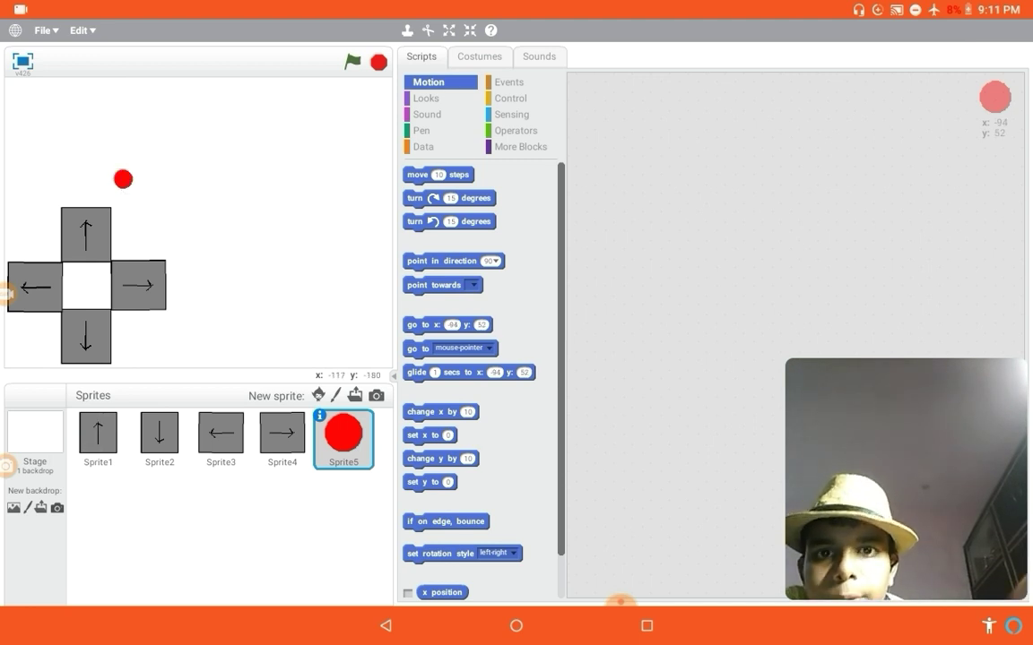
pyautogui.click(98, 439)
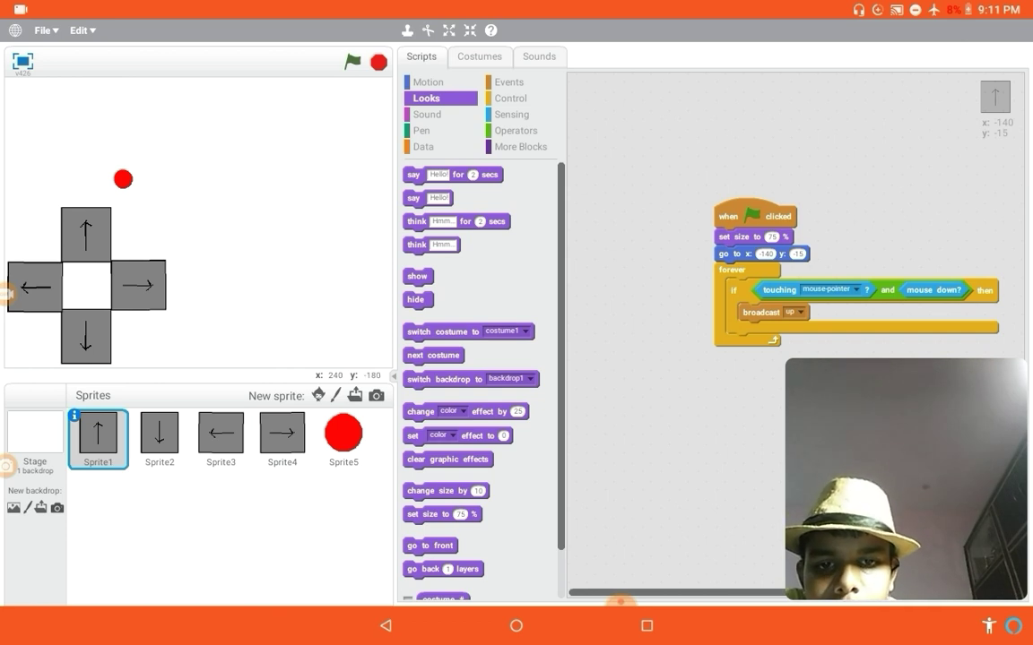
# Set ghost effect to 25 in the arrow button scripts, and nudge the red dot beside the right button.
pyautogui.click(438, 435)
pyautogui.write('25')
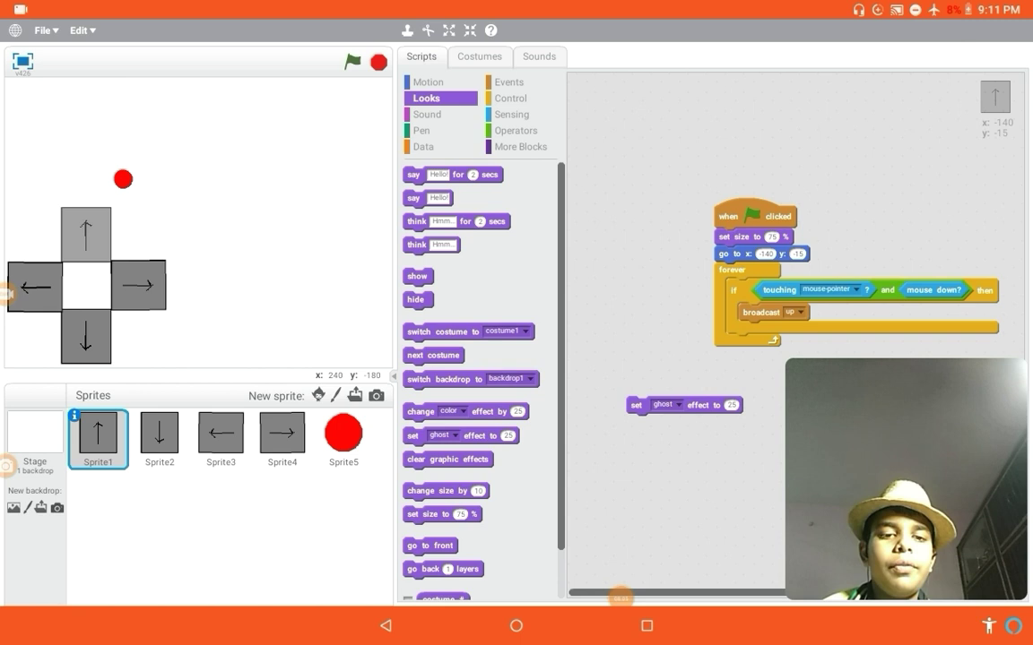
pyautogui.click(665, 404)
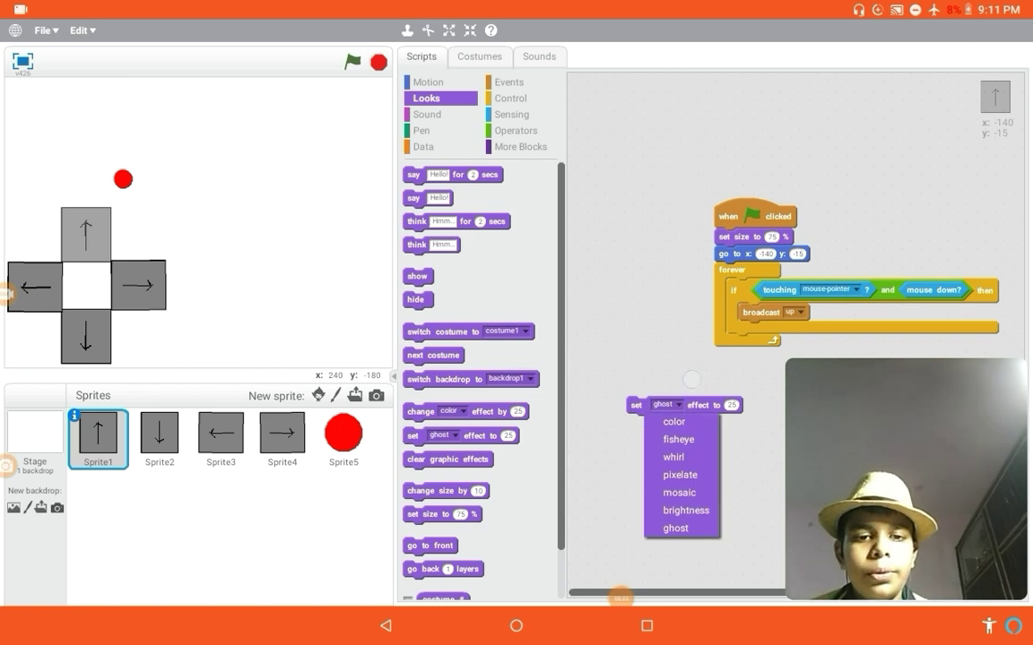
pyautogui.click(672, 458)
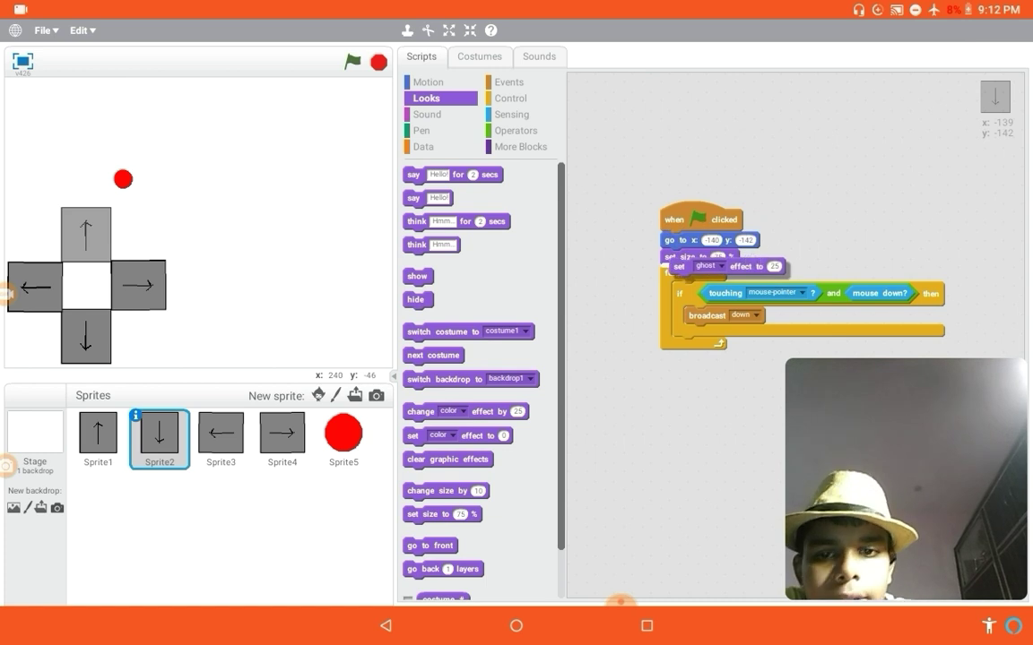
pyautogui.click(221, 438)
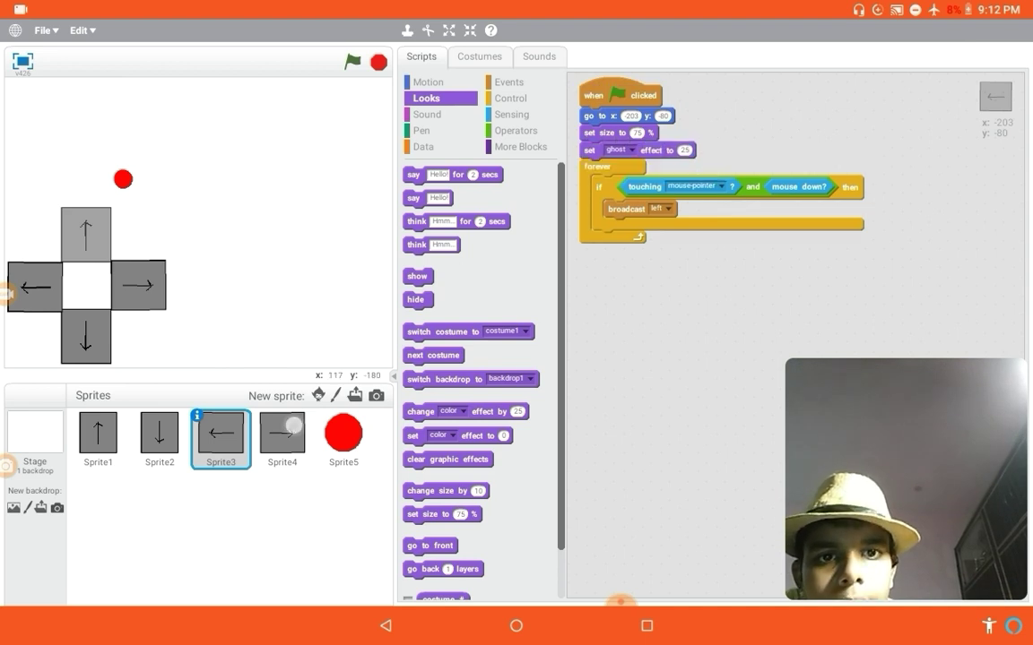
pyautogui.click(281, 434)
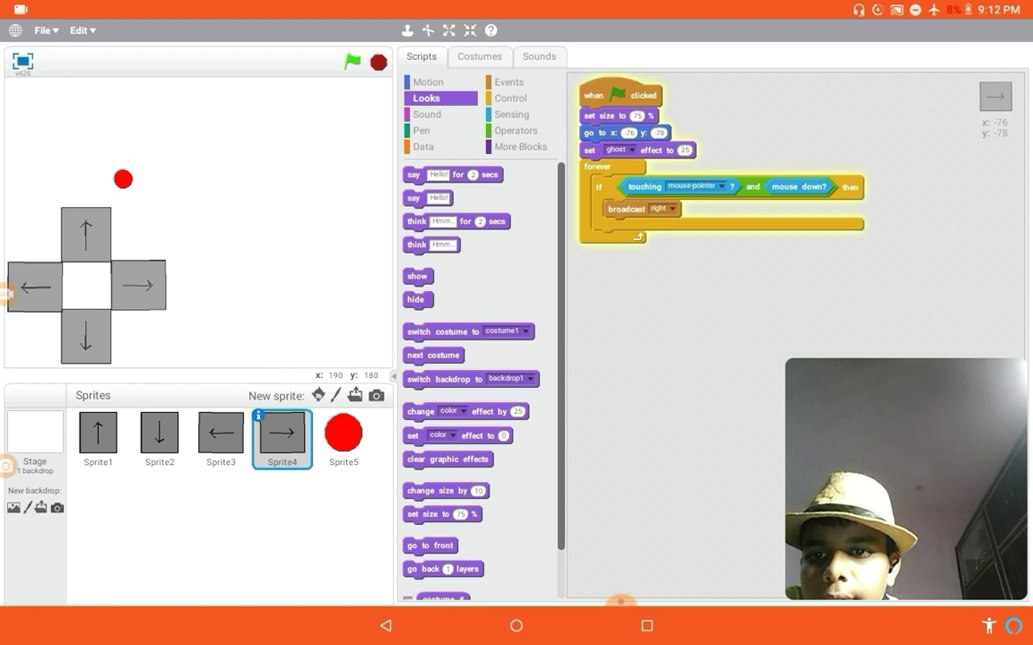
pyautogui.moveTo(123, 178); pyautogui.dragTo(176, 257)
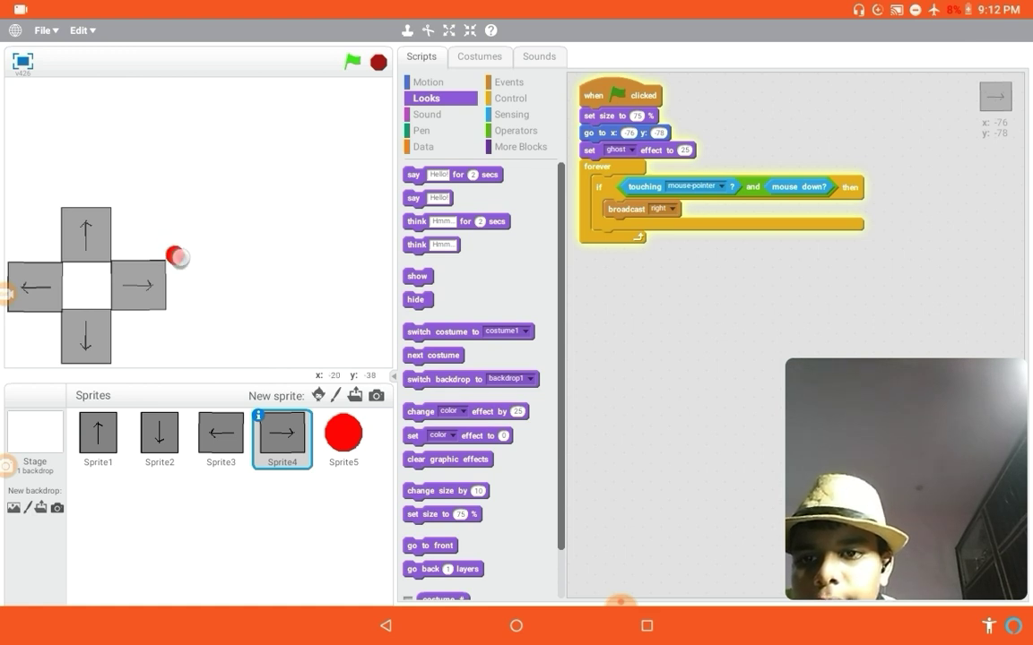
# Drag the red dot sprite onto the right arrow button on the stage.
pyautogui.click(342, 439)
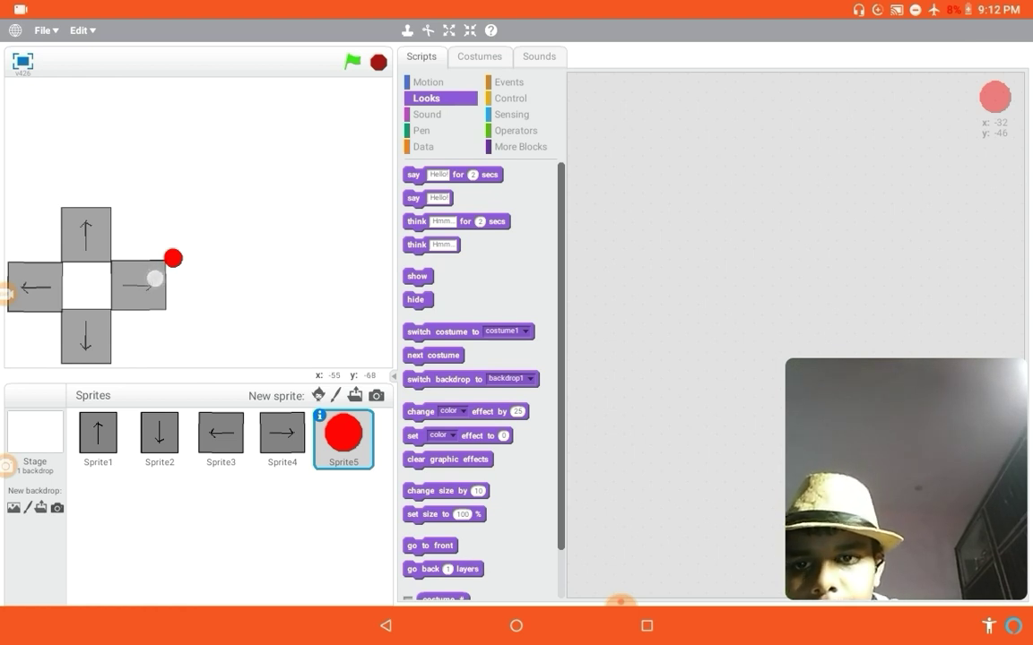
pyautogui.moveTo(152, 277); pyautogui.dragTo(184, 283)
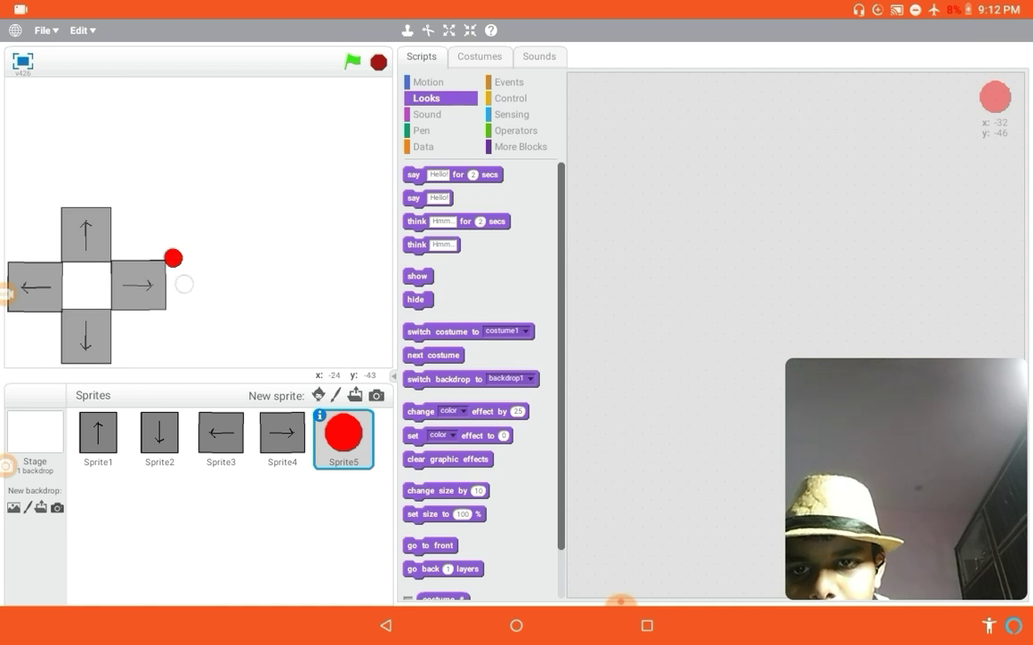
pyautogui.moveTo(172, 258); pyautogui.dragTo(139, 287)
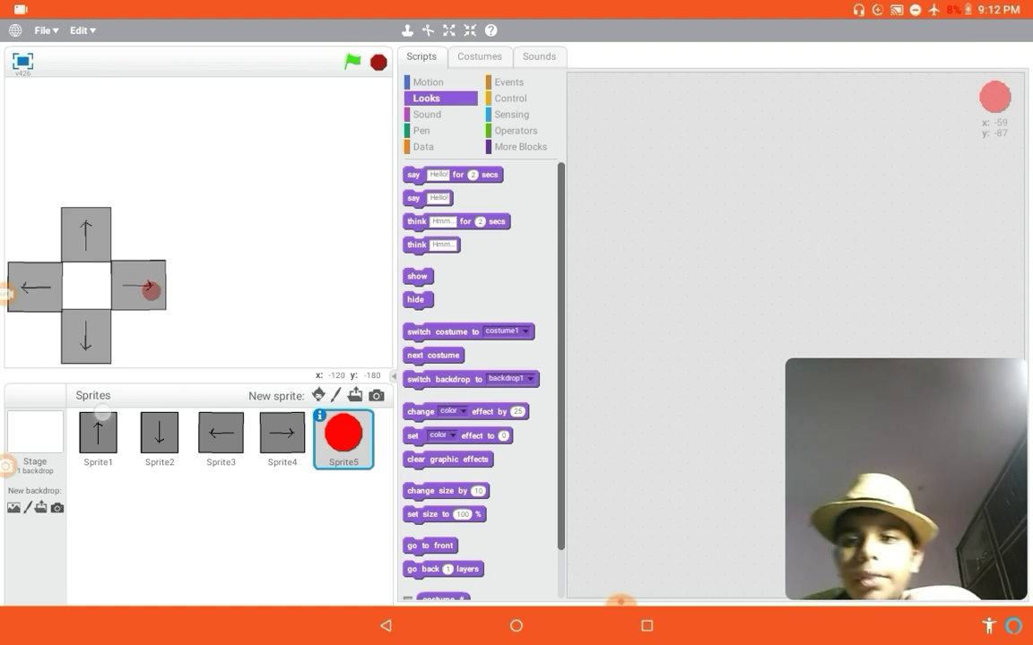
pyautogui.click(98, 440)
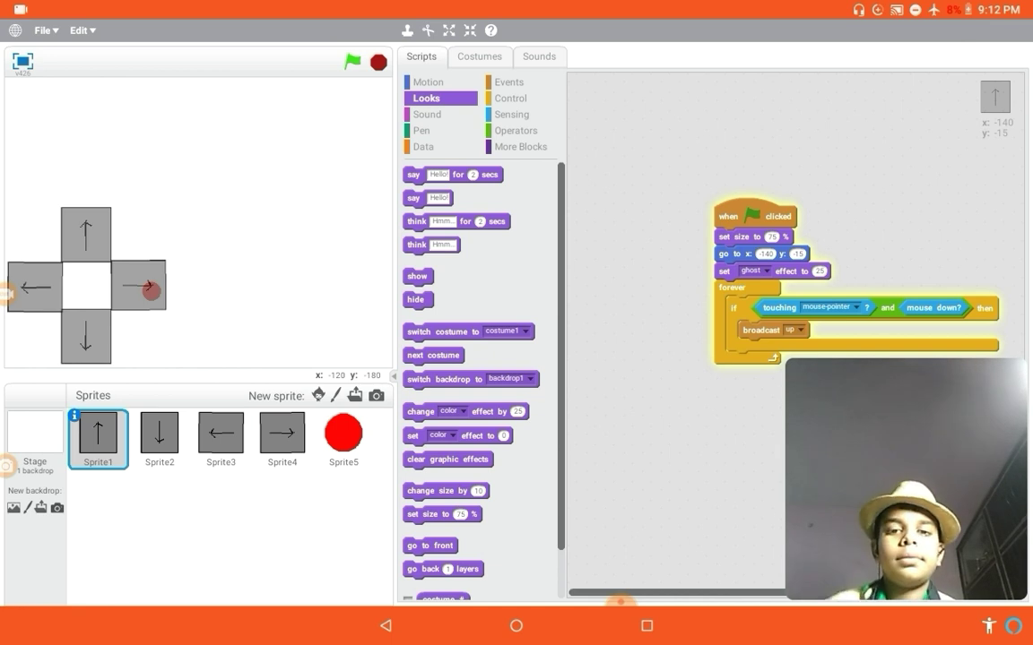
pyautogui.click(343, 439)
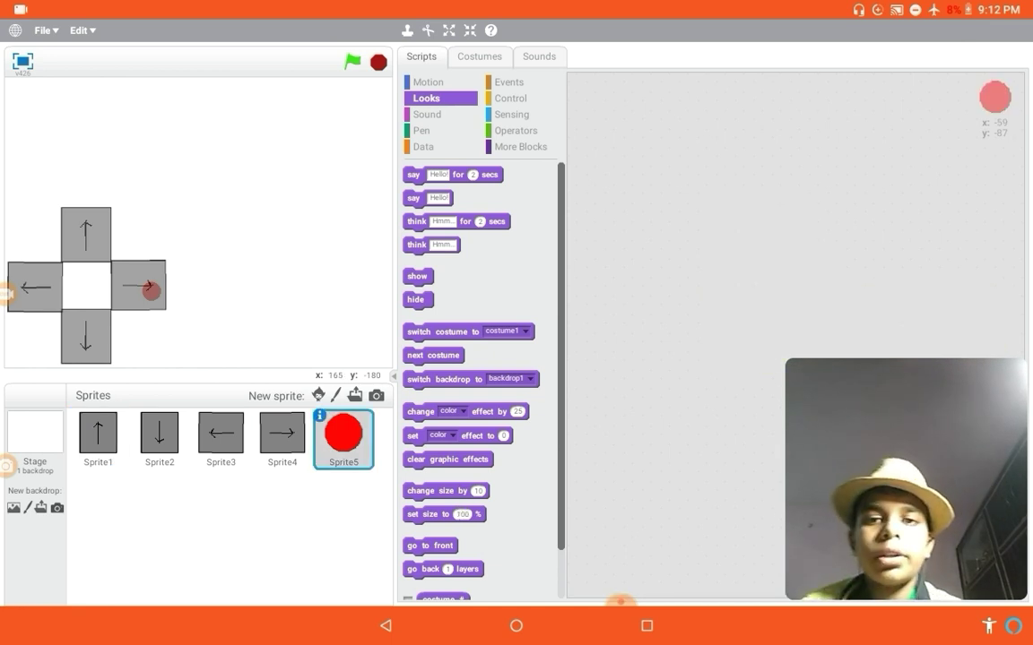
# Give the red dot a 'when flag clicked' script followed by 'go to x: 98 y: 71'.
pyautogui.click(508, 82)
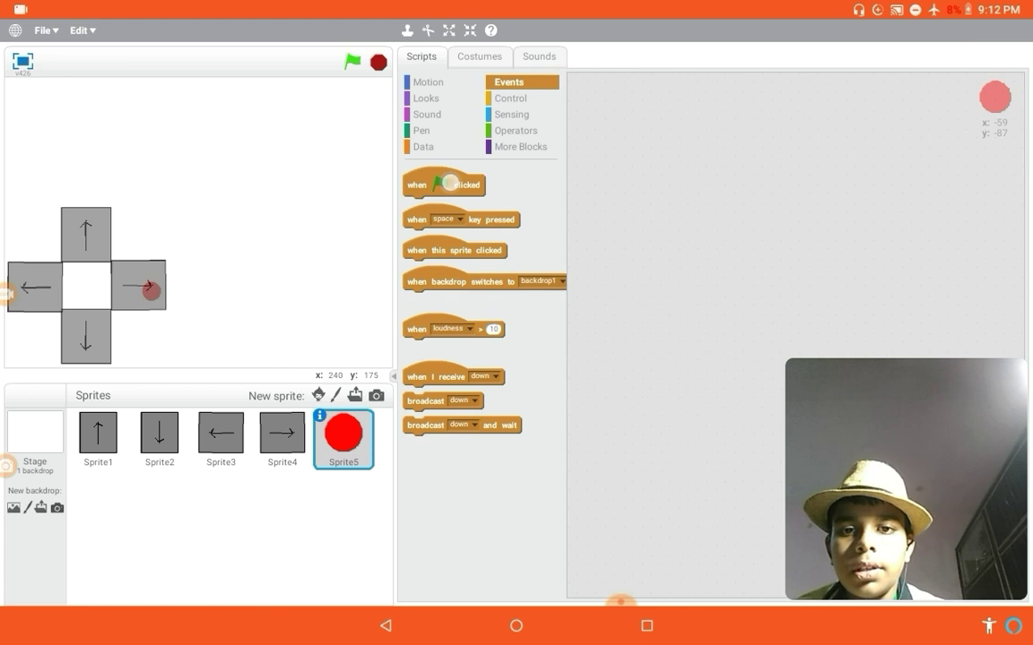
pyautogui.click(511, 98)
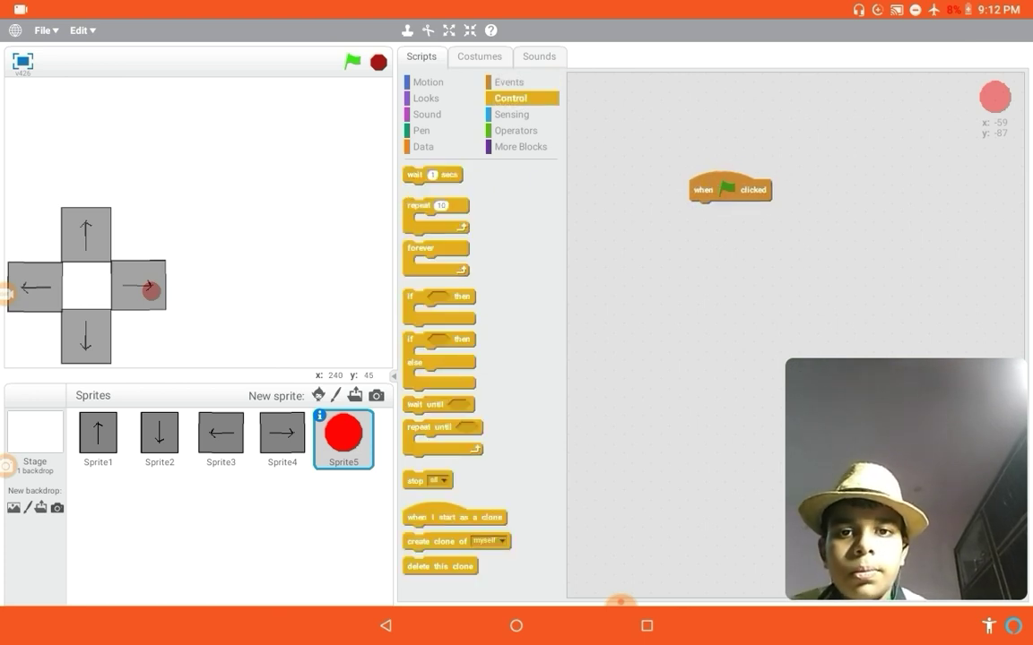
pyautogui.click(428, 81)
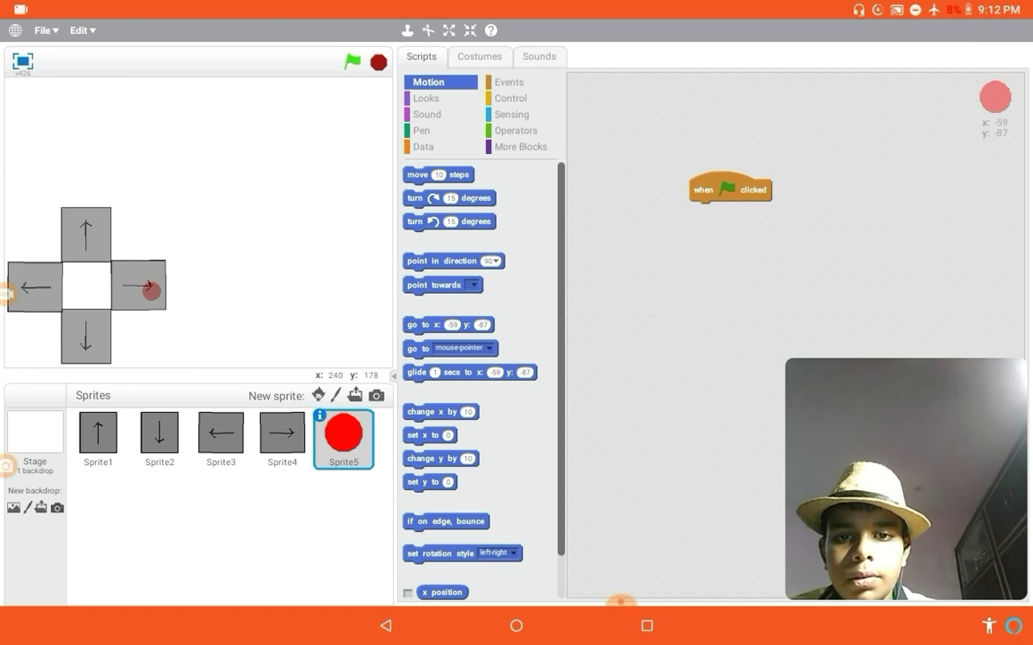
pyautogui.moveTo(448, 325); pyautogui.dragTo(734, 210)
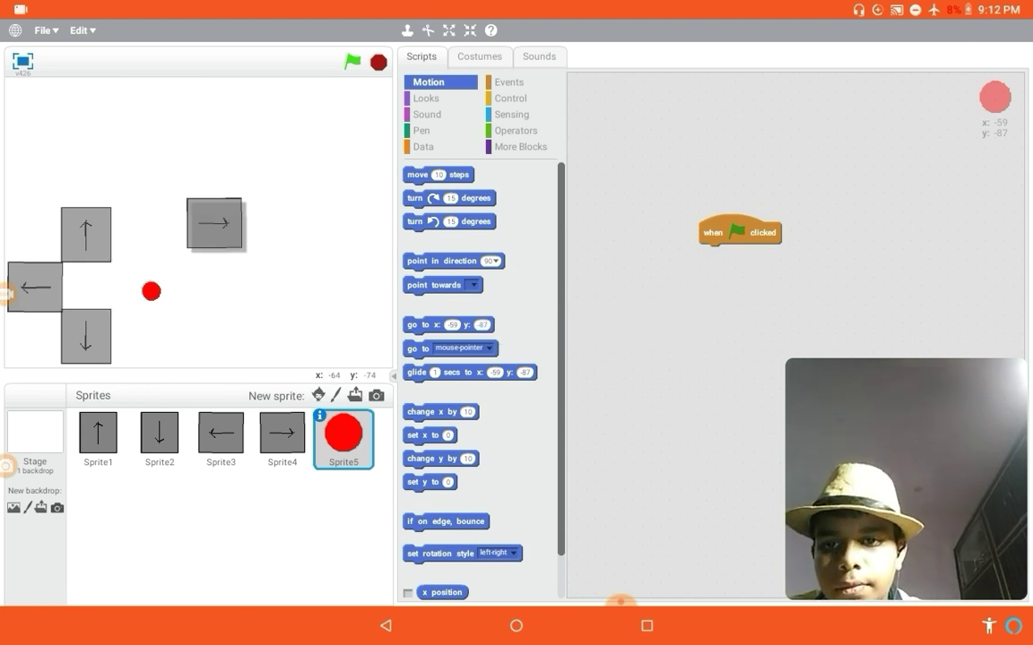
pyautogui.click(282, 439)
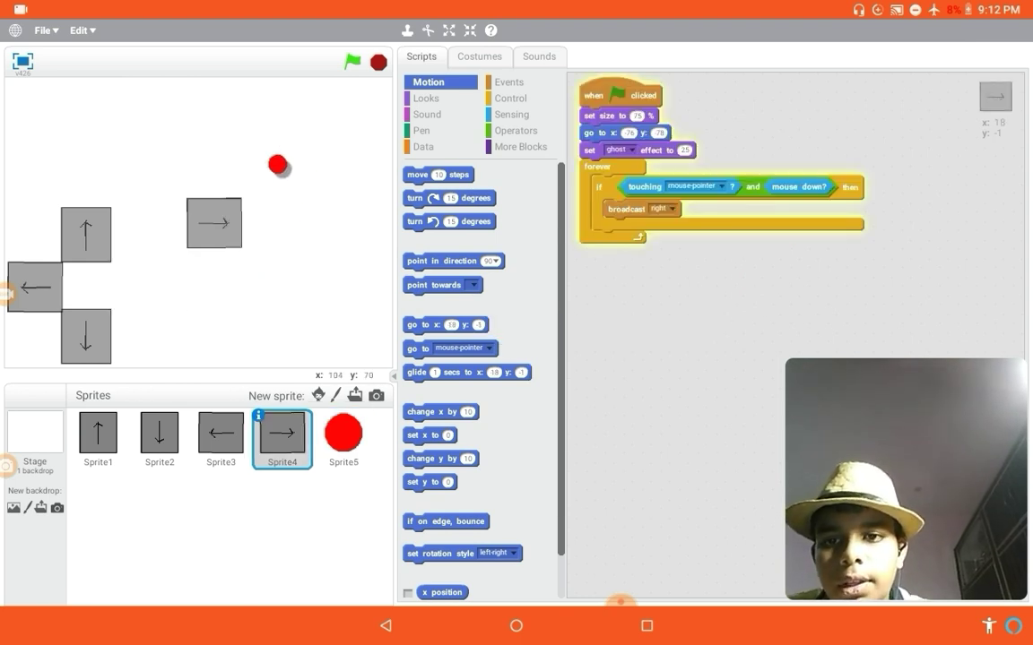
pyautogui.click(342, 439)
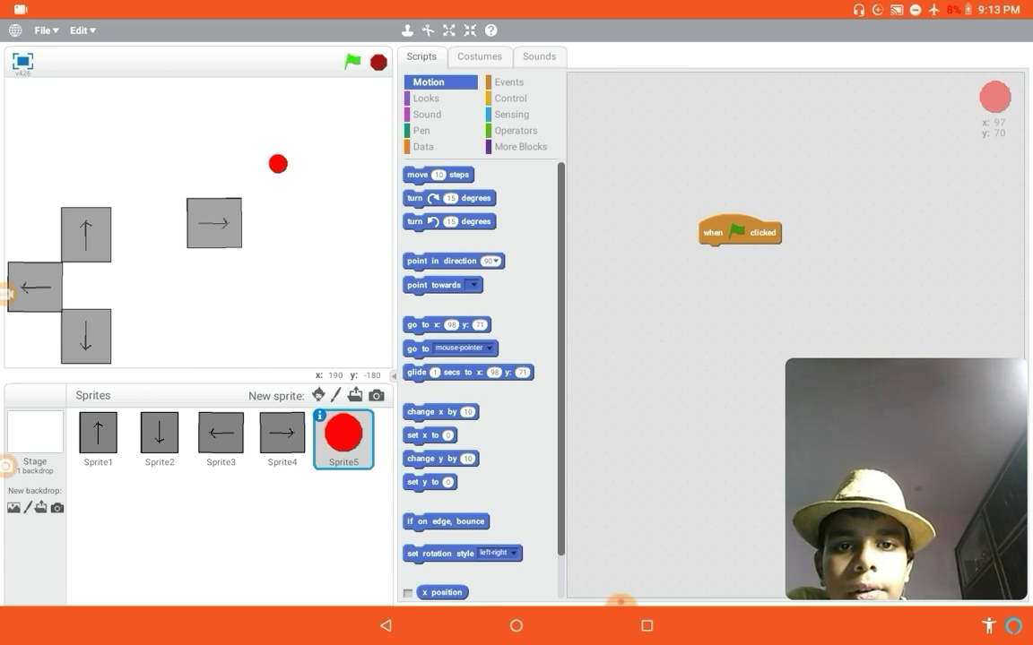
pyautogui.moveTo(447, 325); pyautogui.dragTo(726, 252)
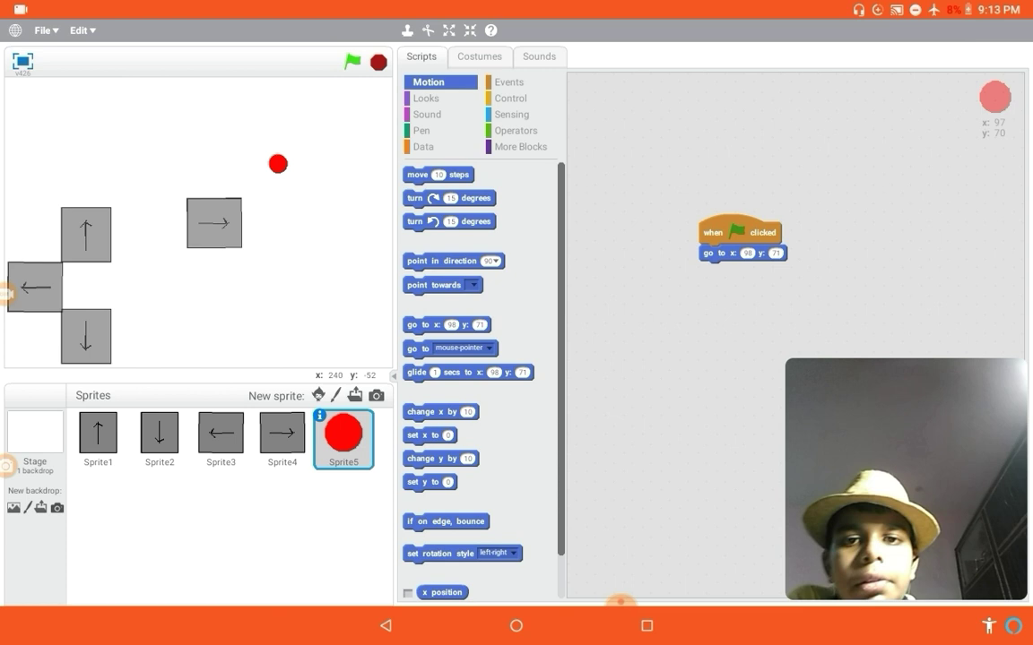
# Add 'when I receive' hats for up, down, left and right, with change x/y by 10 blocks.
pyautogui.click(509, 82)
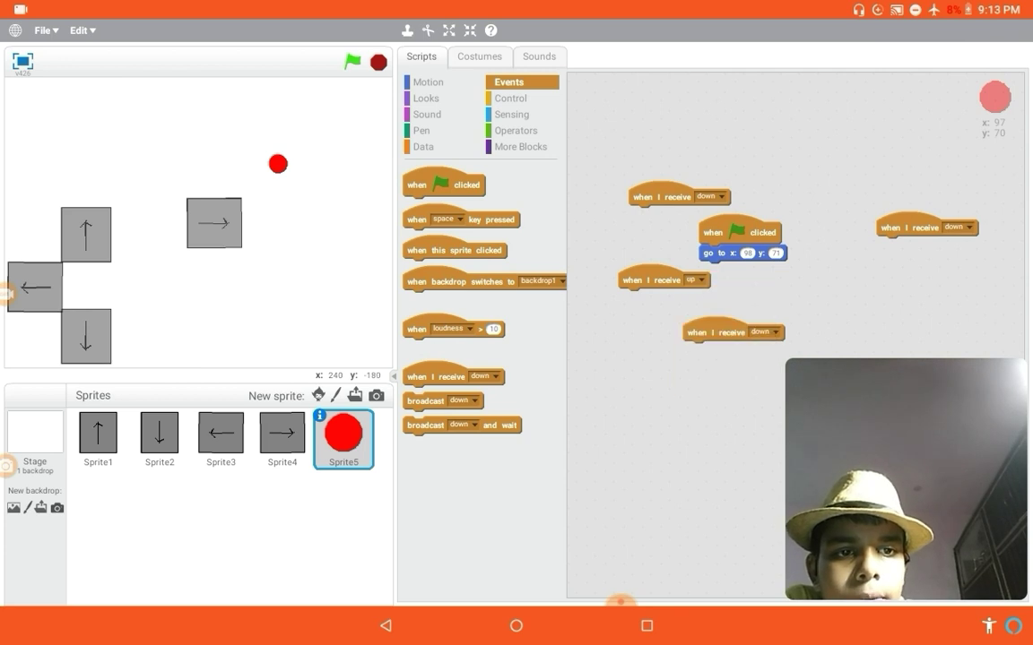
pyautogui.click(961, 227)
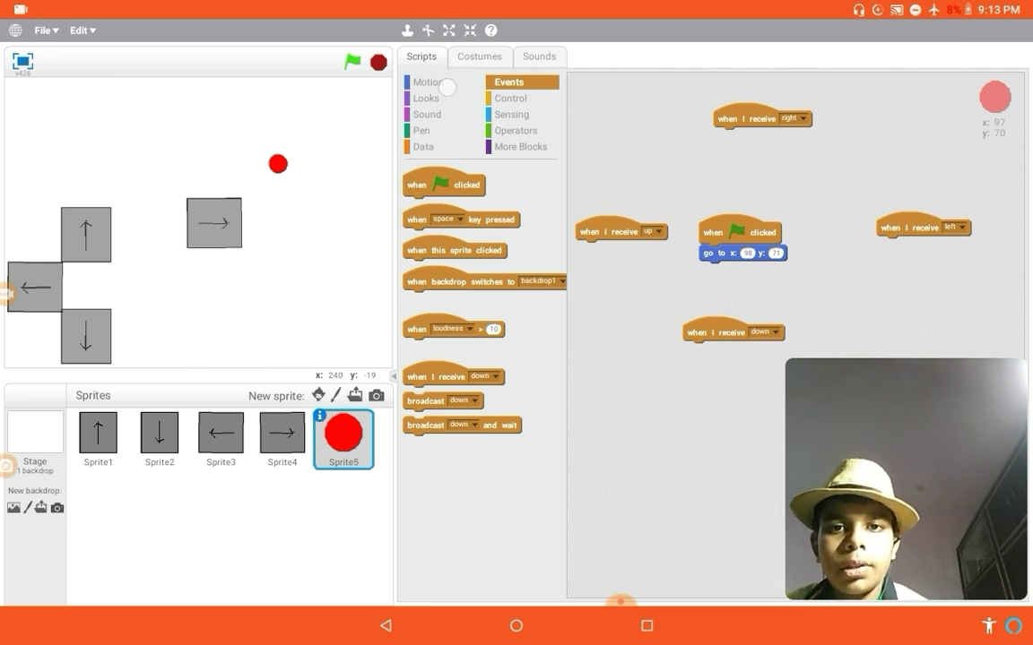
pyautogui.click(428, 82)
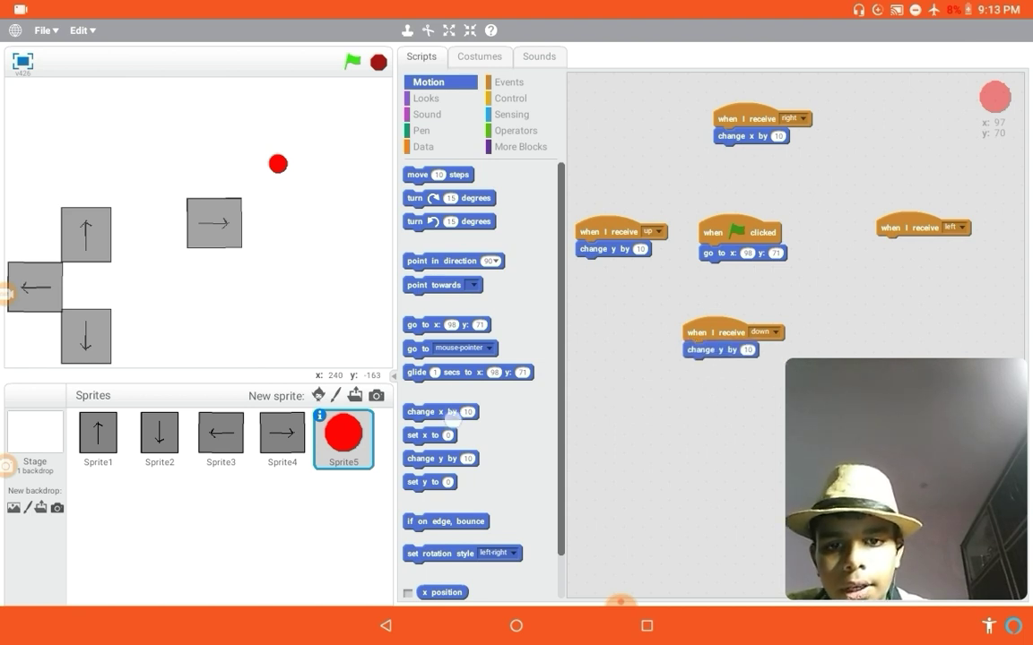
# Attach 'change x by -10' under the left handler and make down change y by -10.
pyautogui.moveTo(441, 412); pyautogui.dragTo(898, 261)
pyautogui.write('-10')
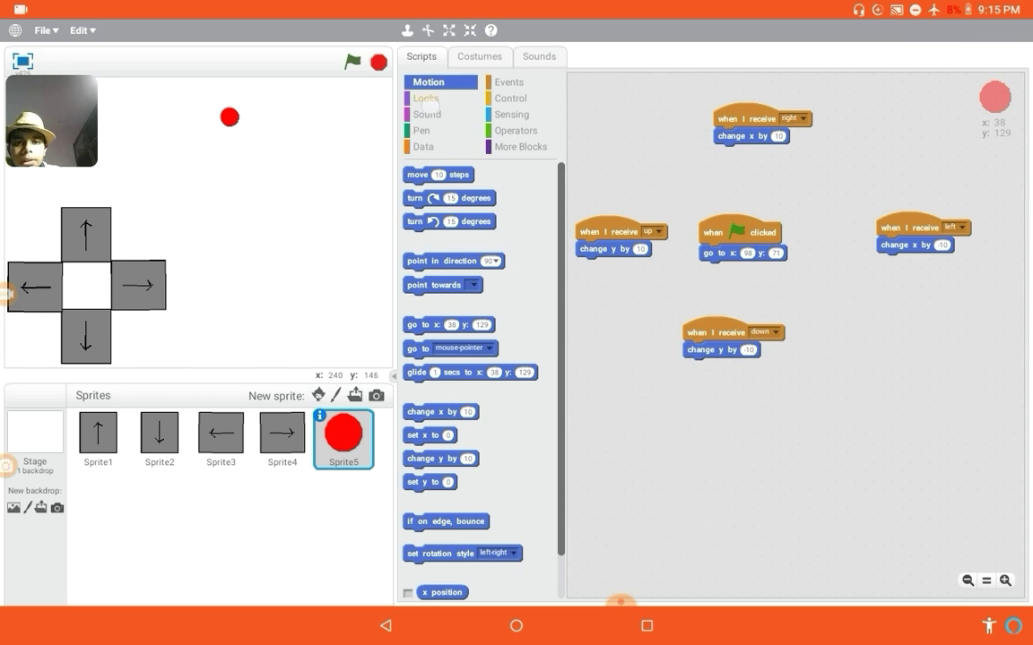
# Switch the stage to full-screen and start the game with the green flag.
pyautogui.click(427, 98)
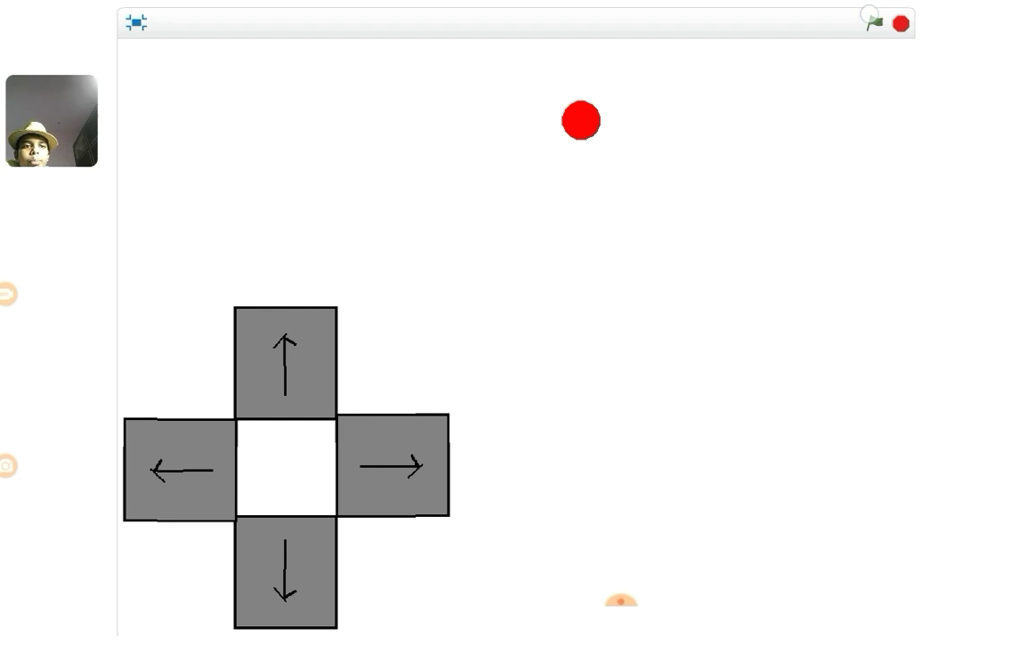
pyautogui.click(876, 22)
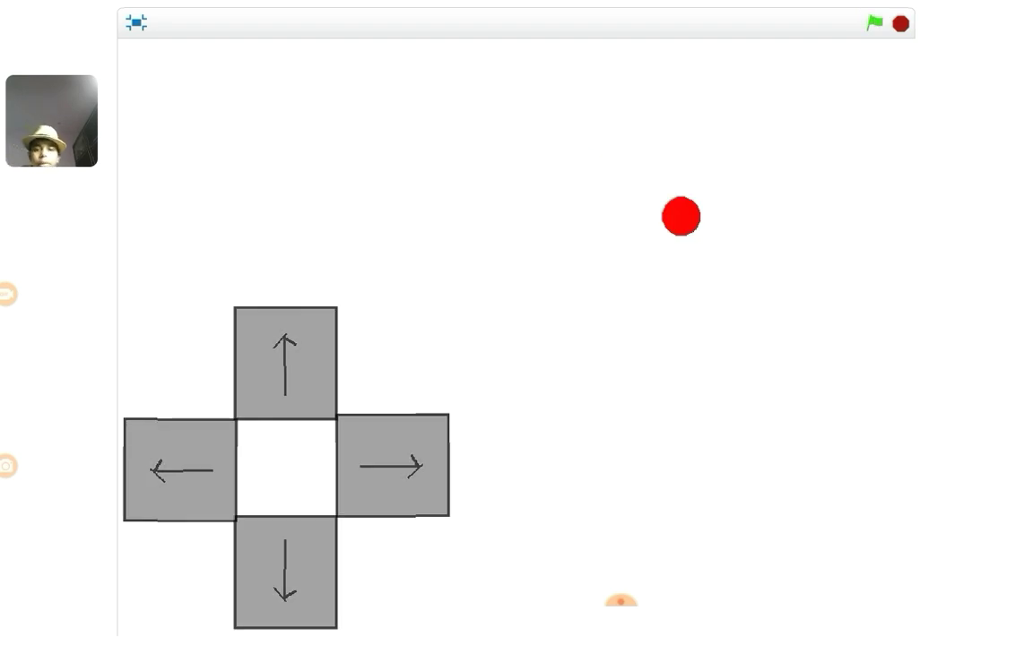